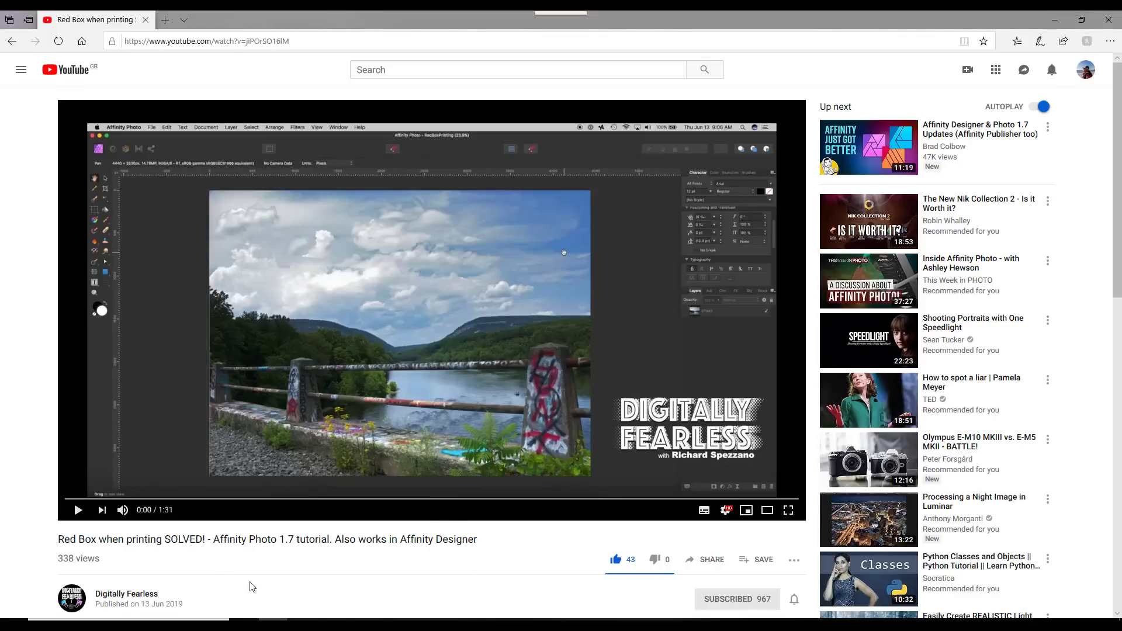
mouse_move(746, 474)
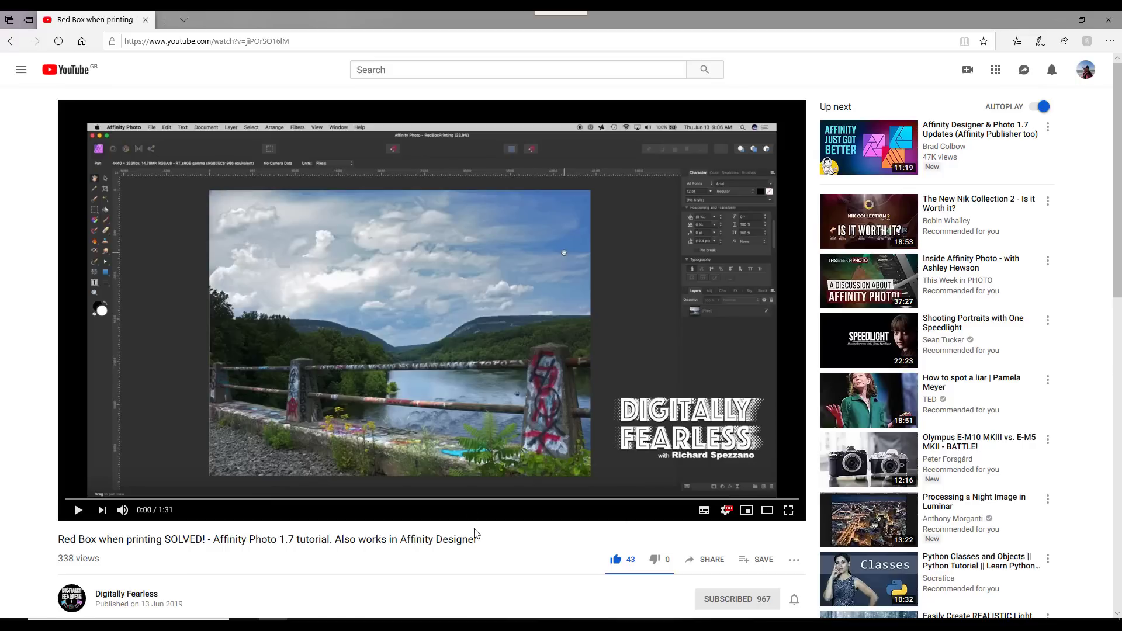
mouse_move(143, 557)
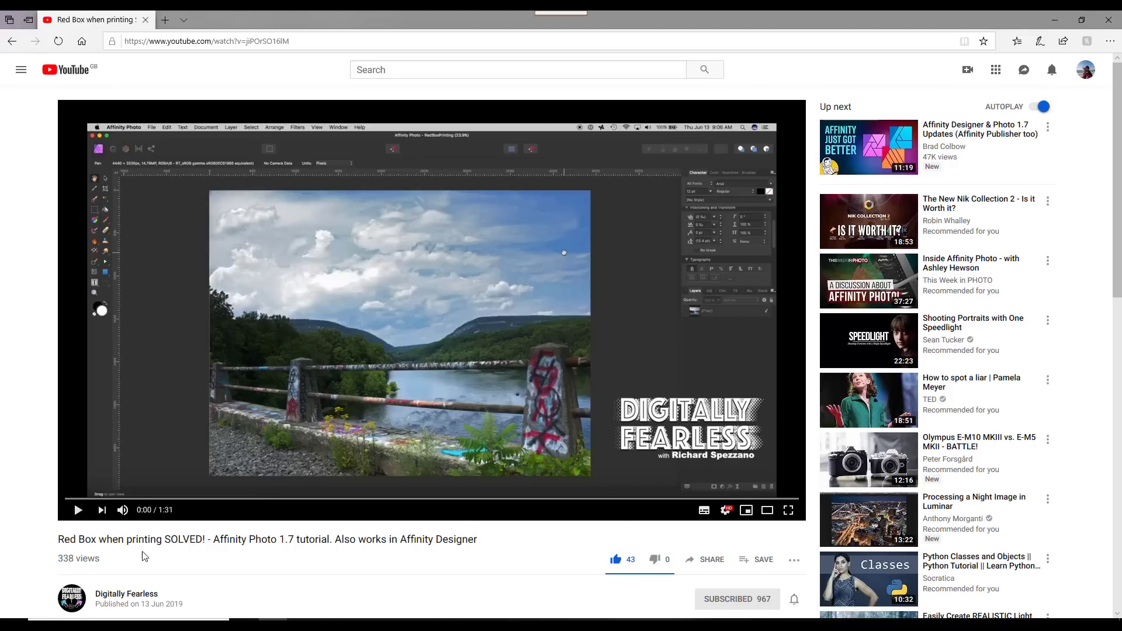
mouse_move(280, 567)
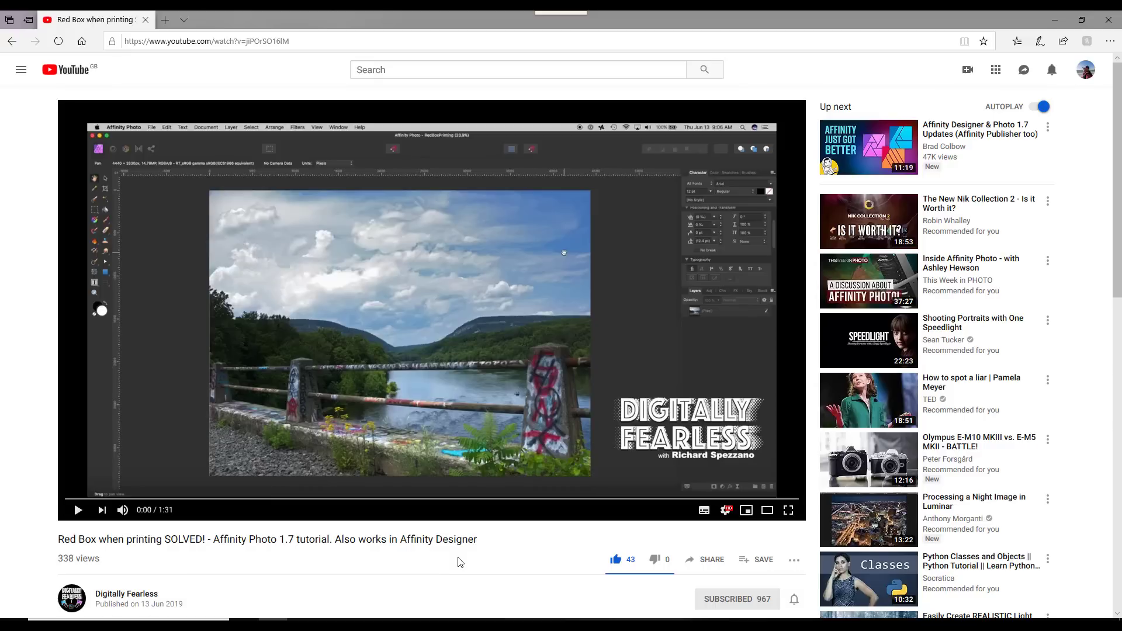
mouse_move(483, 566)
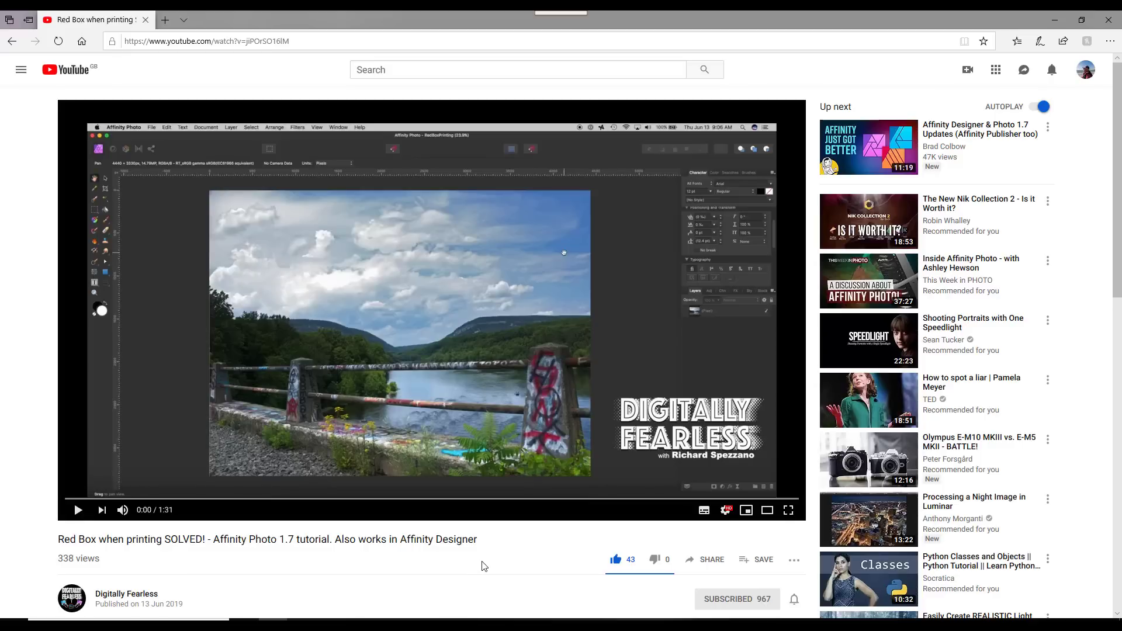
mouse_move(498, 569)
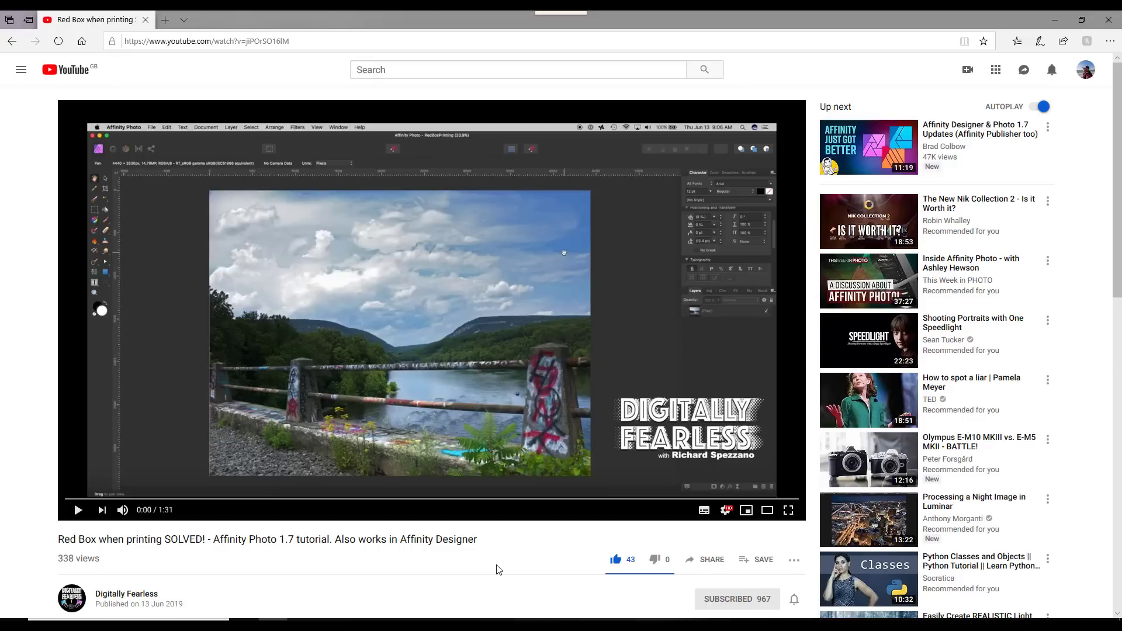
mouse_move(335, 499)
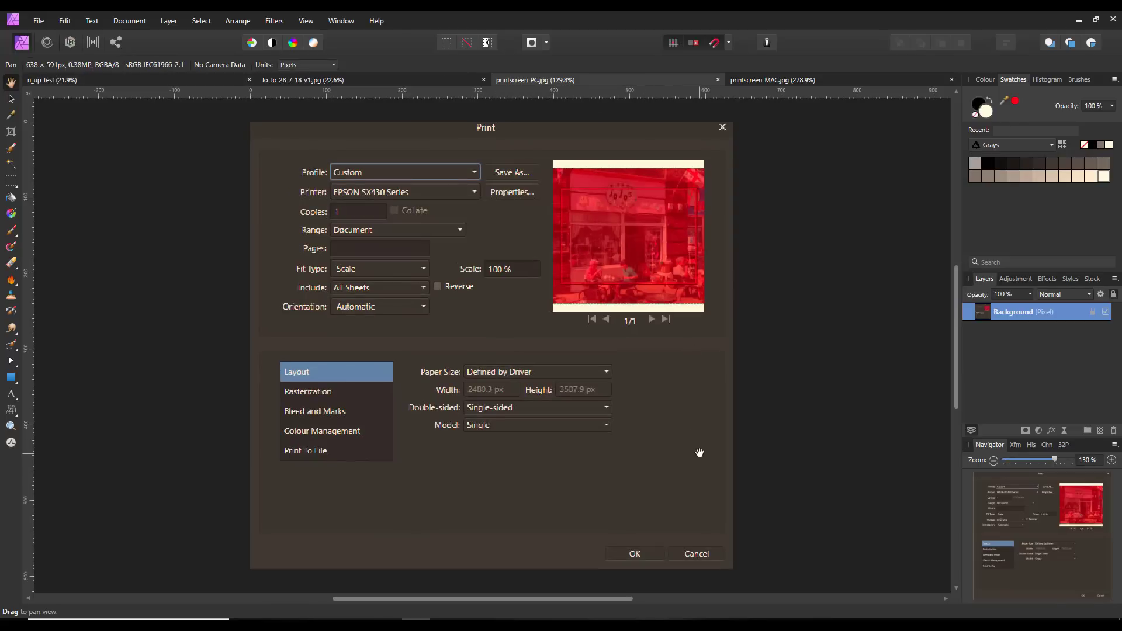
mouse_move(532, 502)
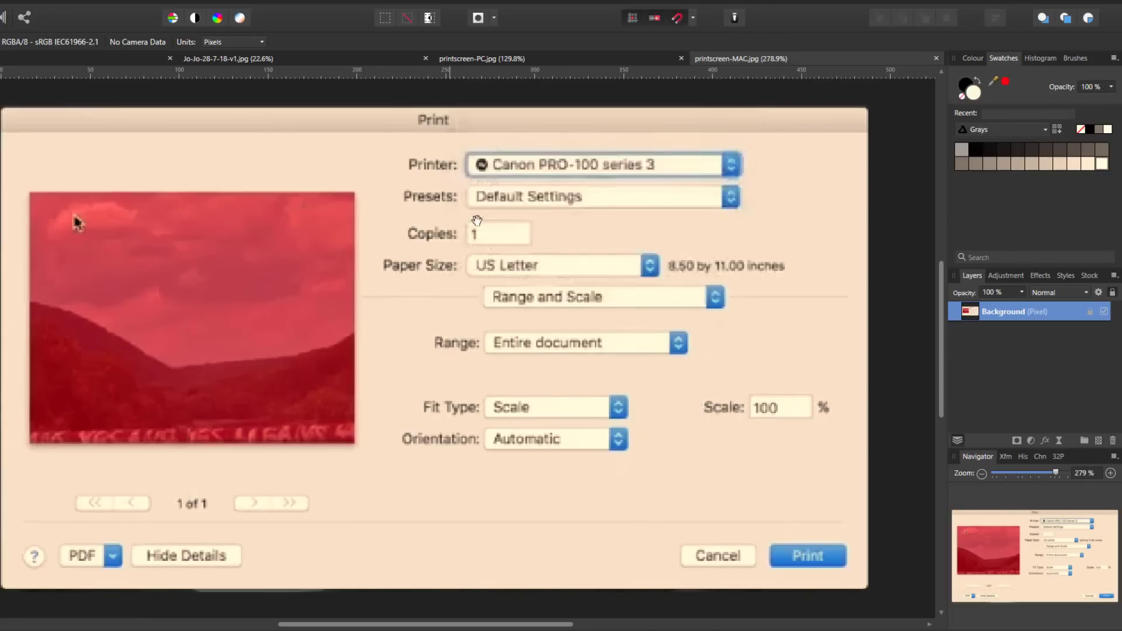
mouse_move(611, 61)
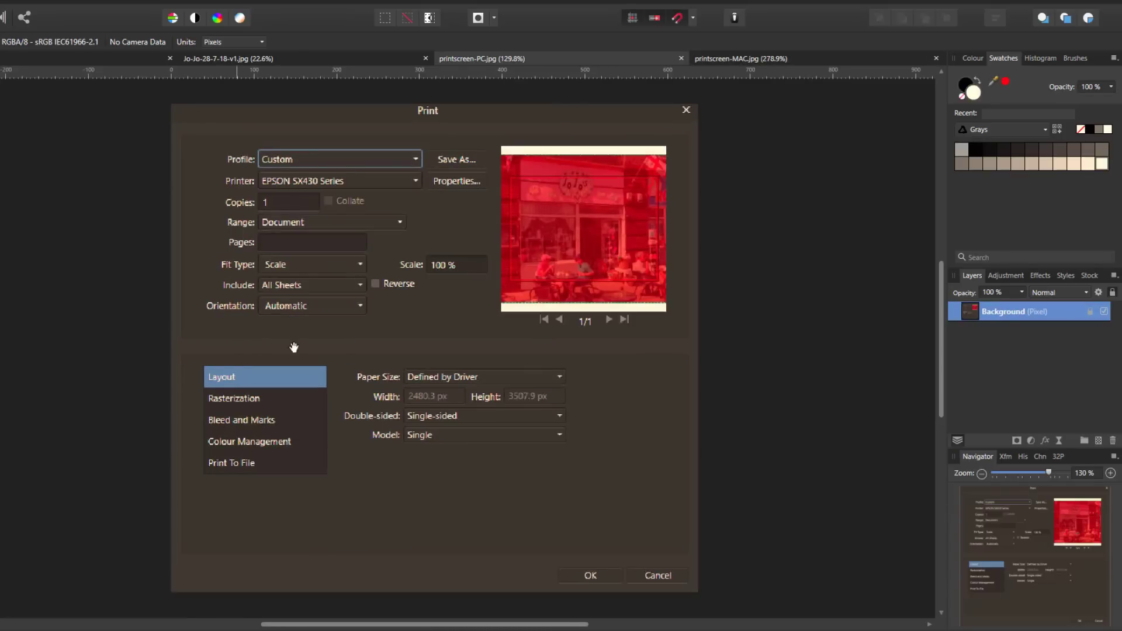
mouse_move(424, 485)
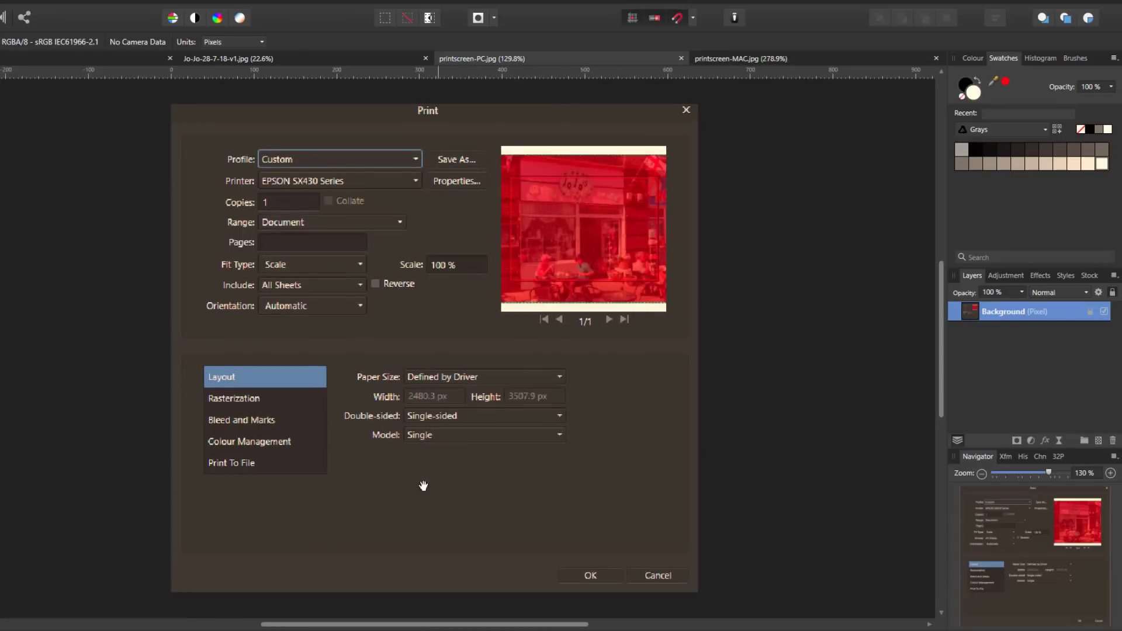
mouse_move(286, 351)
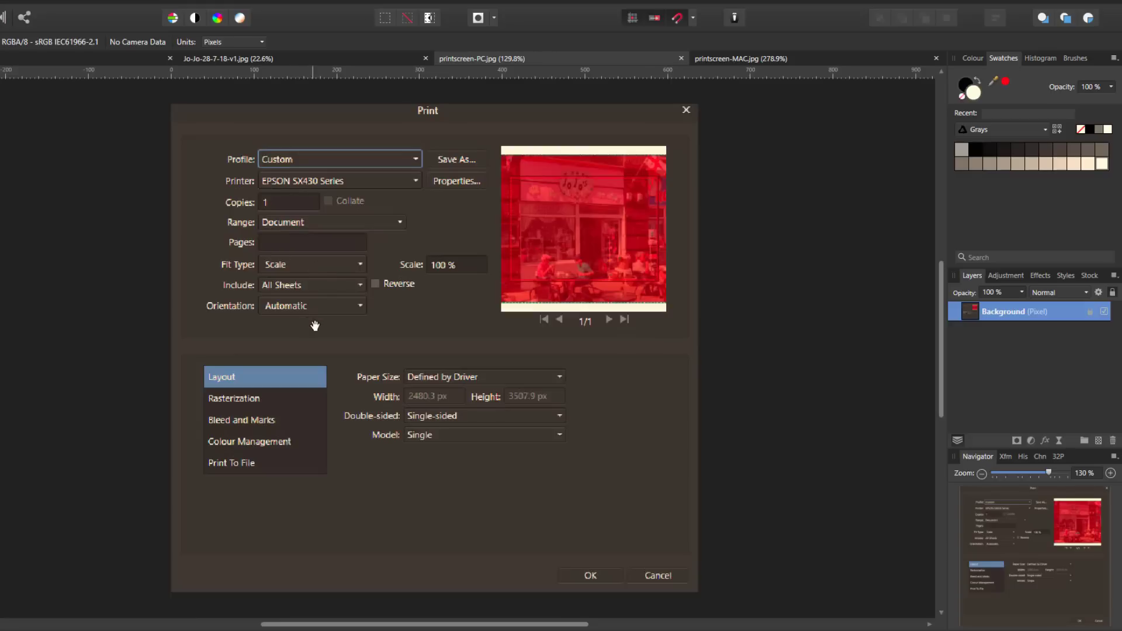
mouse_move(353, 242)
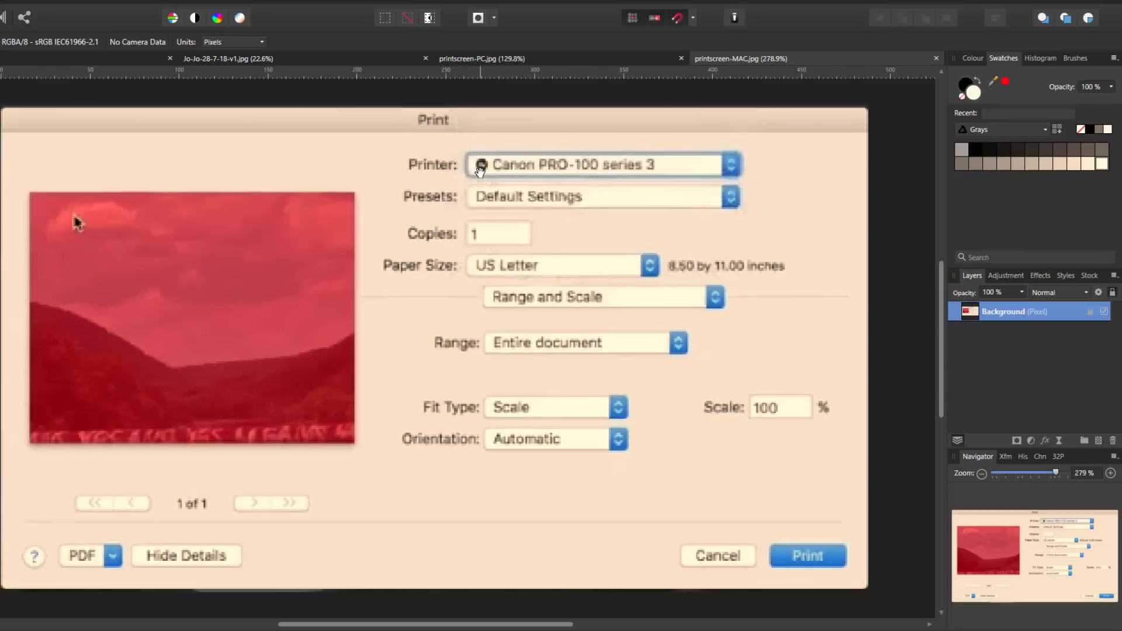
mouse_move(530, 465)
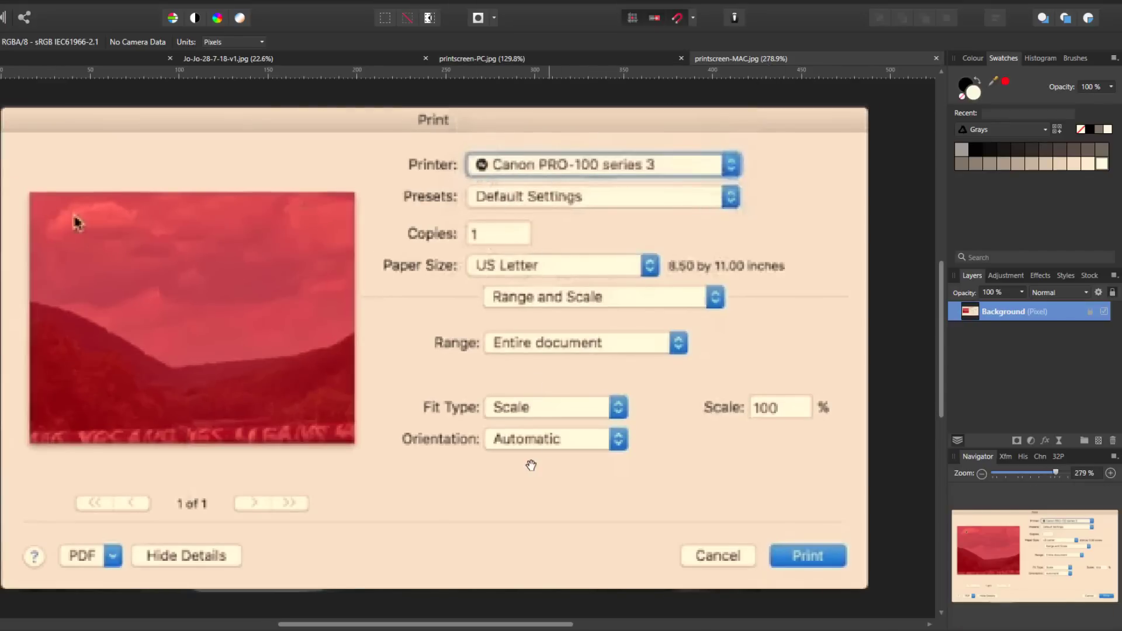
mouse_move(669, 440)
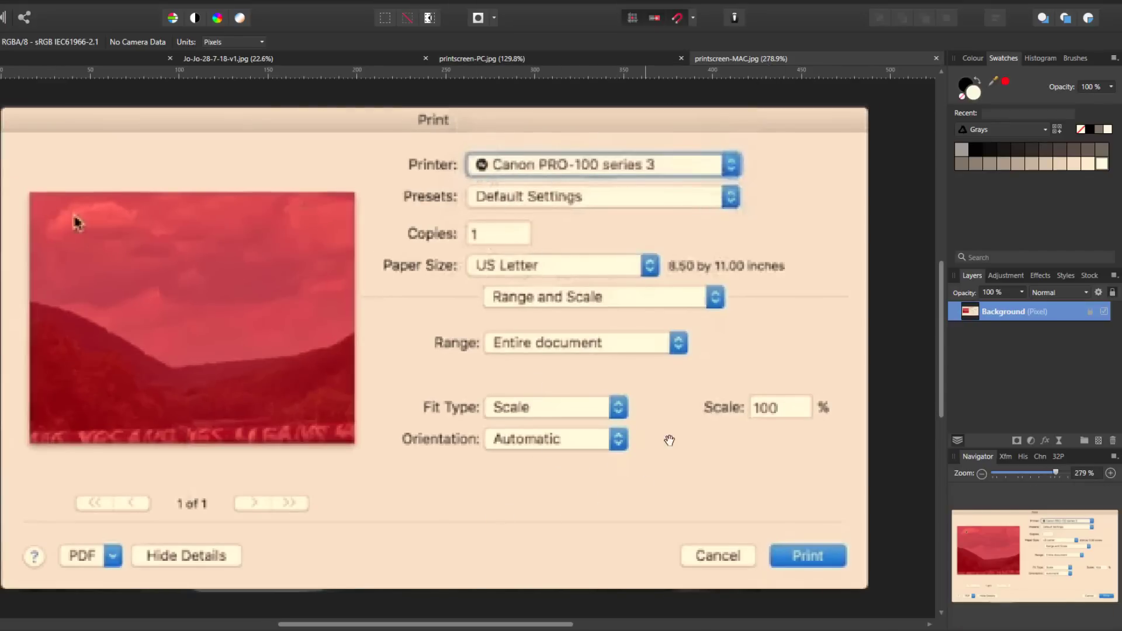
mouse_move(493, 496)
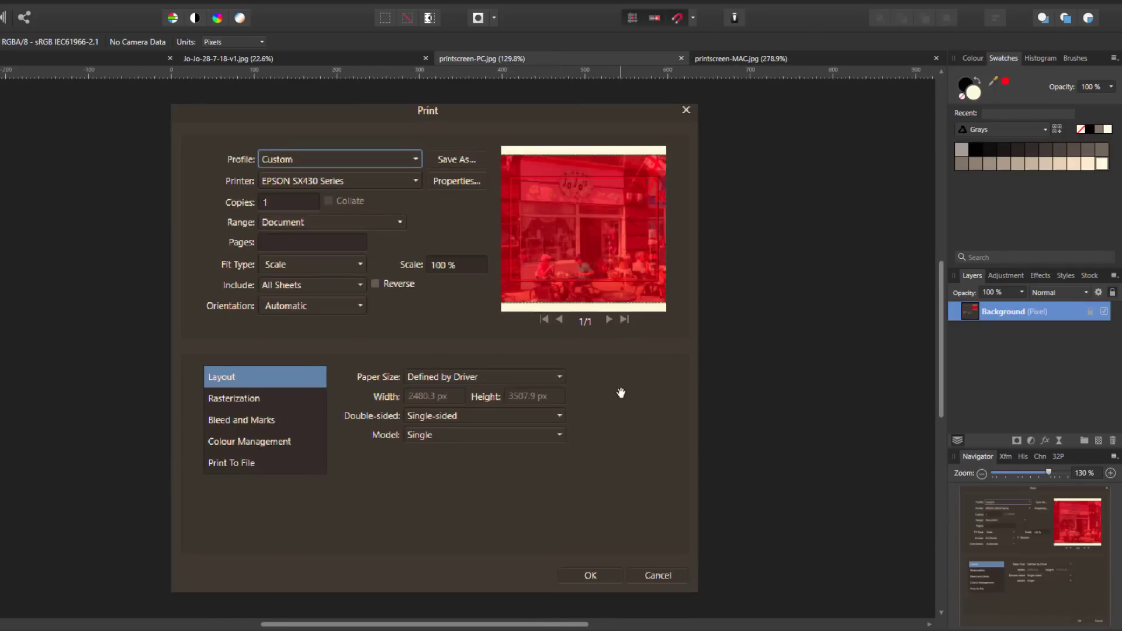
mouse_move(630, 419)
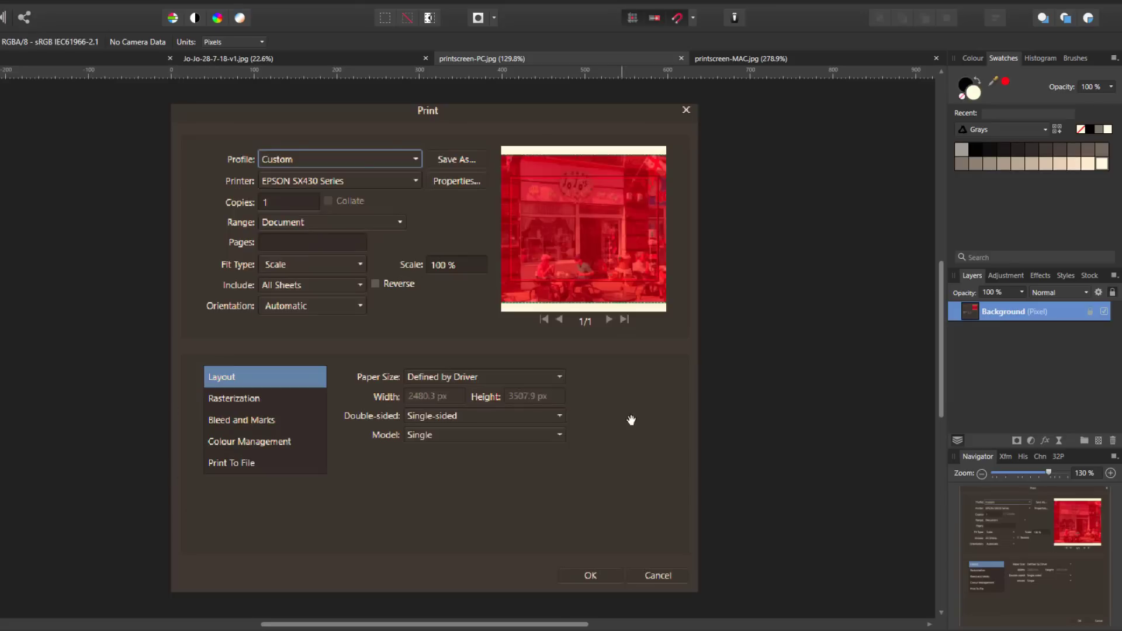
mouse_move(547, 507)
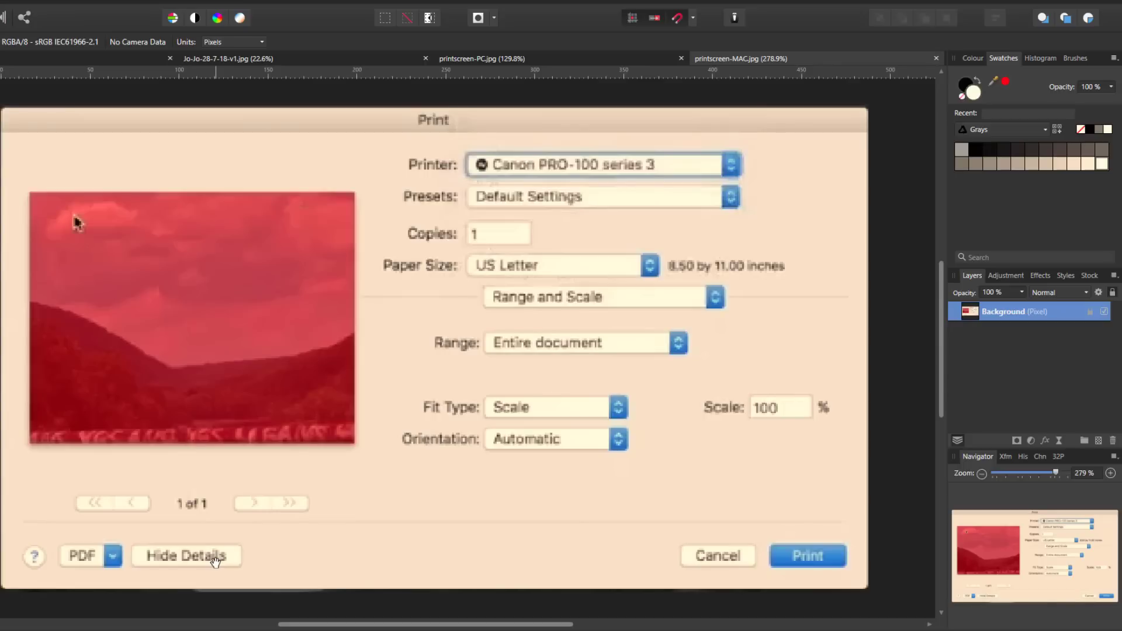
mouse_move(369, 551)
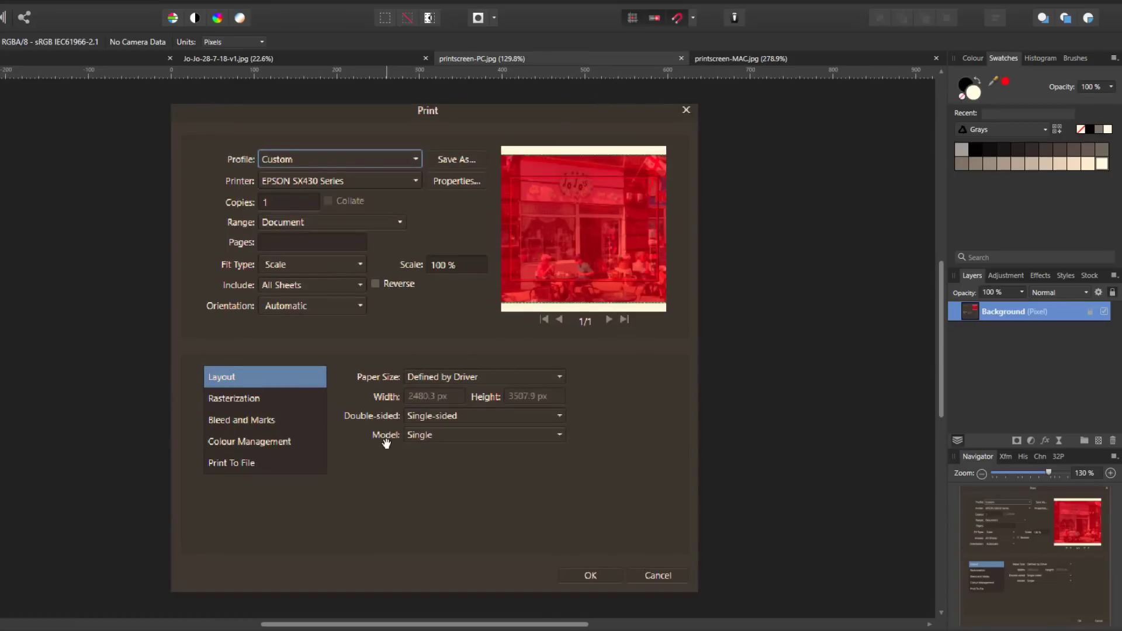
mouse_move(650, 106)
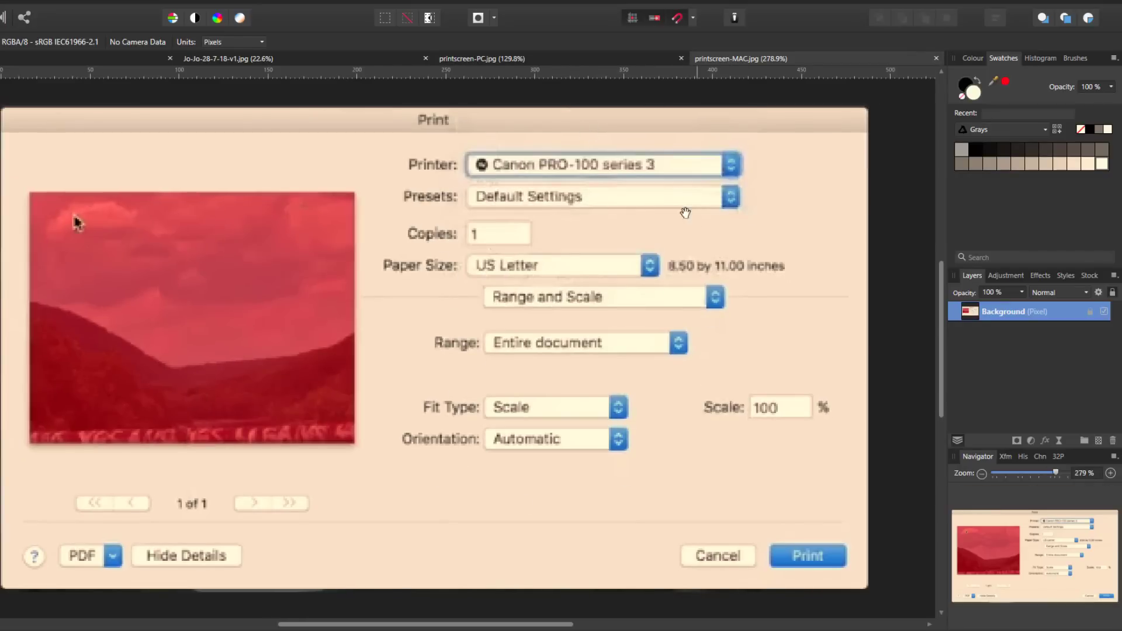
mouse_move(340, 526)
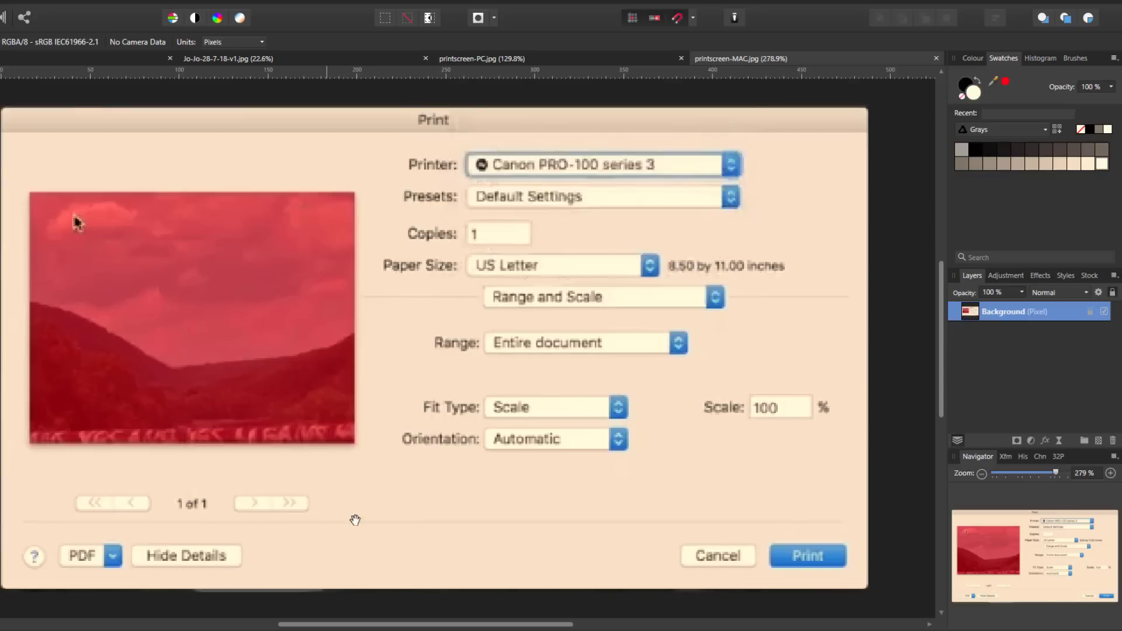
mouse_move(241, 560)
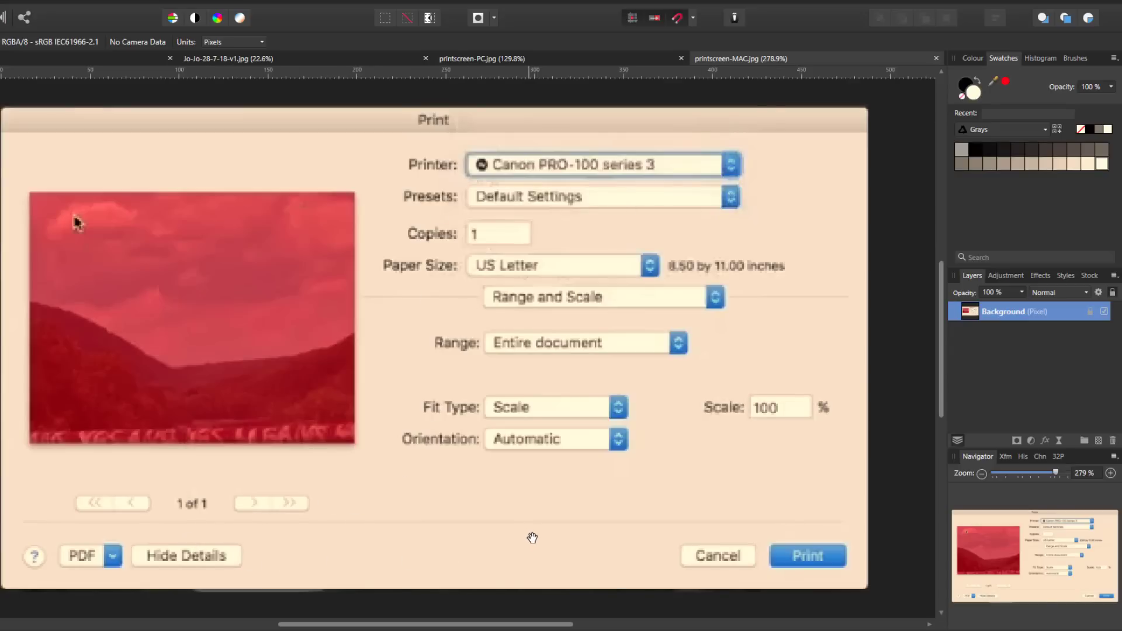
mouse_move(181, 561)
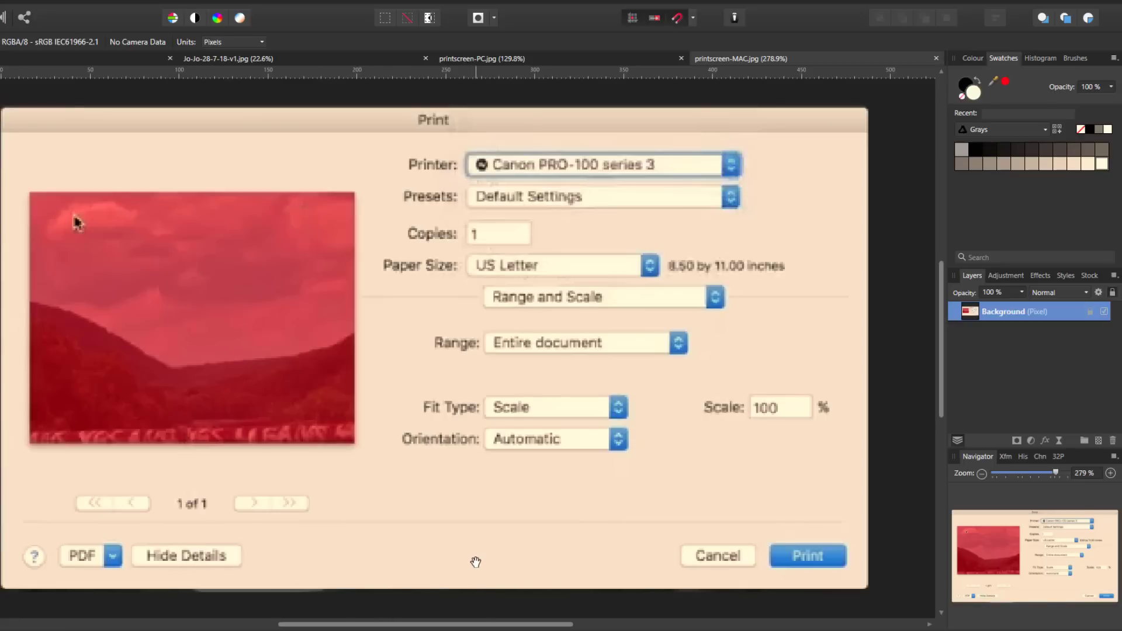
mouse_move(656, 376)
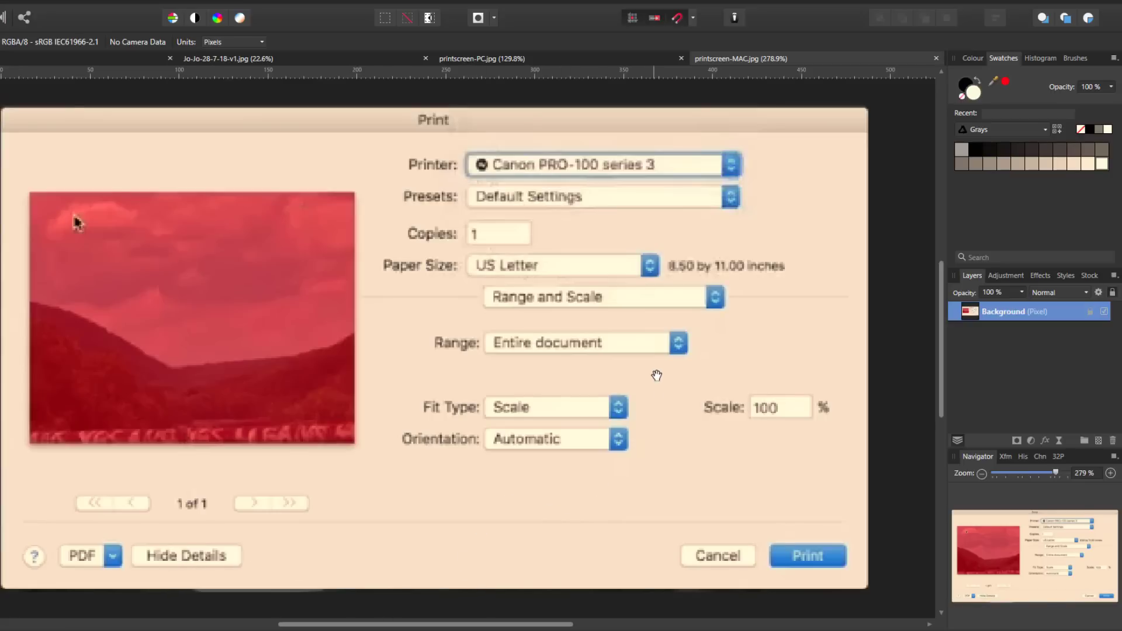
mouse_move(761, 353)
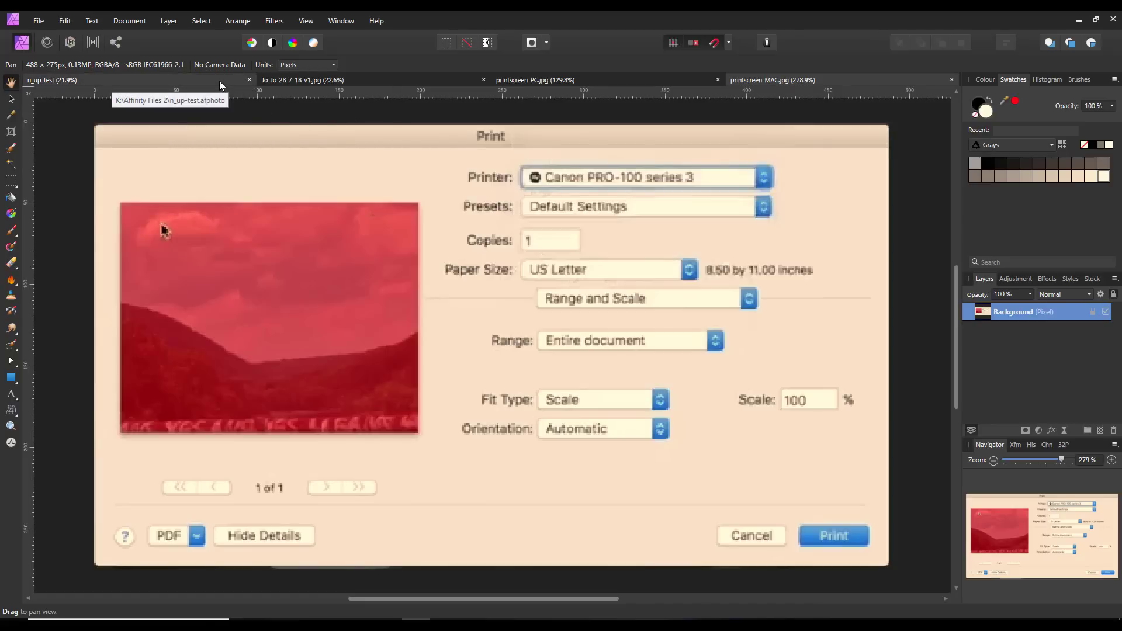
- Switch to the Jo-Jo-28-7-18-v1.jpg document showing the café shopfront photo
left_click(300, 80)
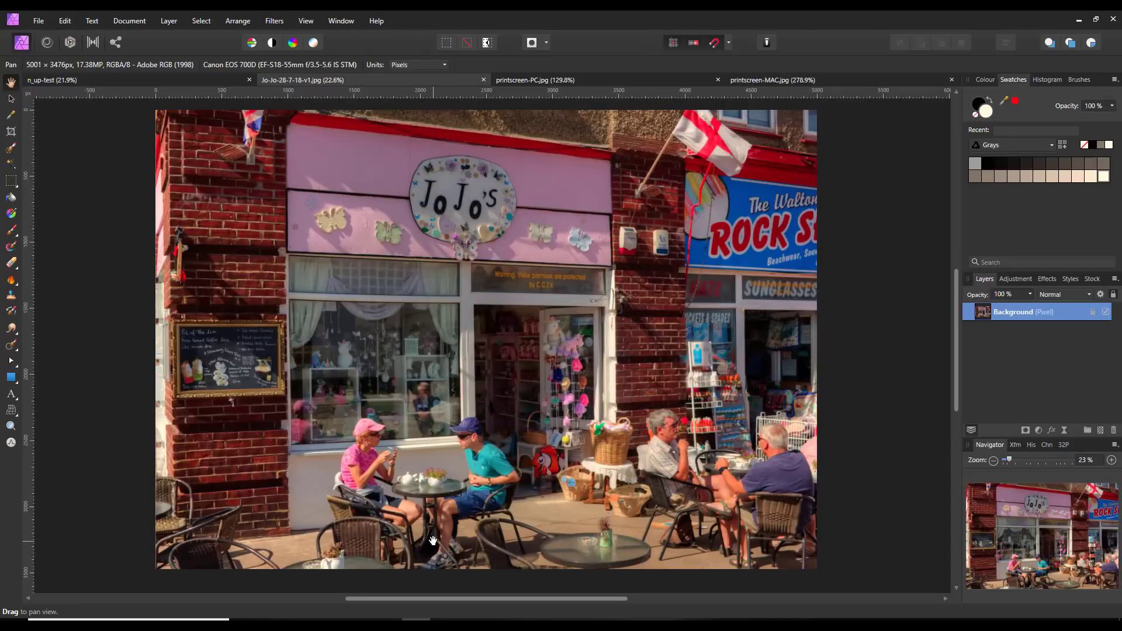
mouse_move(808, 436)
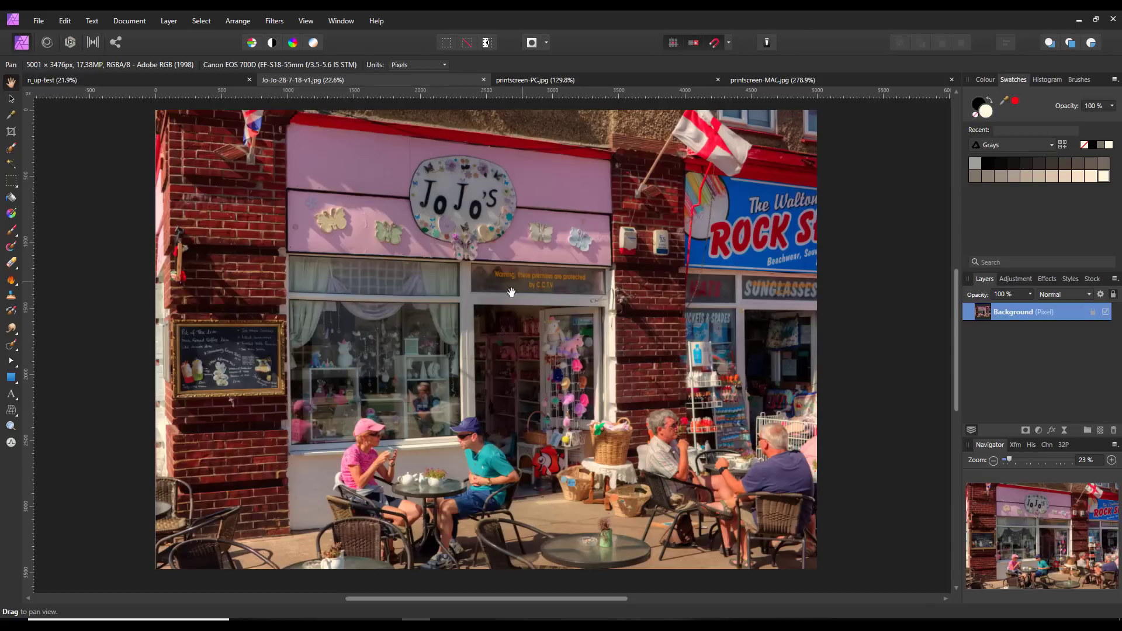
mouse_move(551, 259)
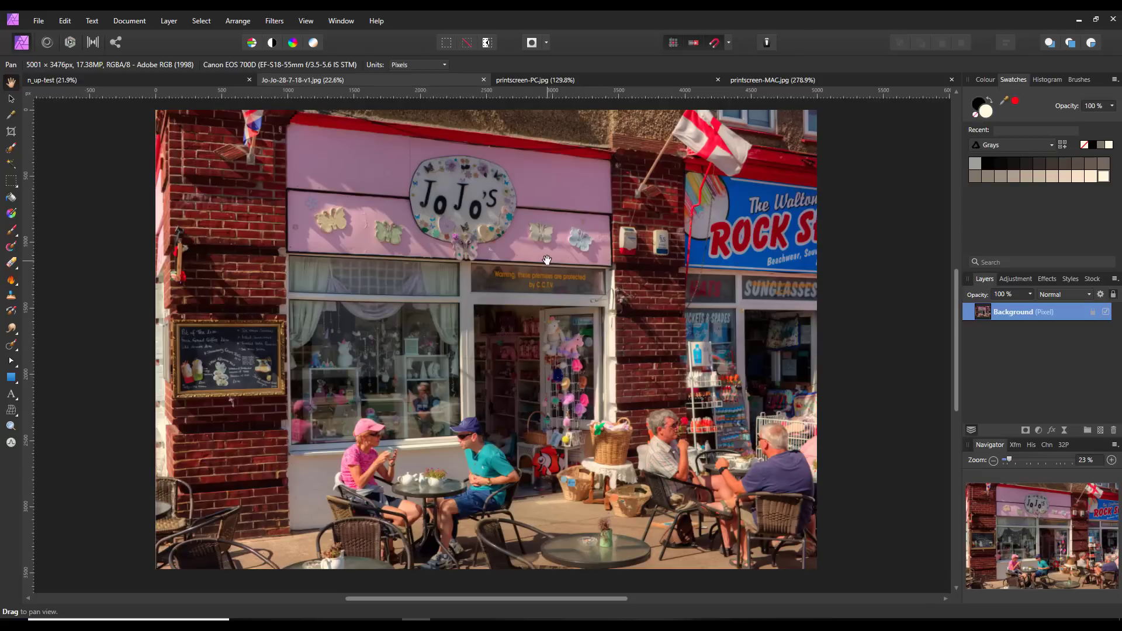
mouse_move(369, 303)
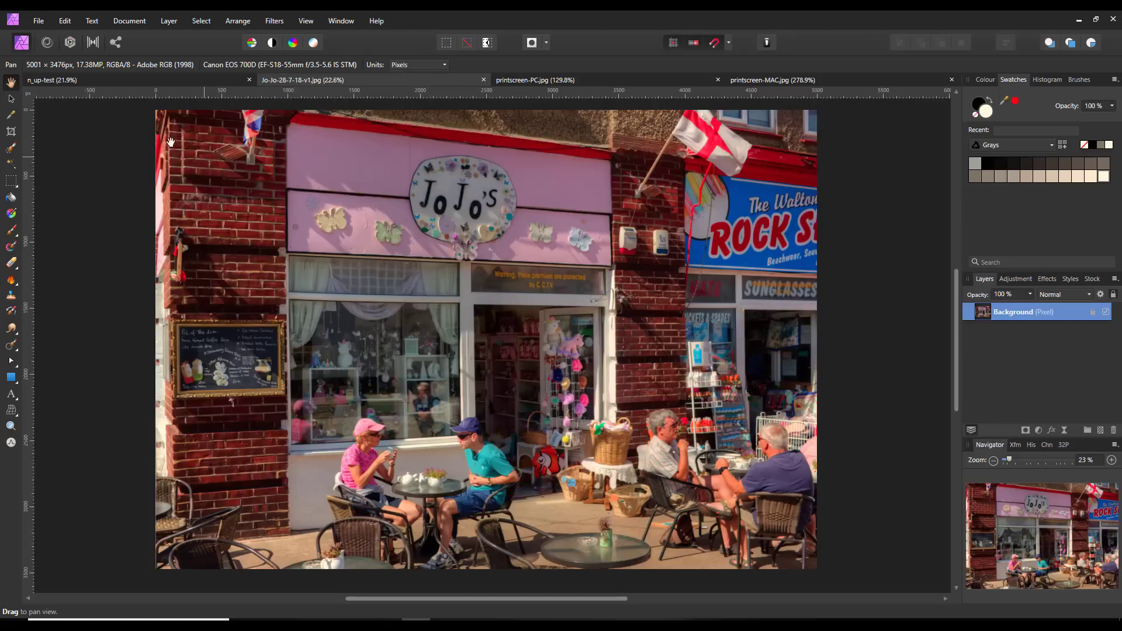
left_click(38, 20)
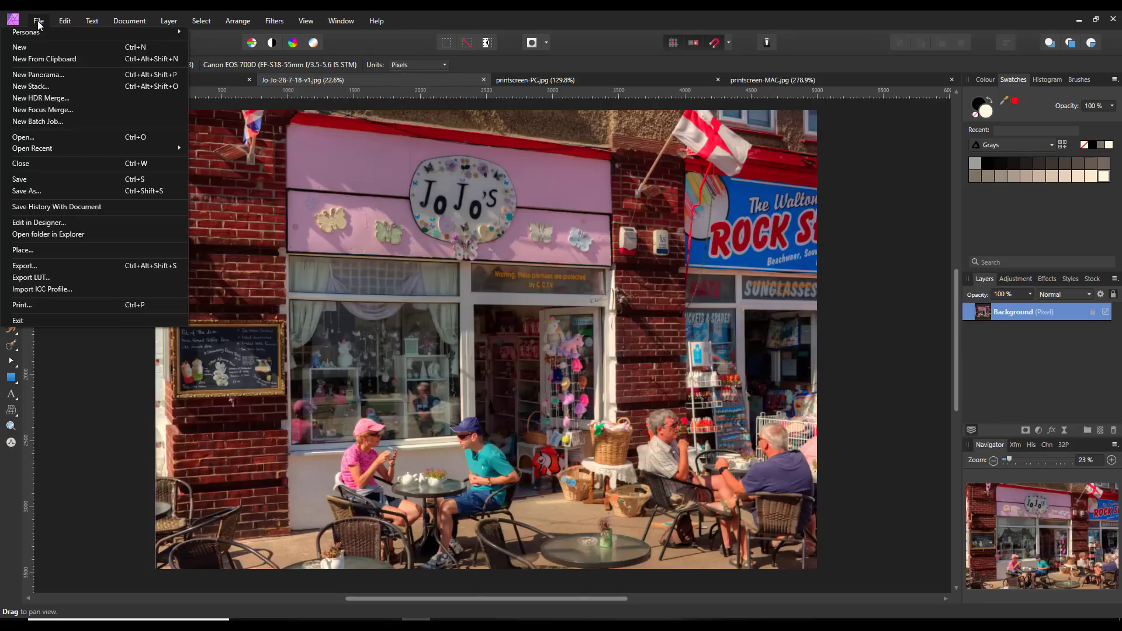
mouse_move(54, 113)
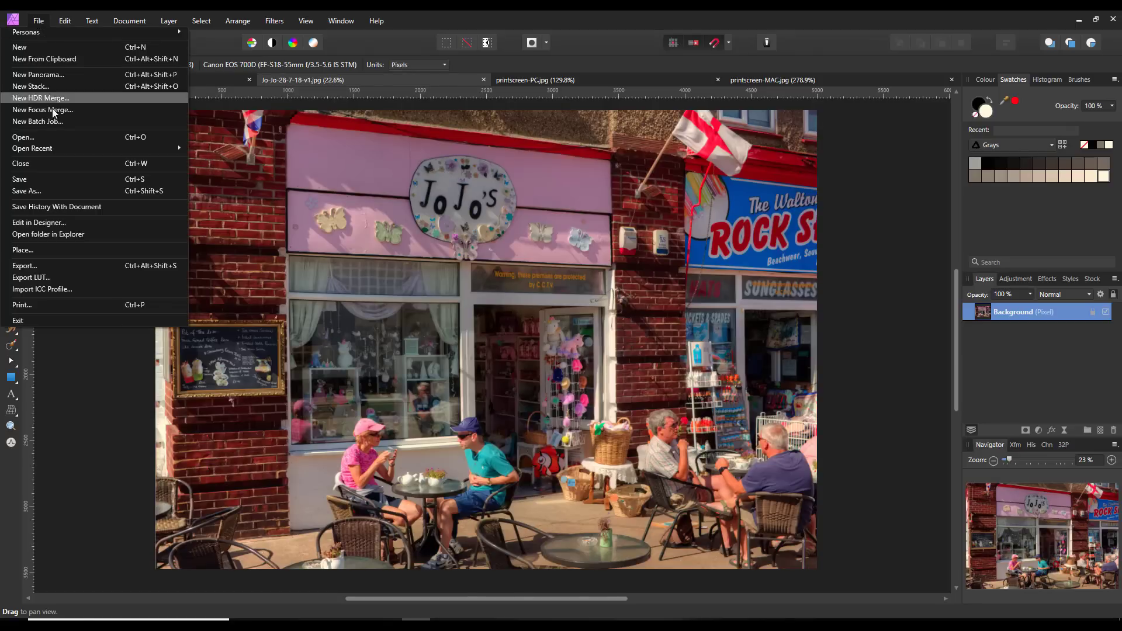
mouse_move(68, 231)
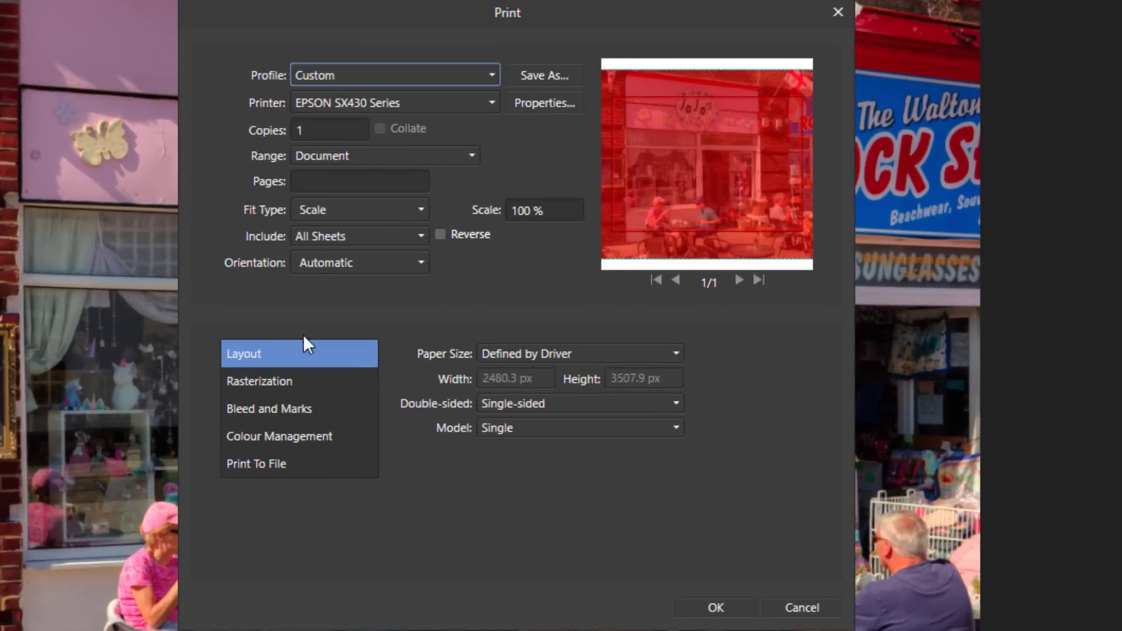
mouse_move(828, 91)
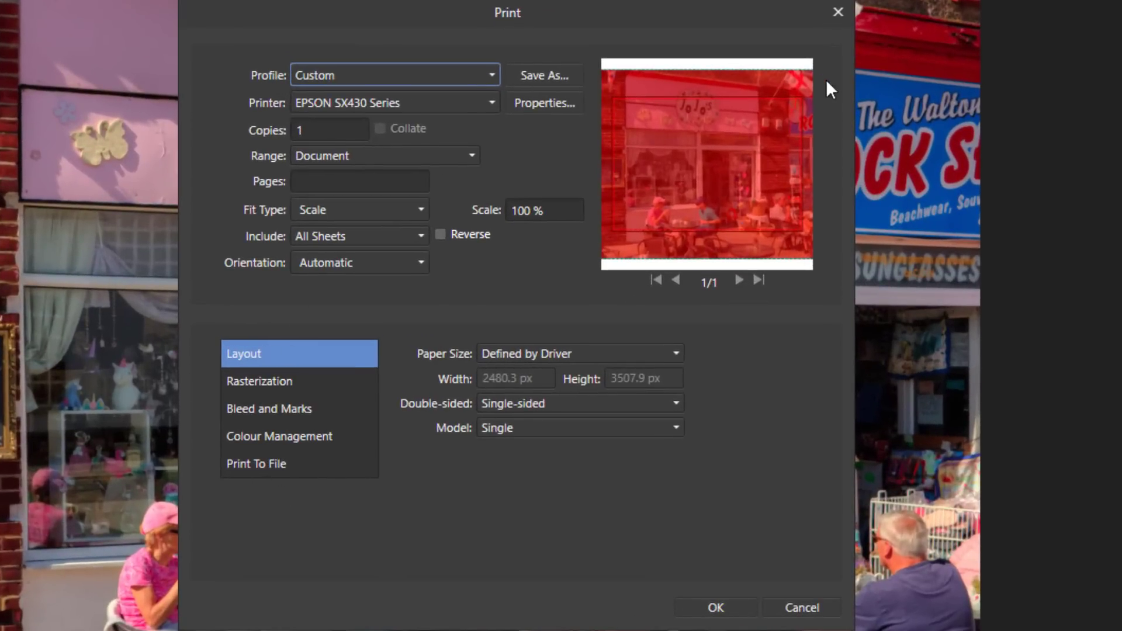
mouse_move(657, 114)
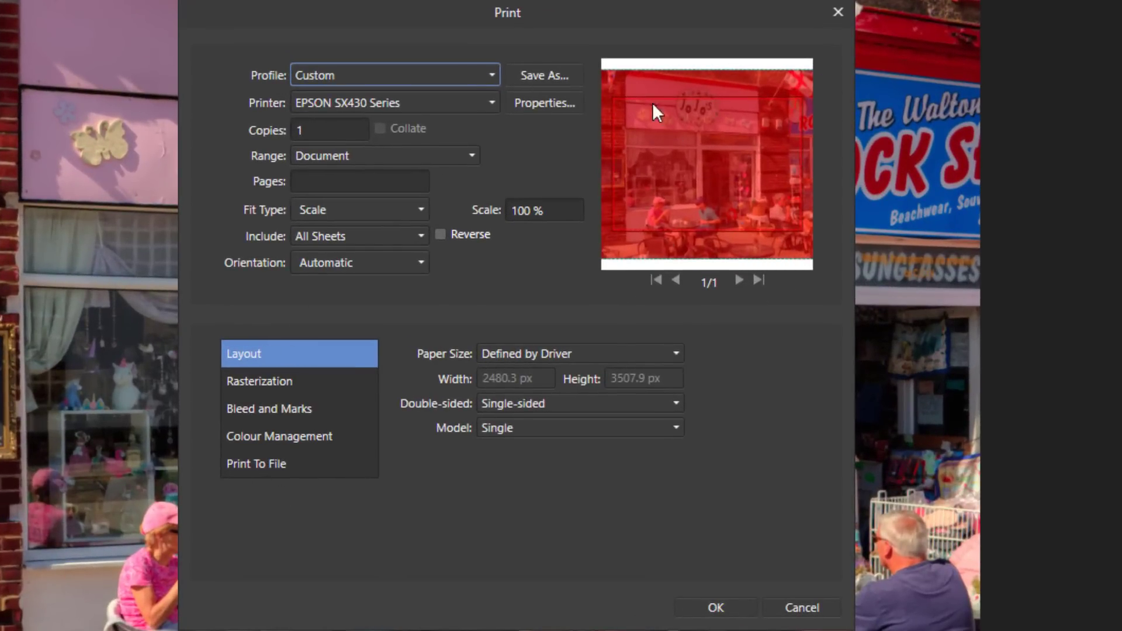
mouse_move(607, 133)
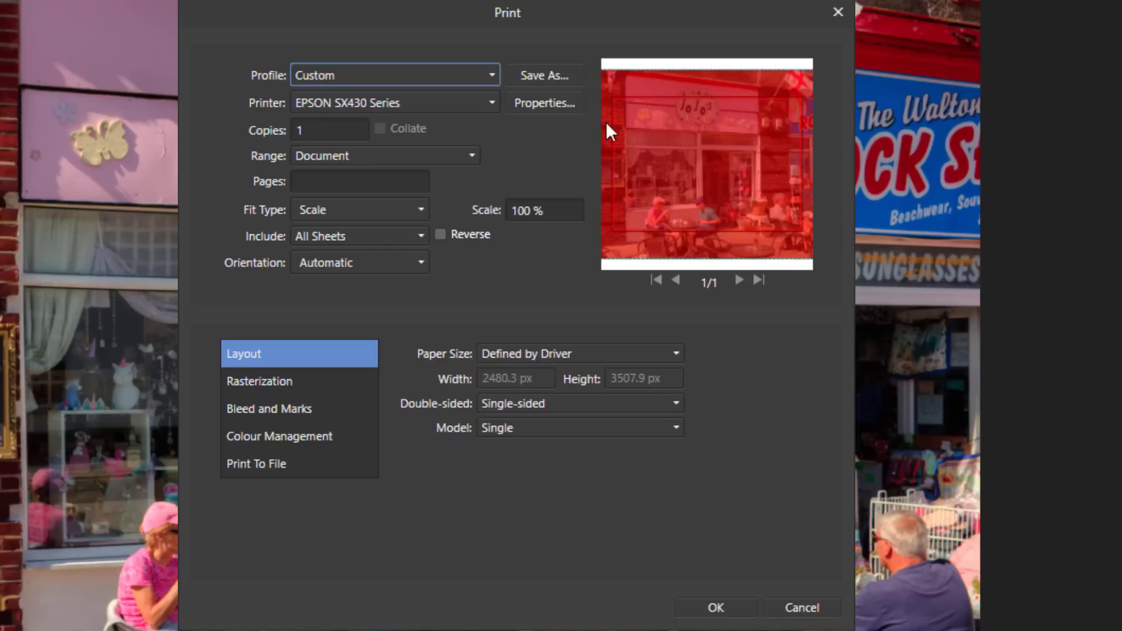
mouse_move(918, 452)
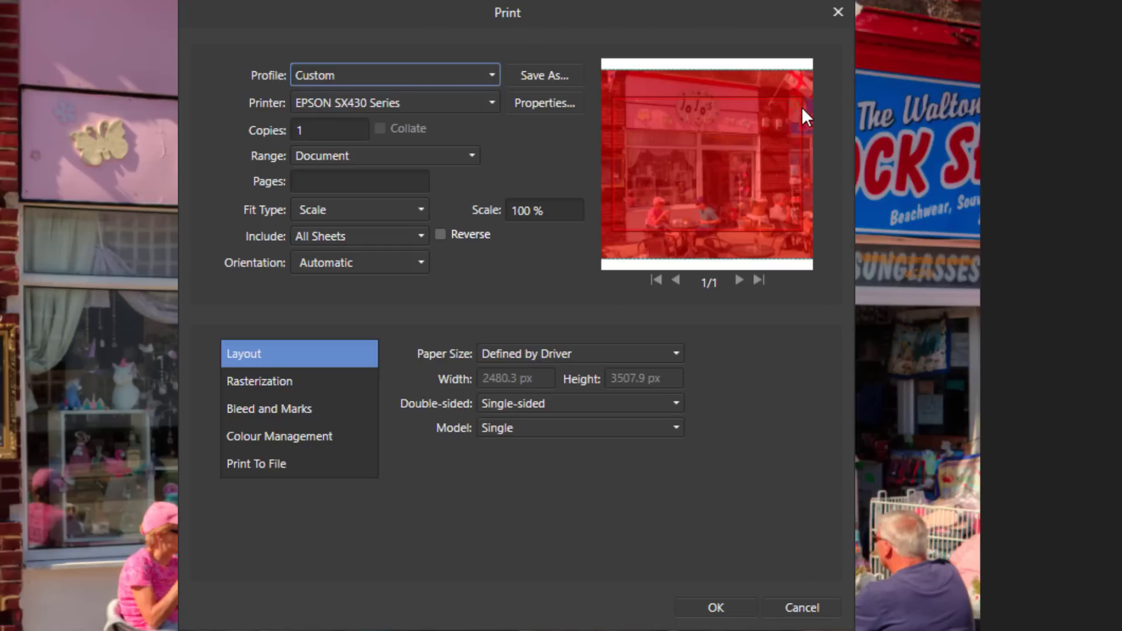
mouse_move(617, 143)
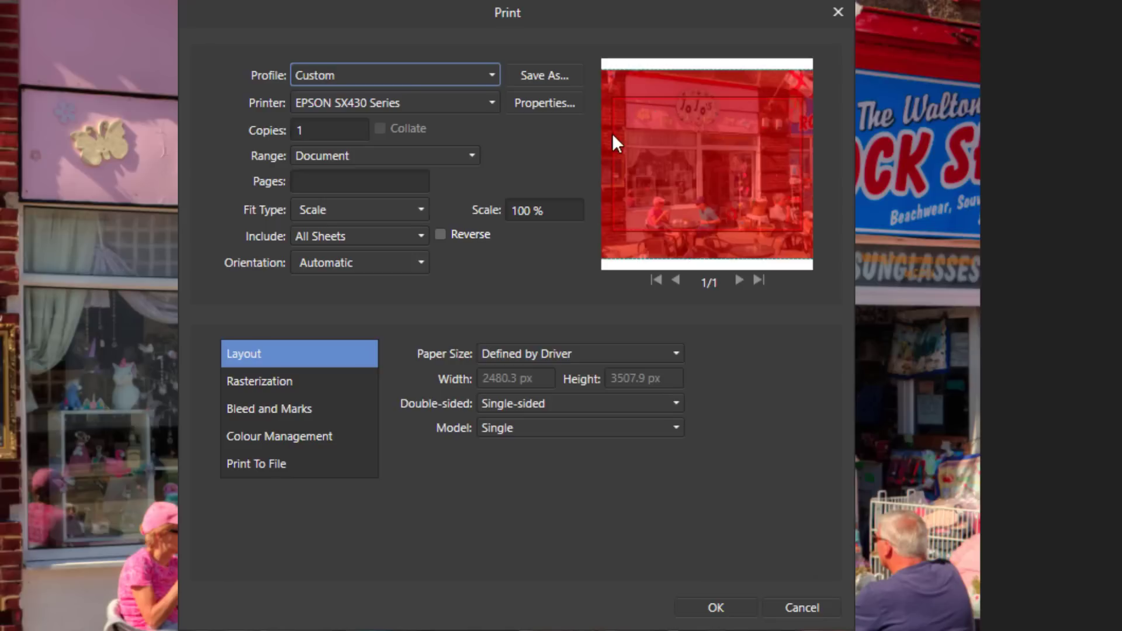
mouse_move(784, 242)
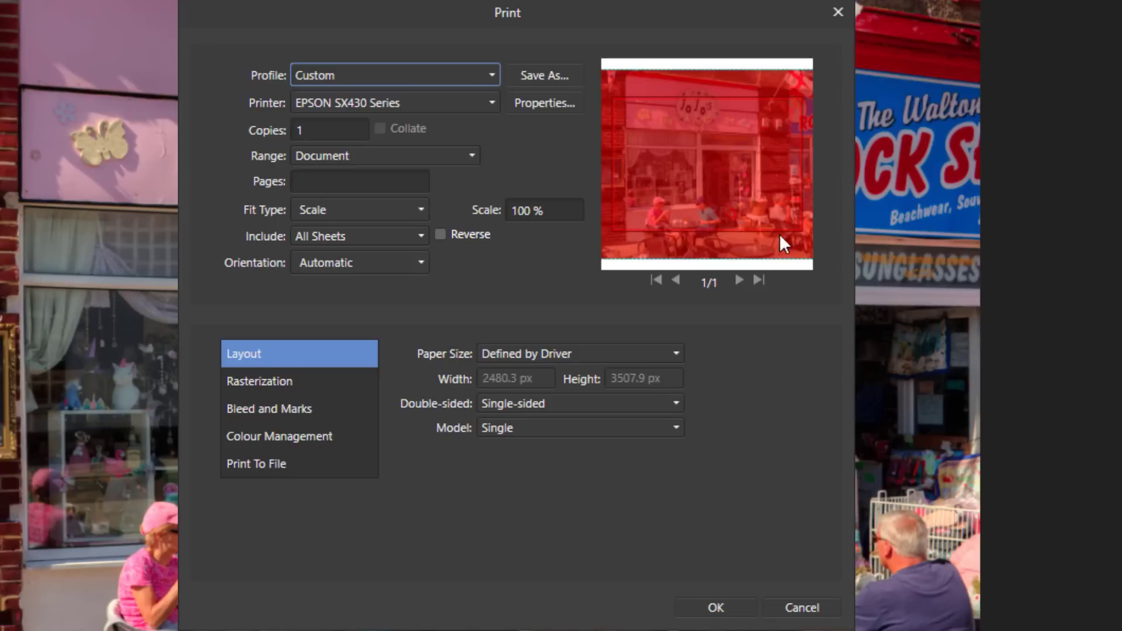
mouse_move(640, 141)
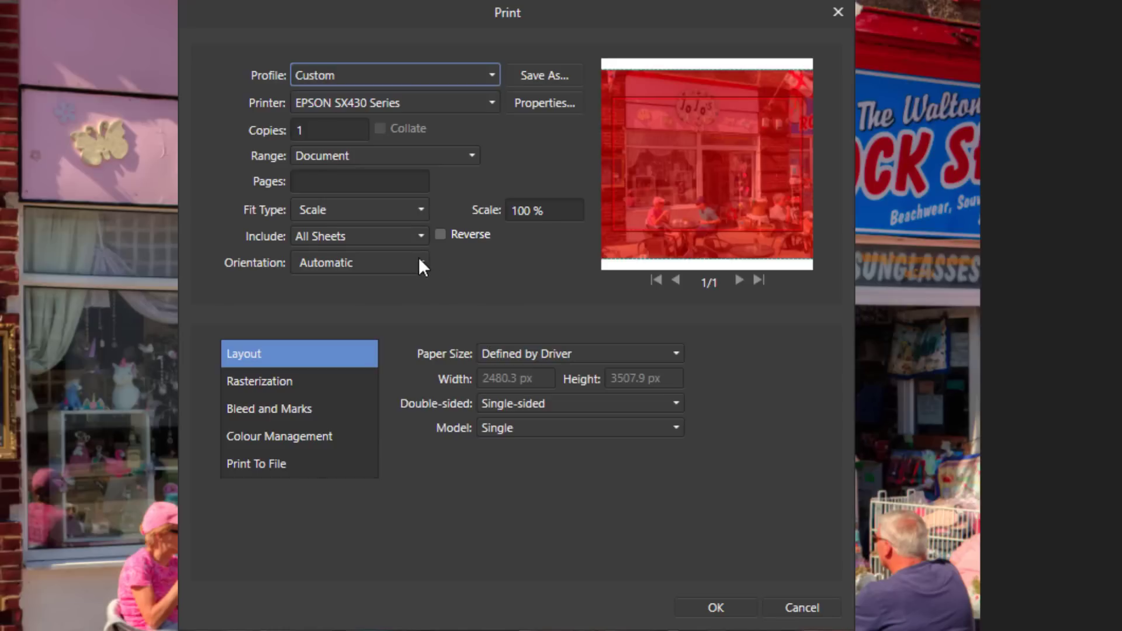
mouse_move(278, 223)
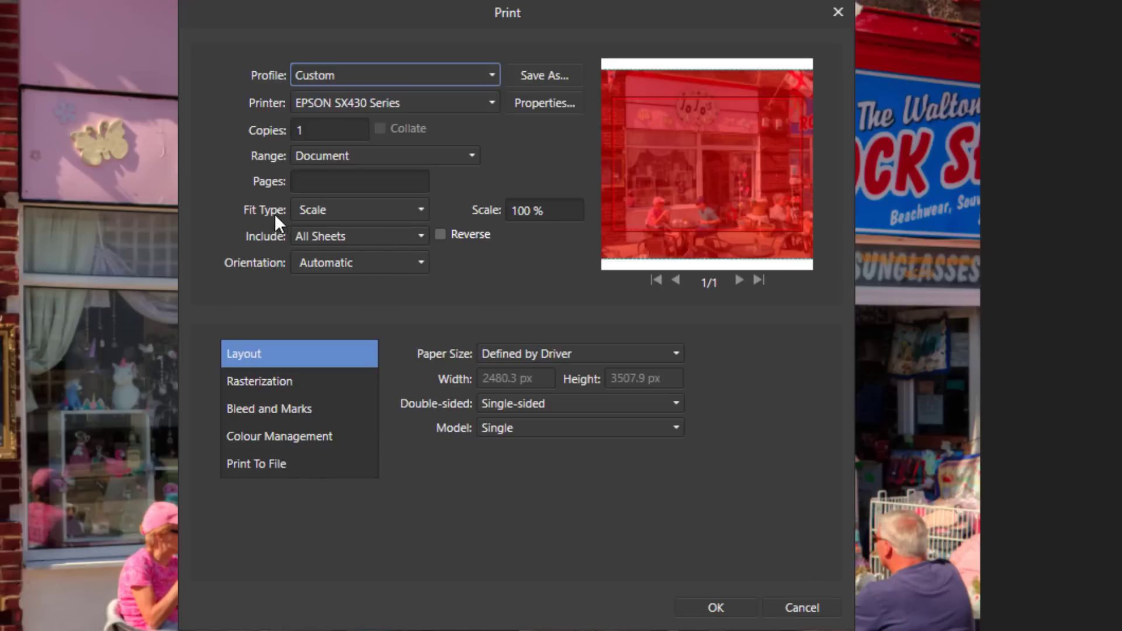
mouse_move(401, 226)
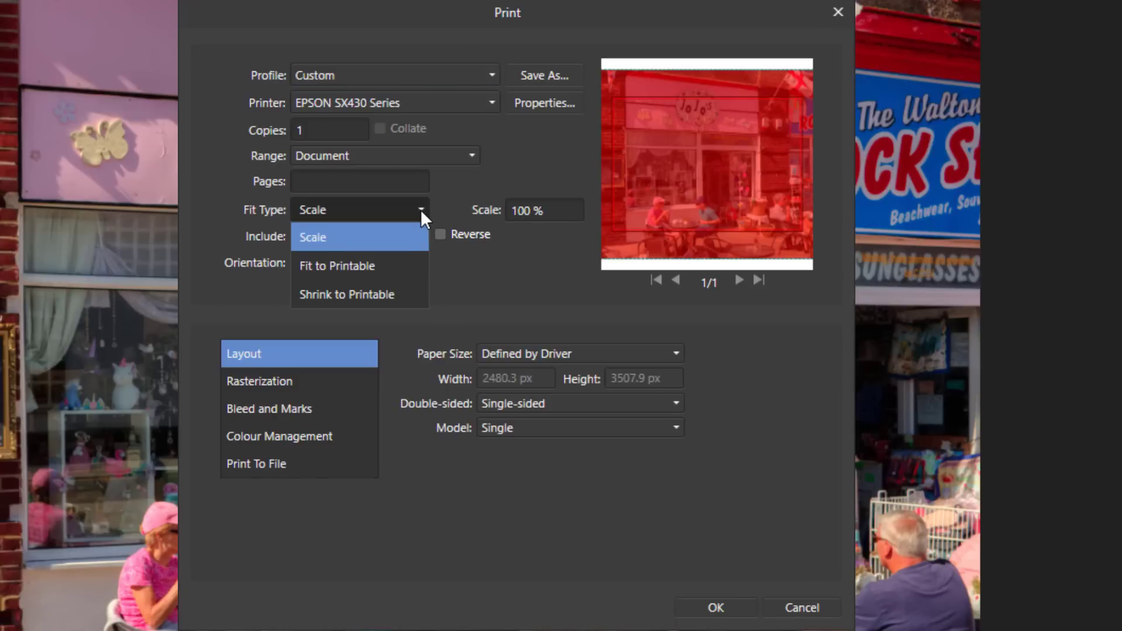
mouse_move(344, 275)
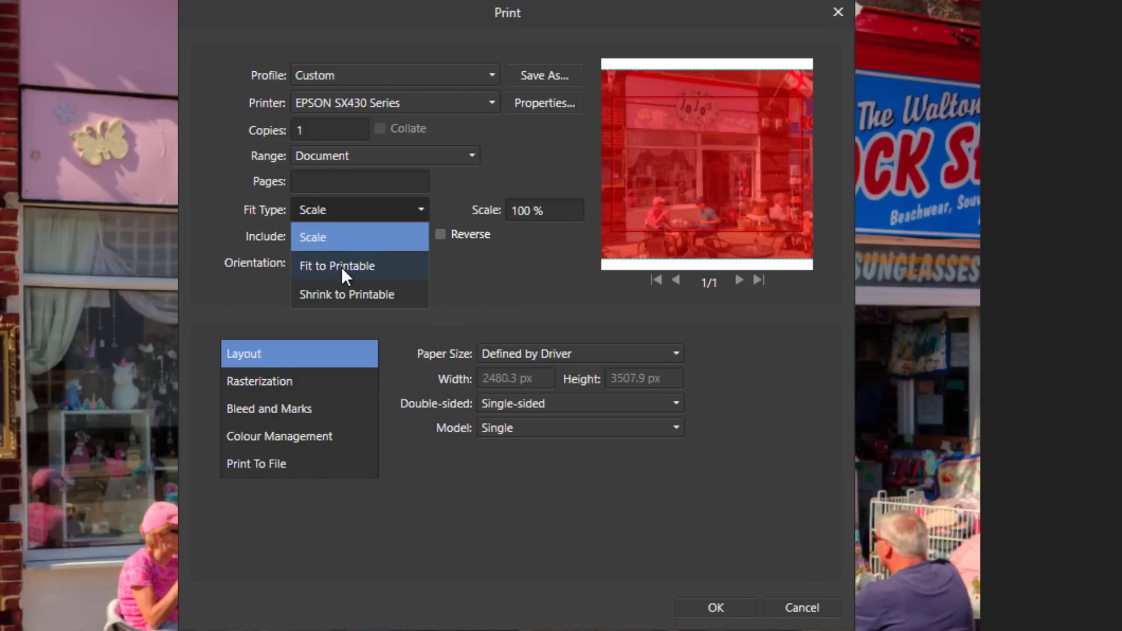
- Set the print Fit Type to Fit to Printable
left_click(337, 265)
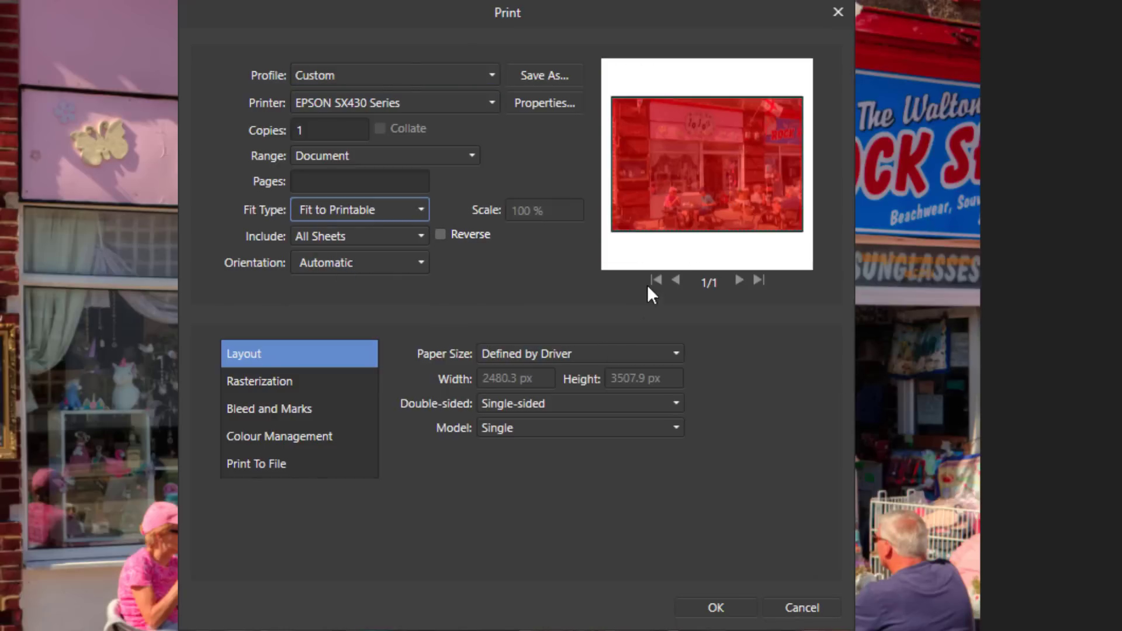
mouse_move(957, 140)
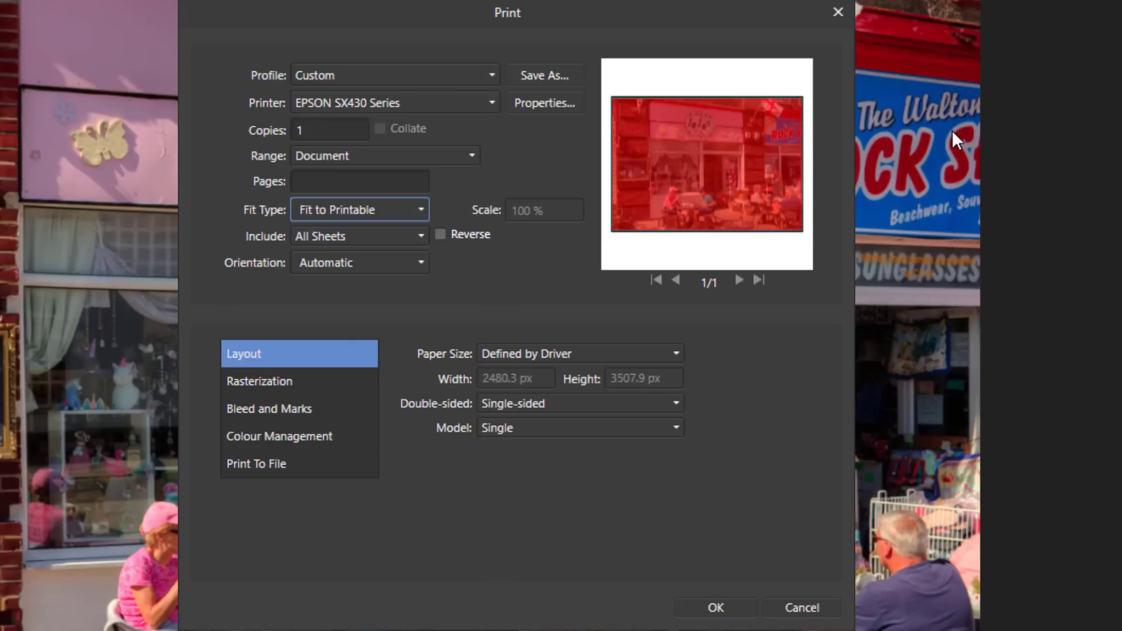
mouse_move(616, 138)
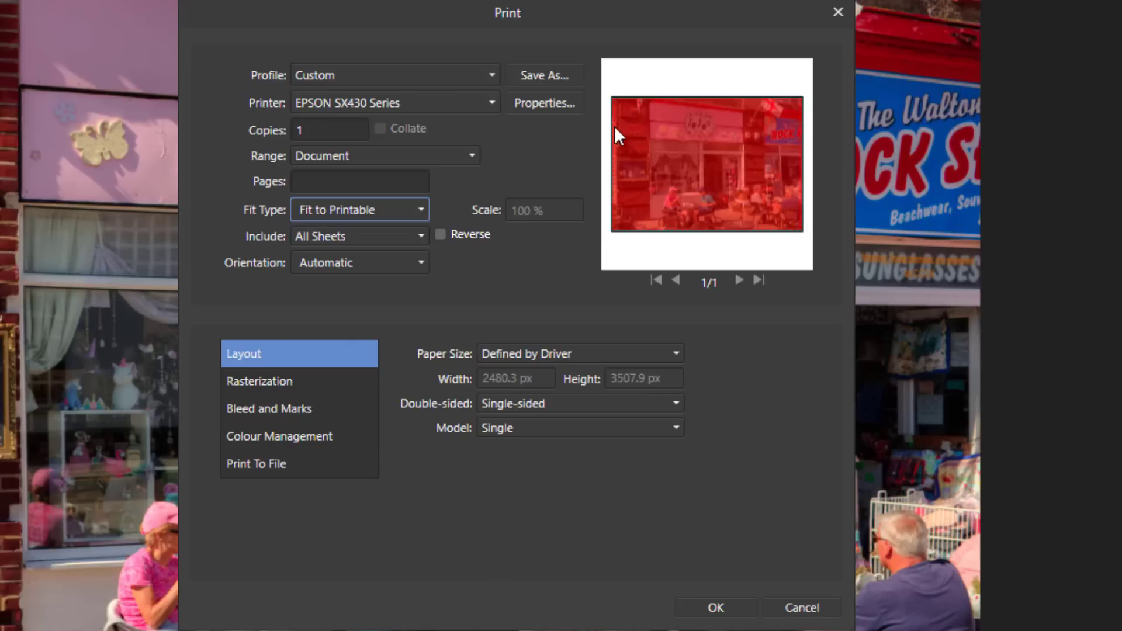
mouse_move(800, 233)
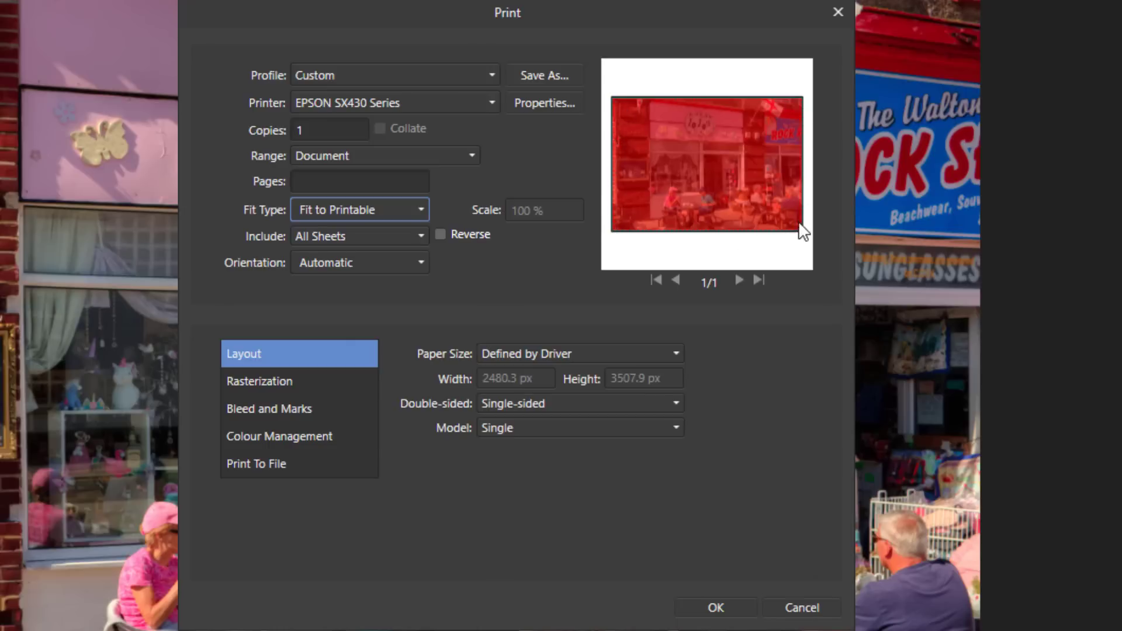
mouse_move(646, 217)
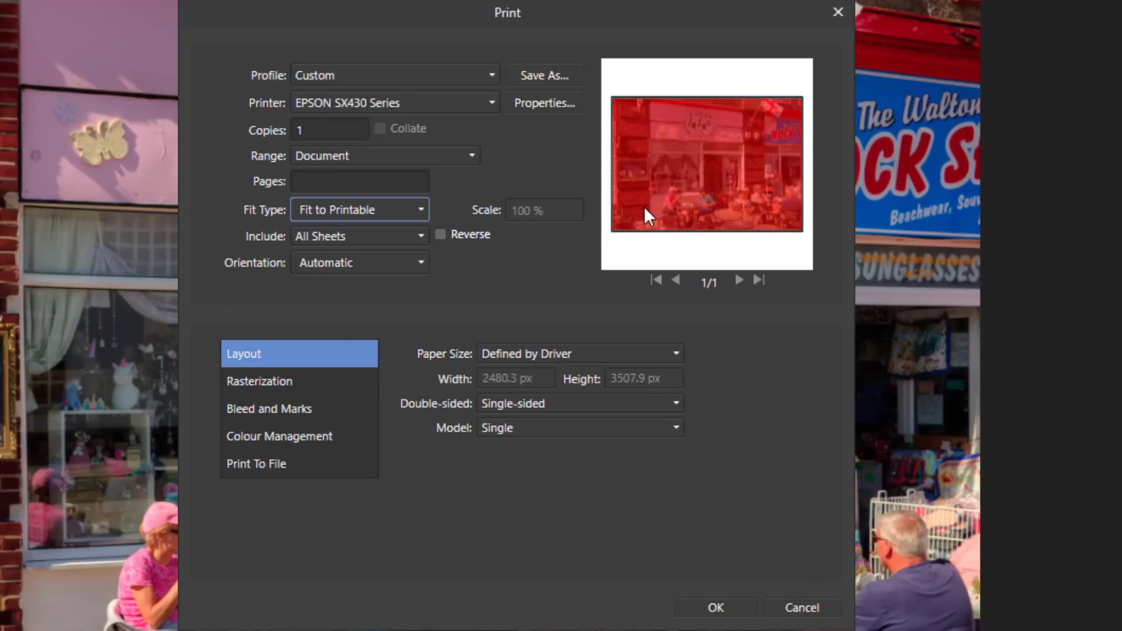
mouse_move(696, 236)
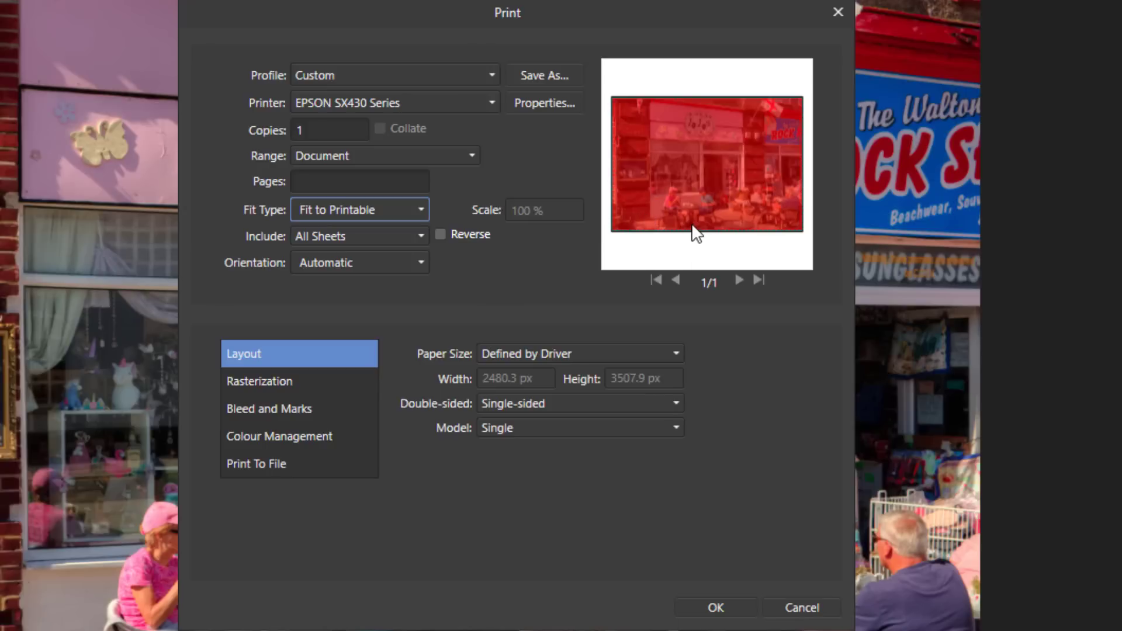
mouse_move(599, 166)
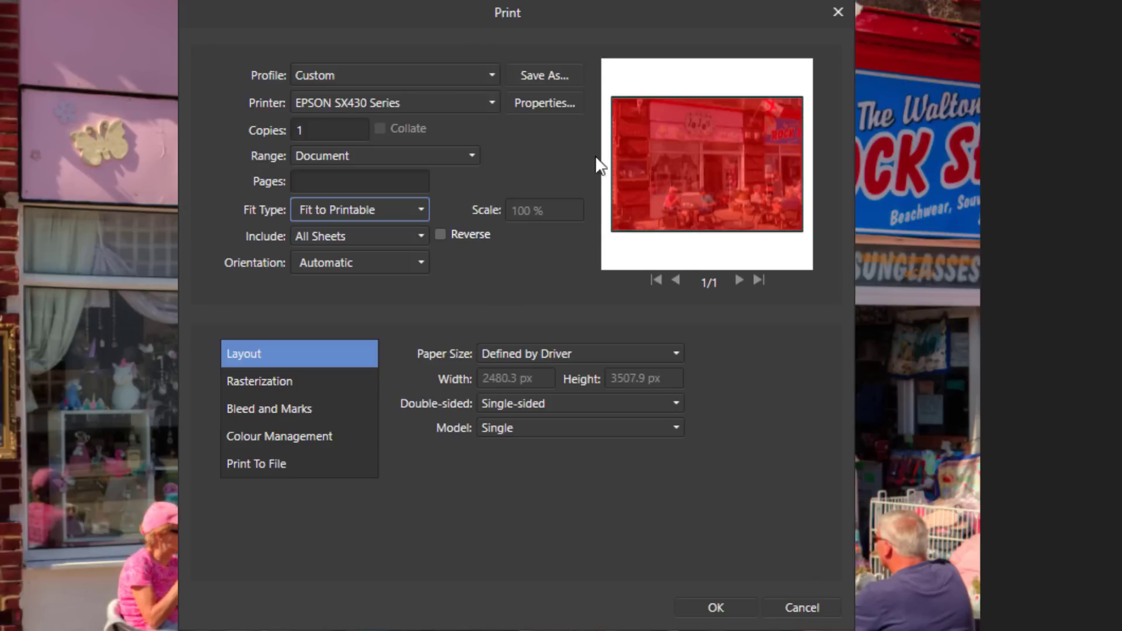
mouse_move(728, 207)
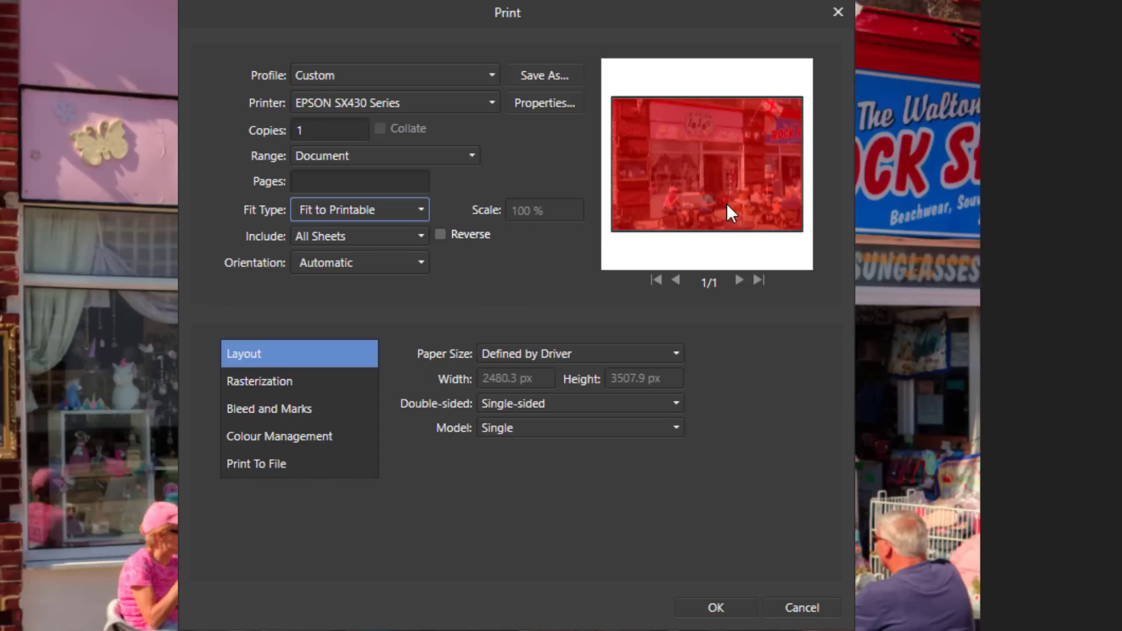
mouse_move(796, 118)
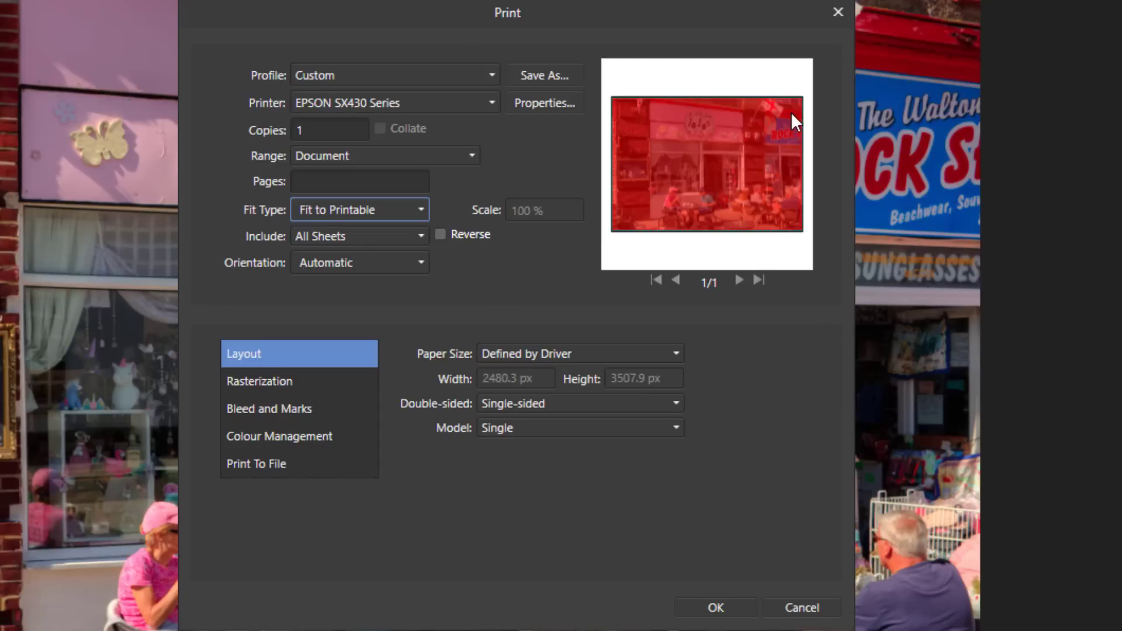
mouse_move(807, 220)
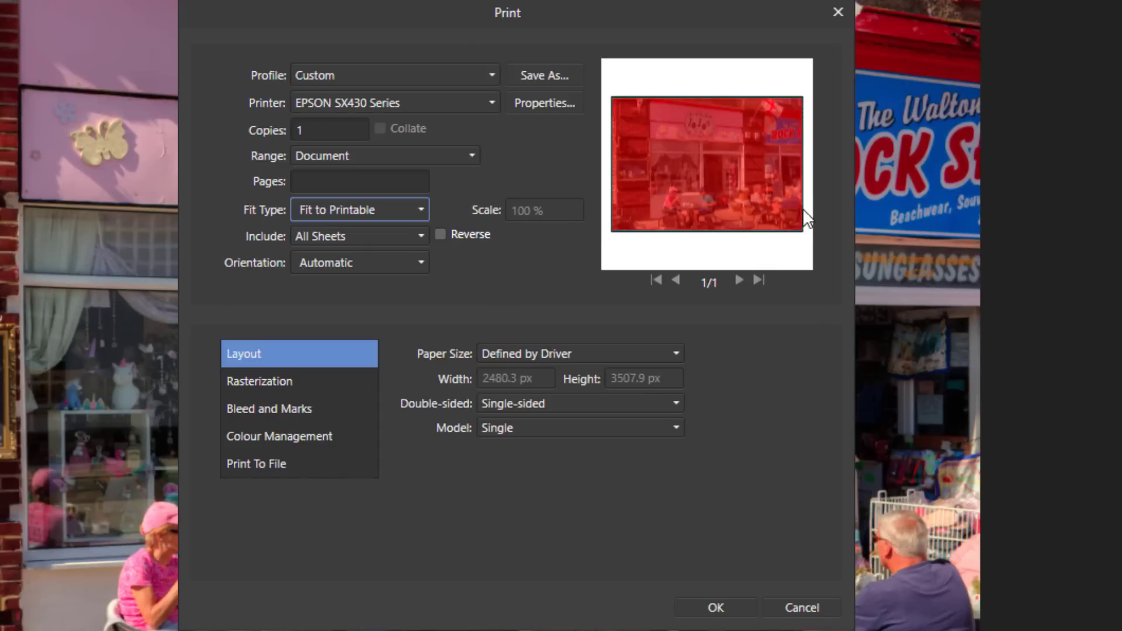
mouse_move(672, 219)
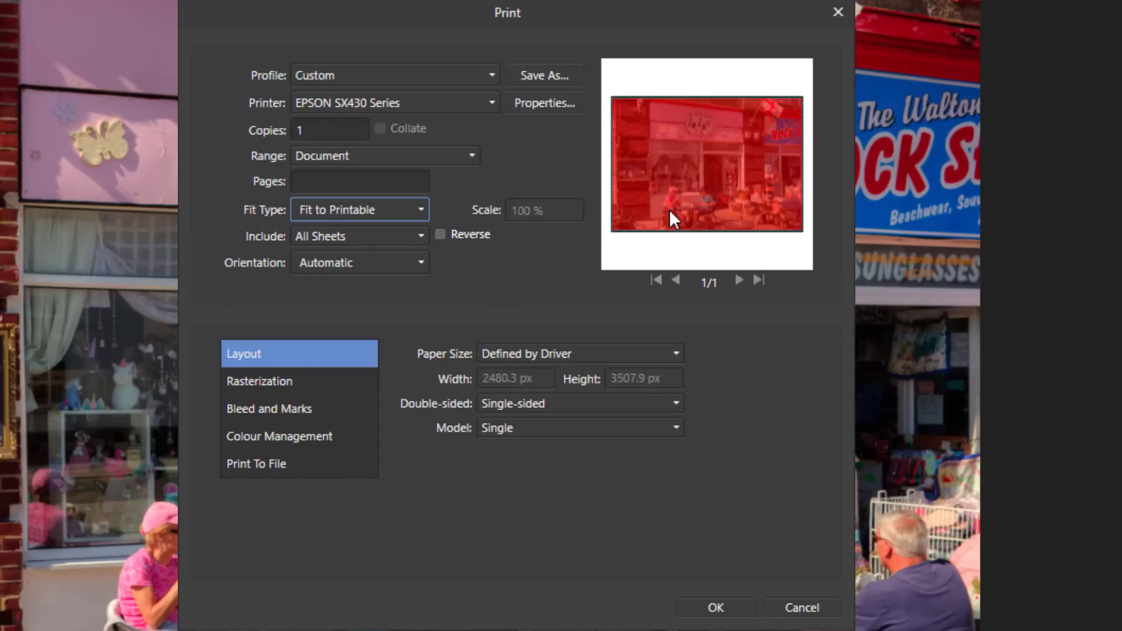
mouse_move(719, 214)
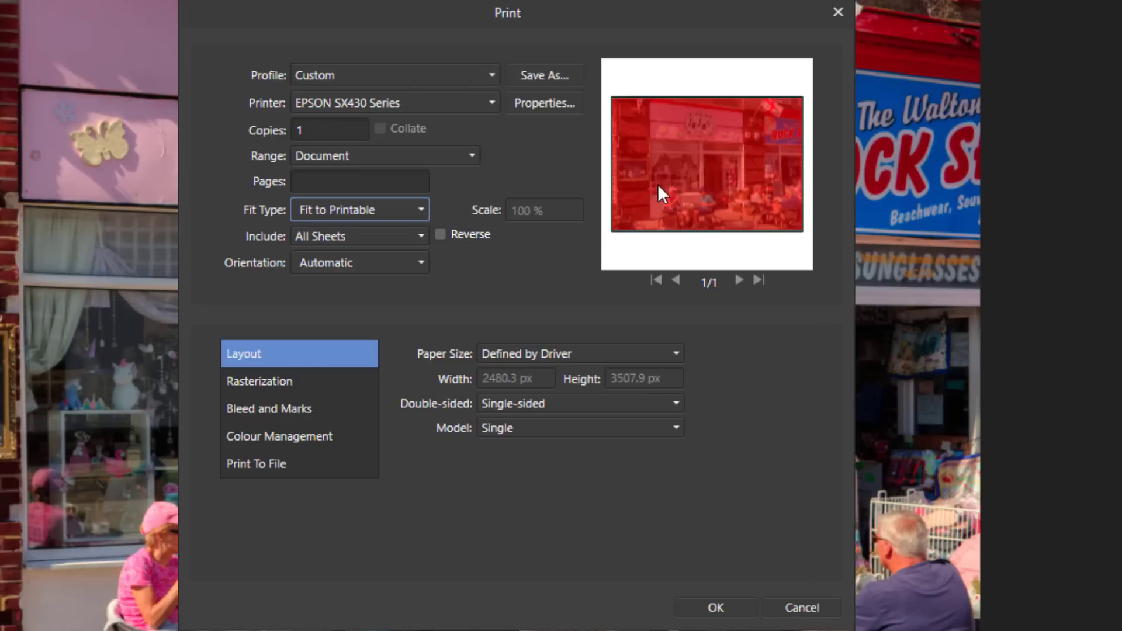
mouse_move(735, 242)
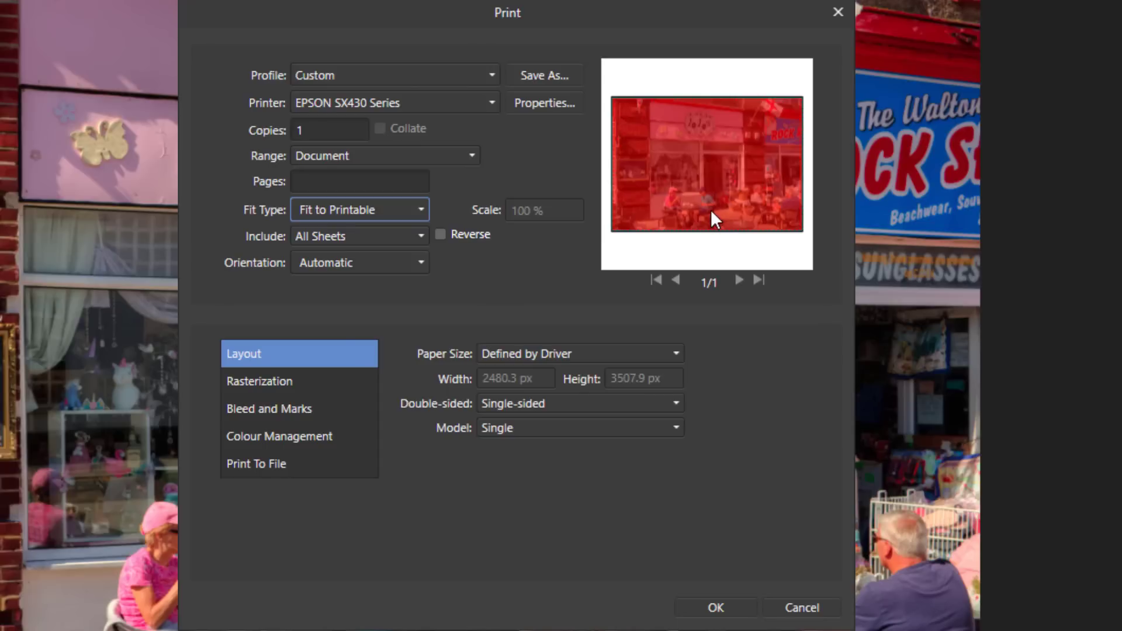
mouse_move(768, 163)
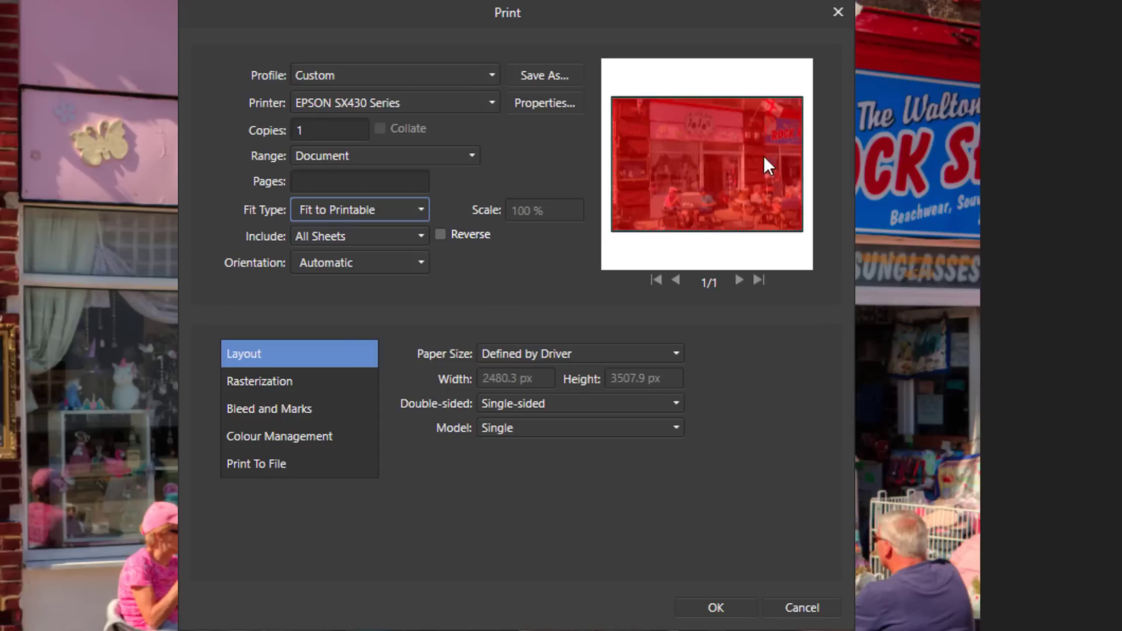
mouse_move(723, 322)
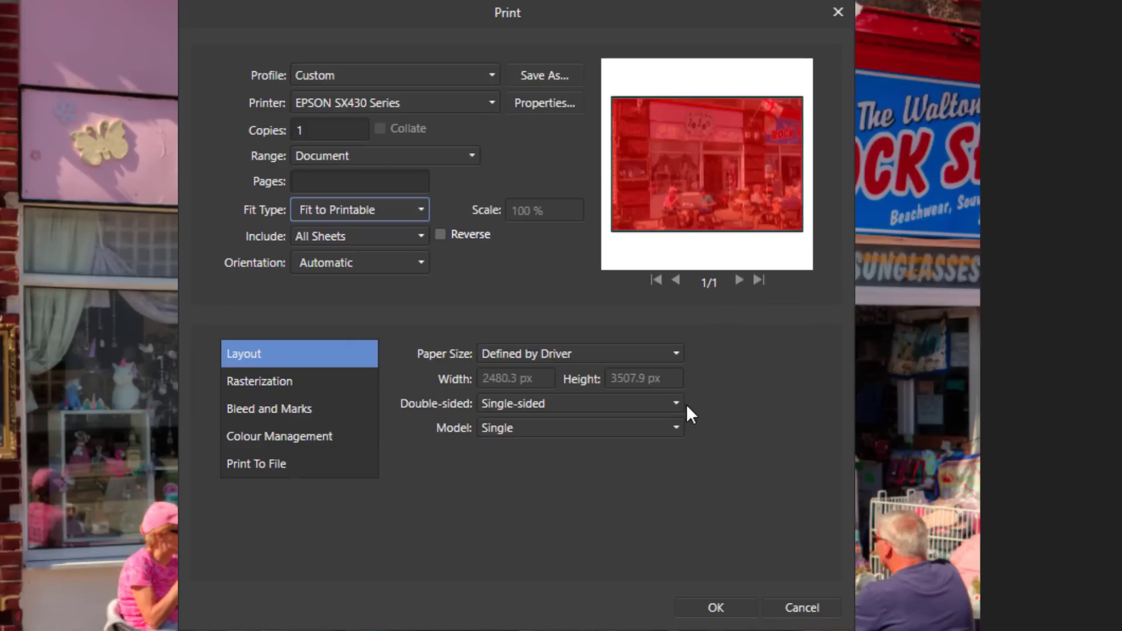
mouse_move(437, 271)
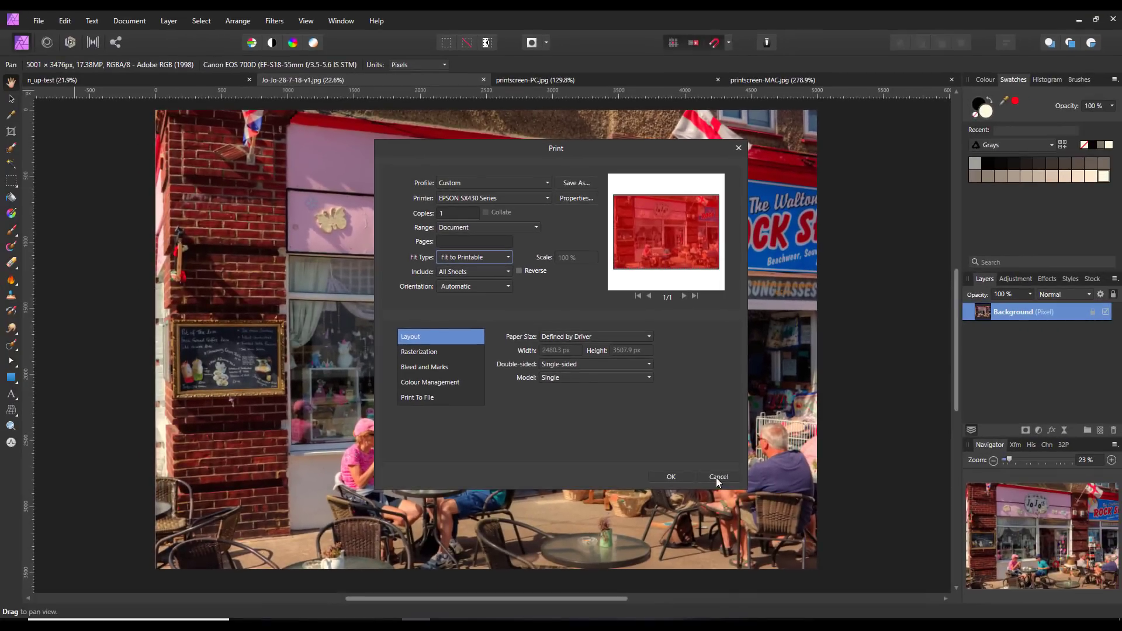
left_click(718, 477)
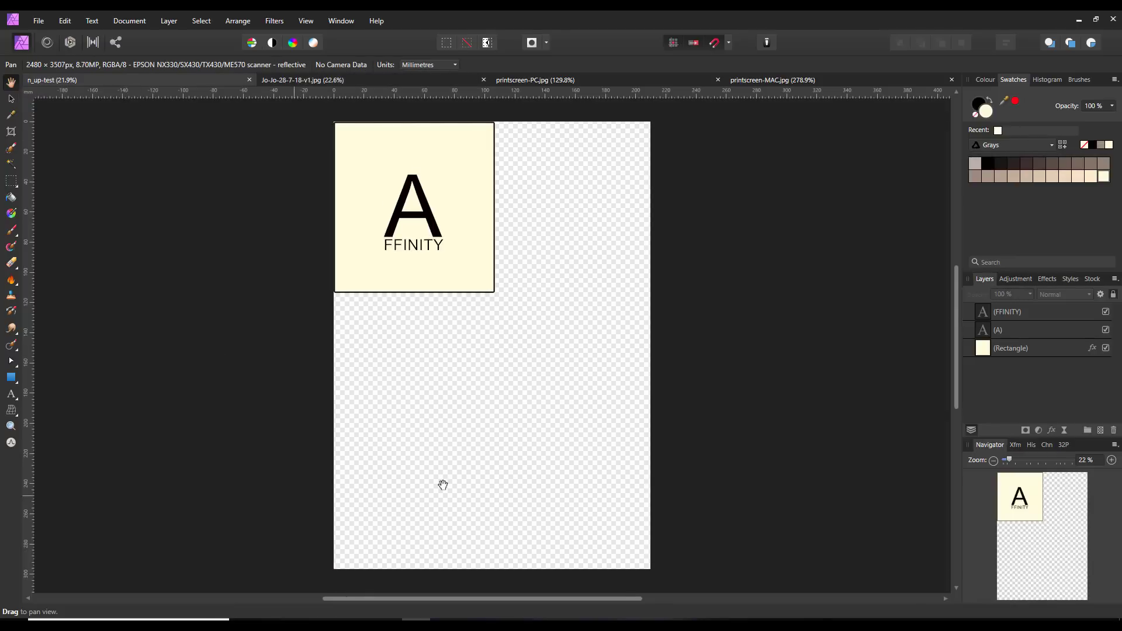
mouse_move(487, 356)
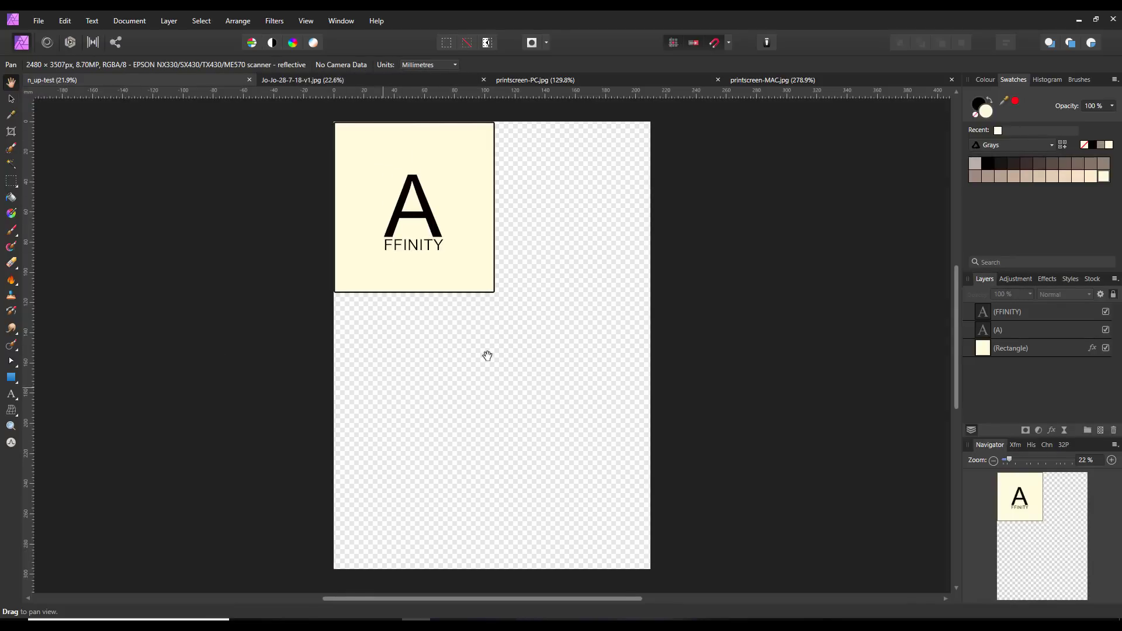
mouse_move(301, 369)
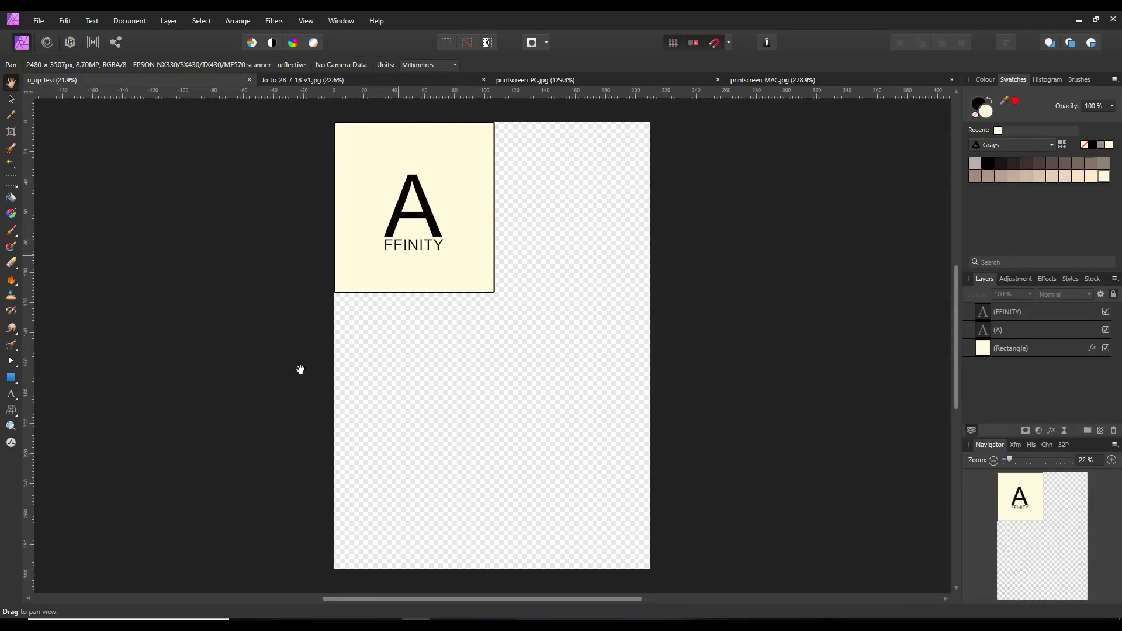
mouse_move(393, 259)
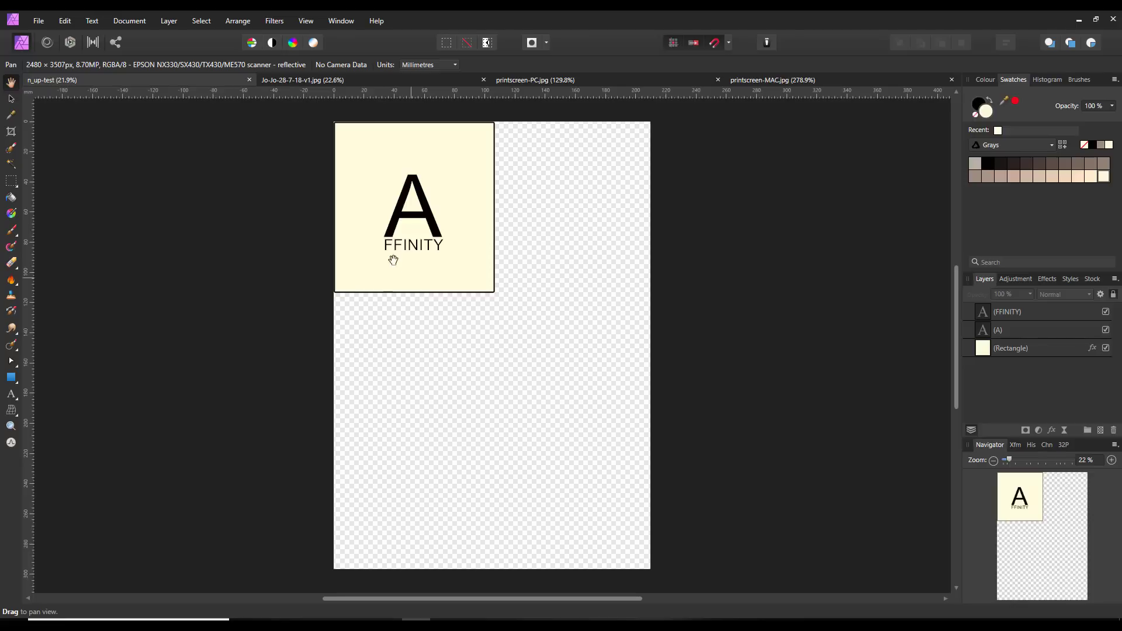
mouse_move(447, 344)
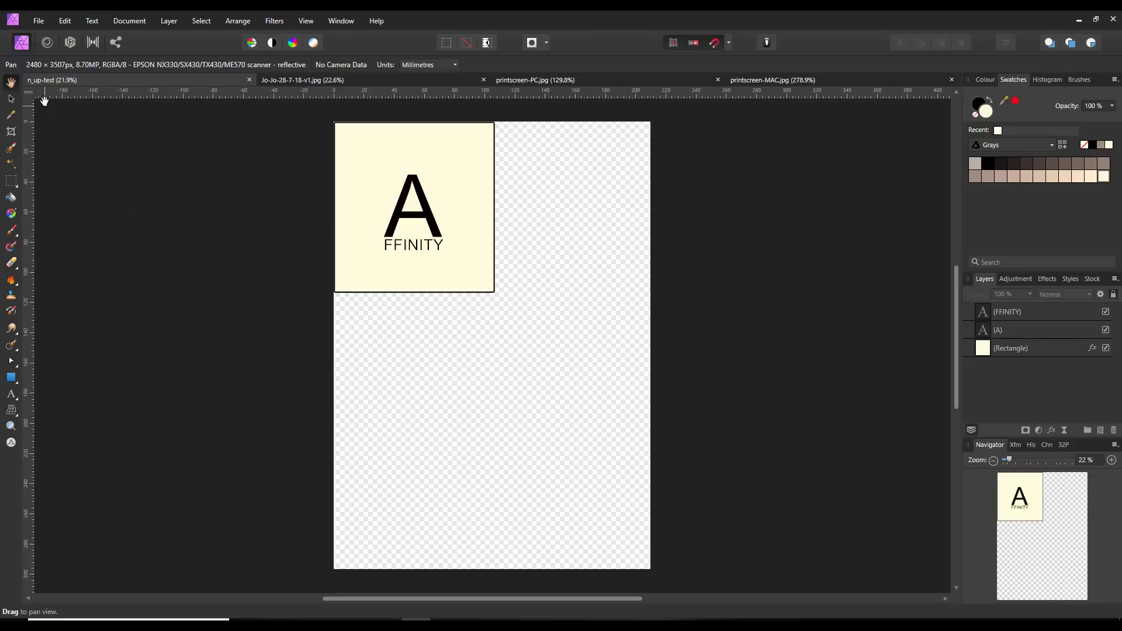
- Open File > Print for the n-up test logo card document
left_click(38, 20)
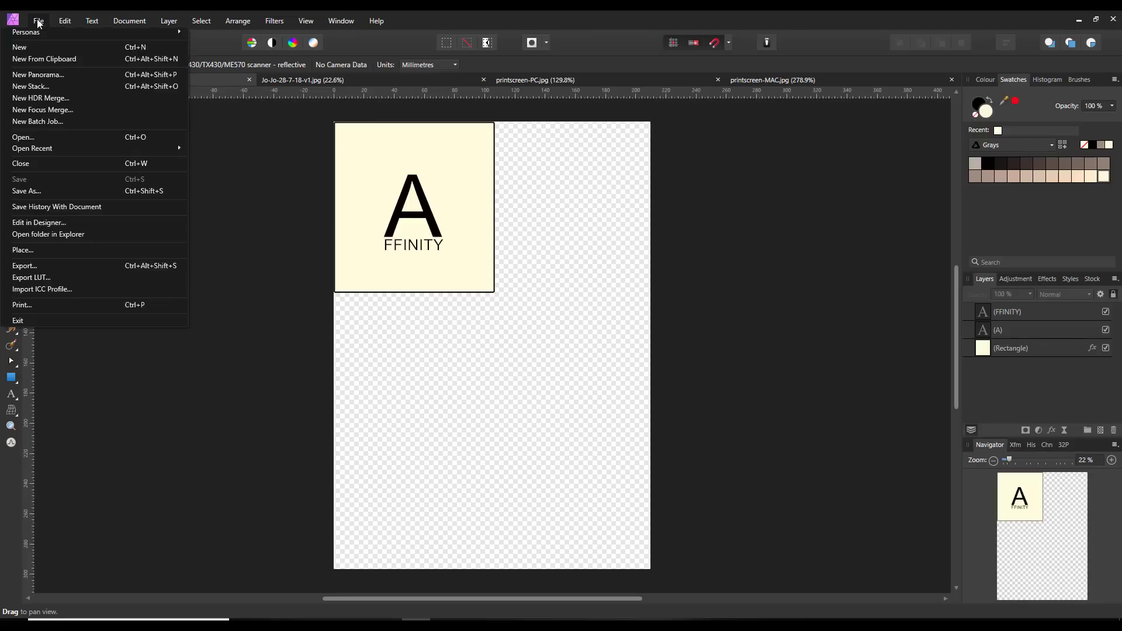
mouse_move(71, 288)
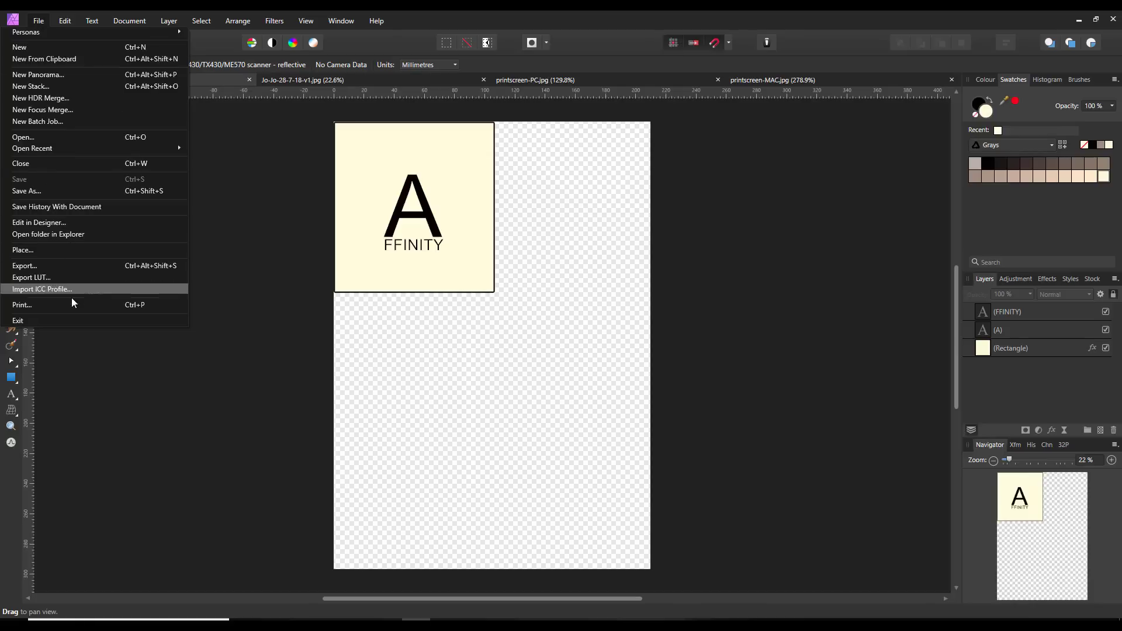
left_click(22, 305)
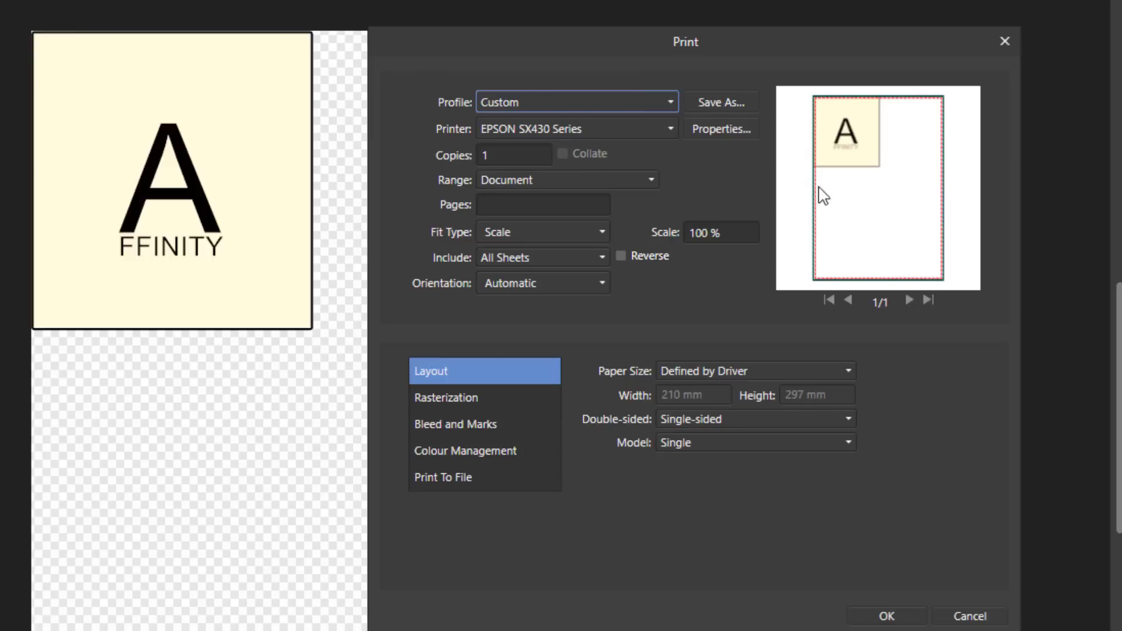
mouse_move(923, 156)
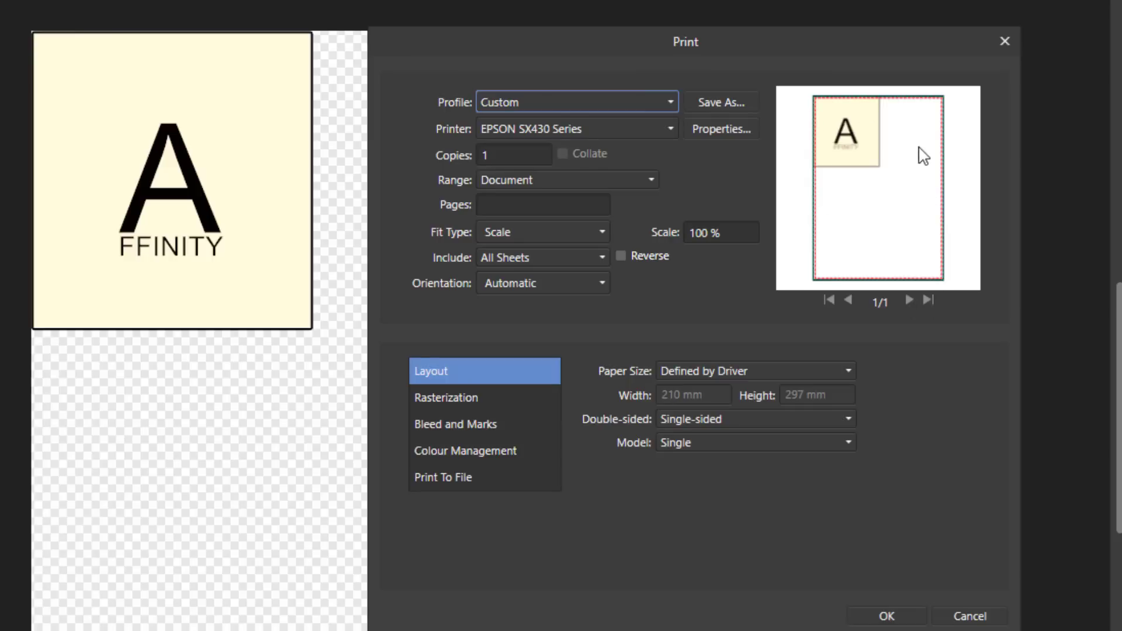
mouse_move(939, 159)
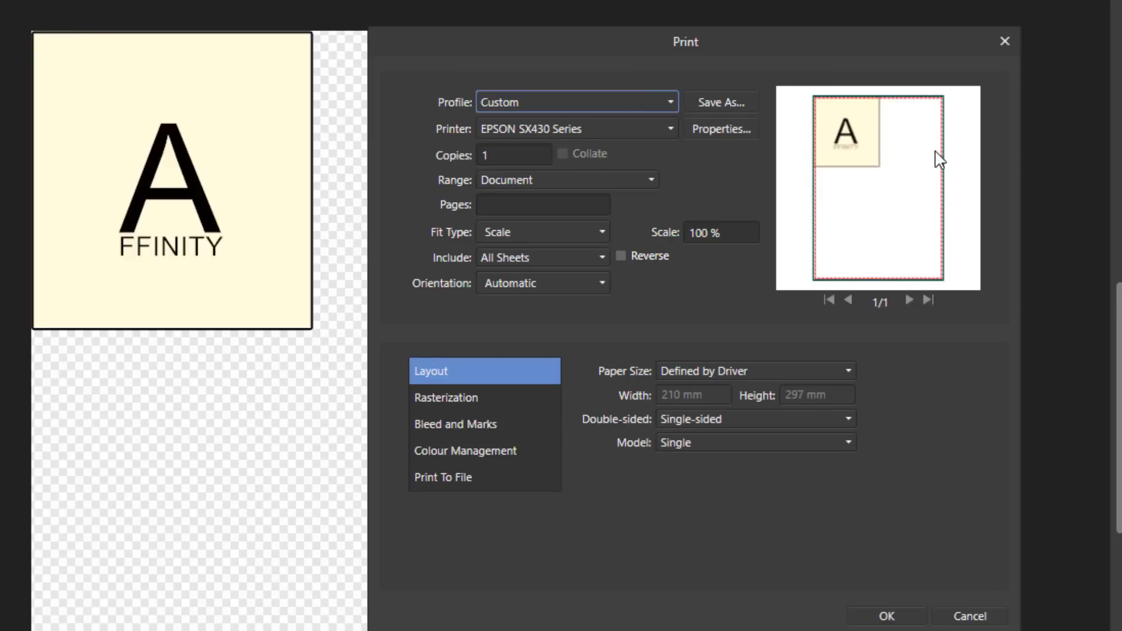
mouse_move(900, 193)
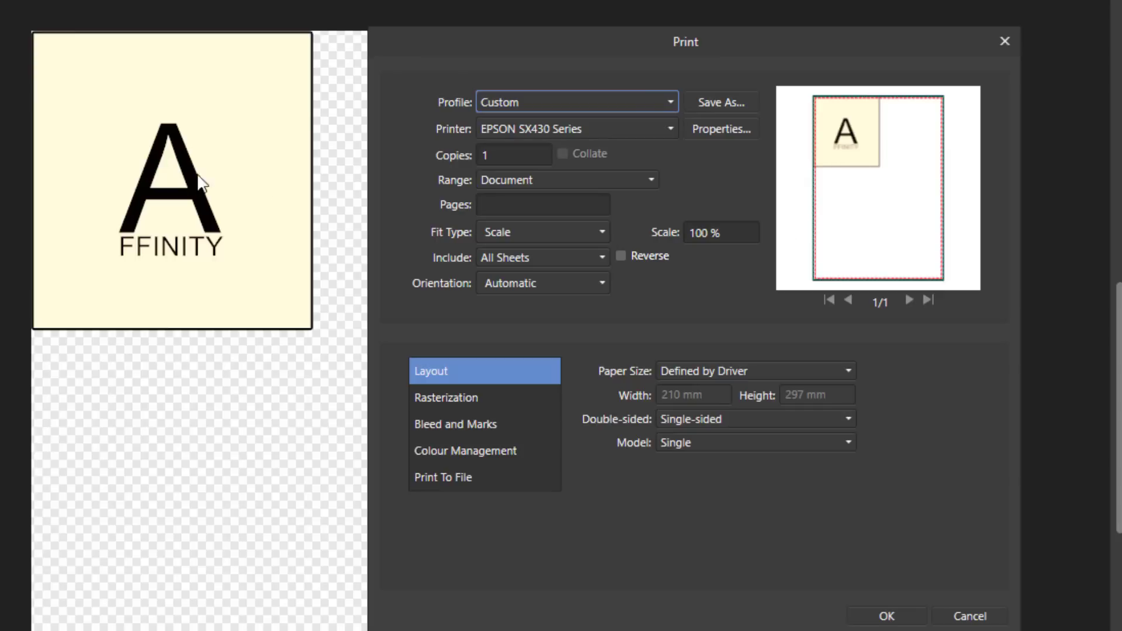
mouse_move(150, 257)
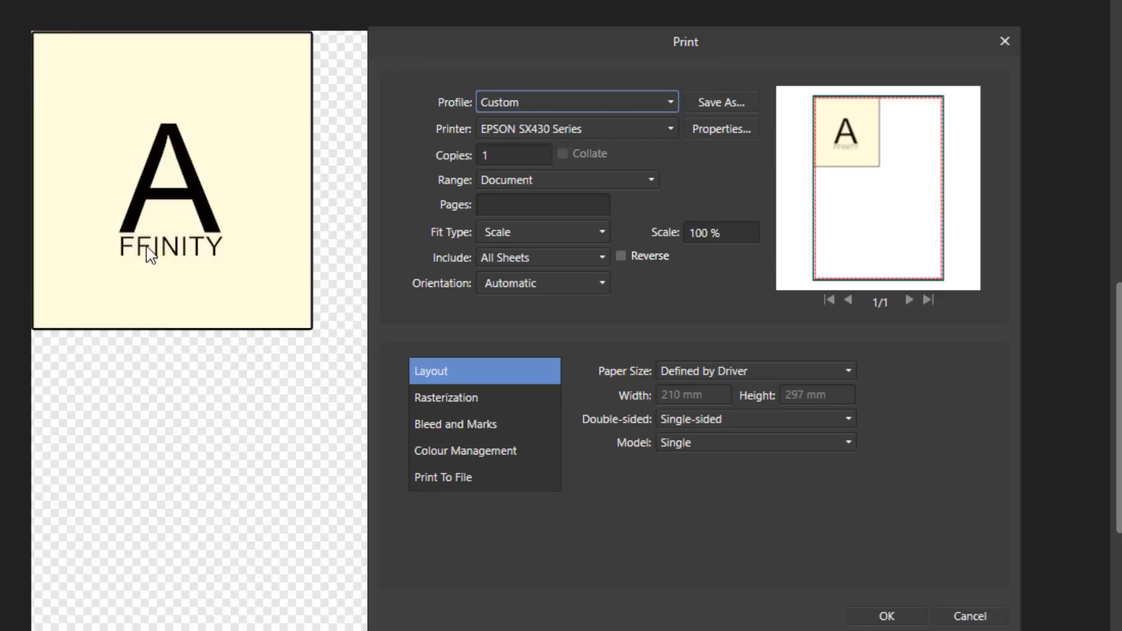
mouse_move(969, 338)
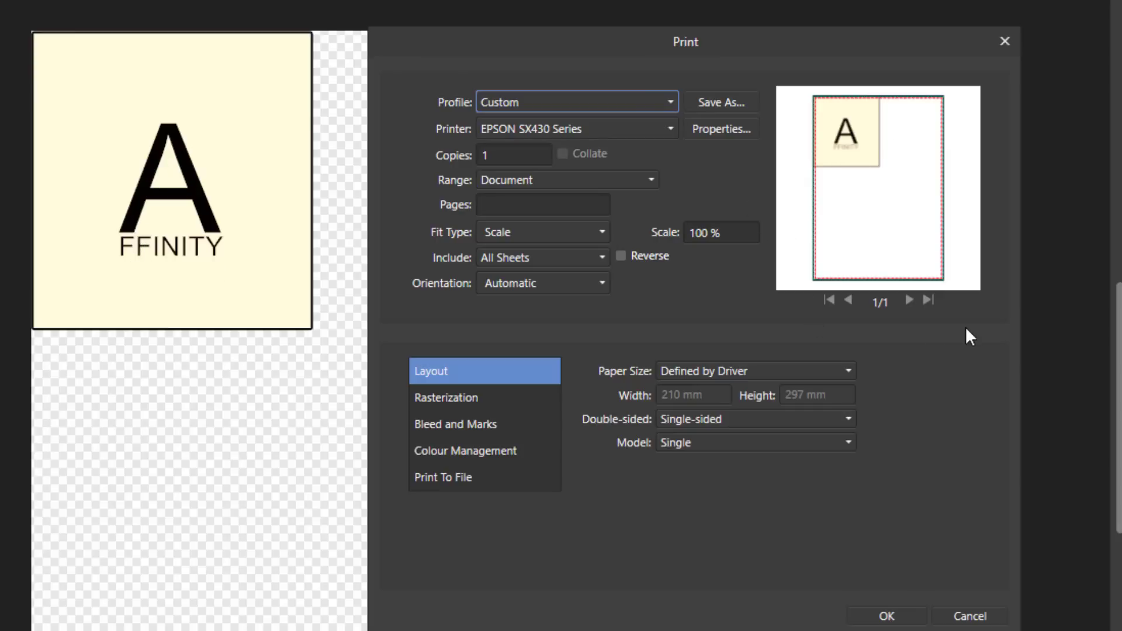
mouse_move(580, 306)
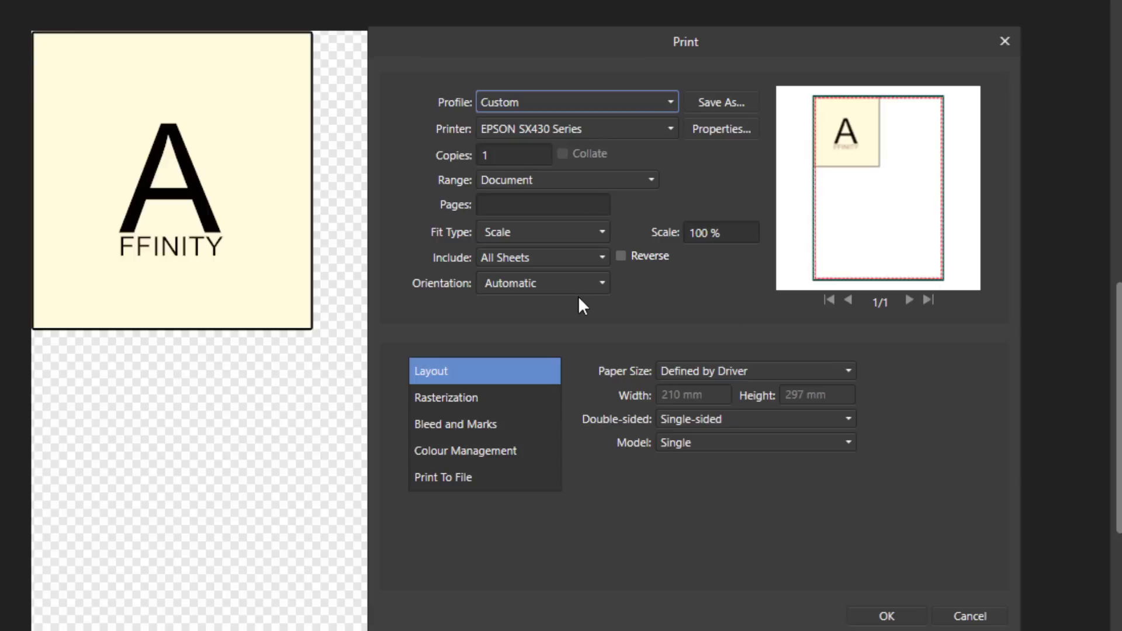
mouse_move(595, 506)
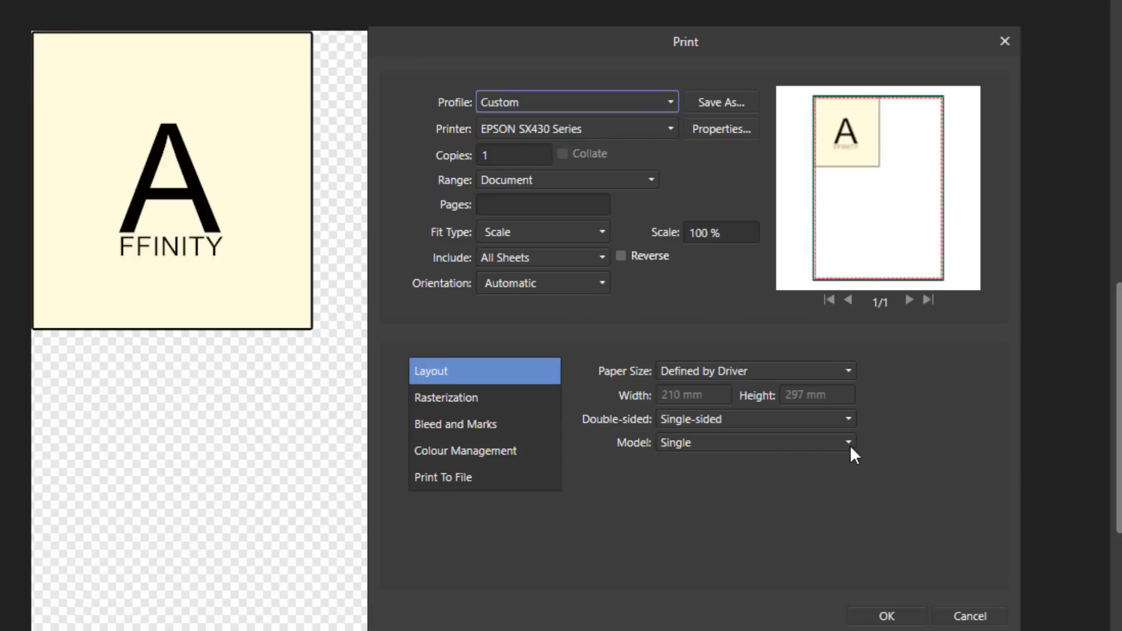
mouse_move(851, 458)
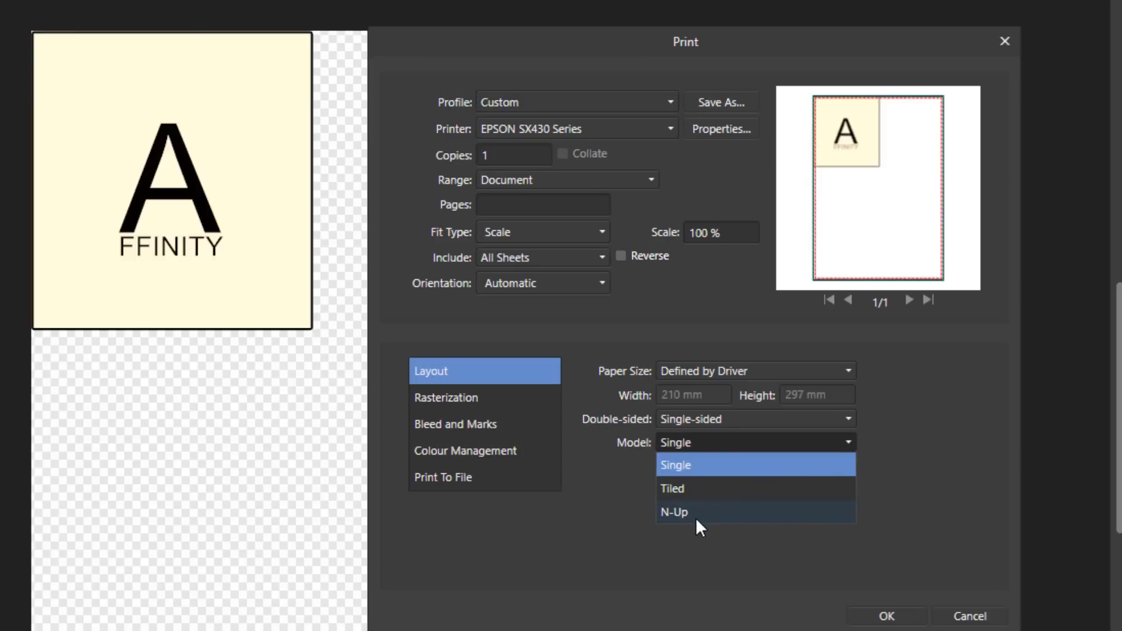
- Choose N-Up as the print layout model
left_click(672, 512)
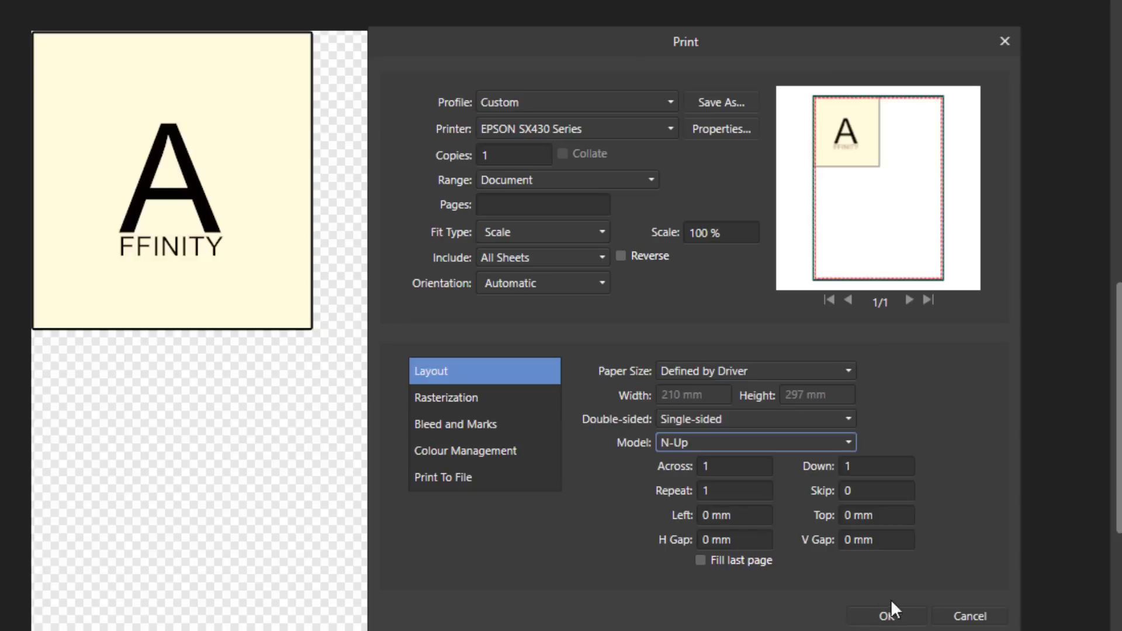
mouse_move(577, 594)
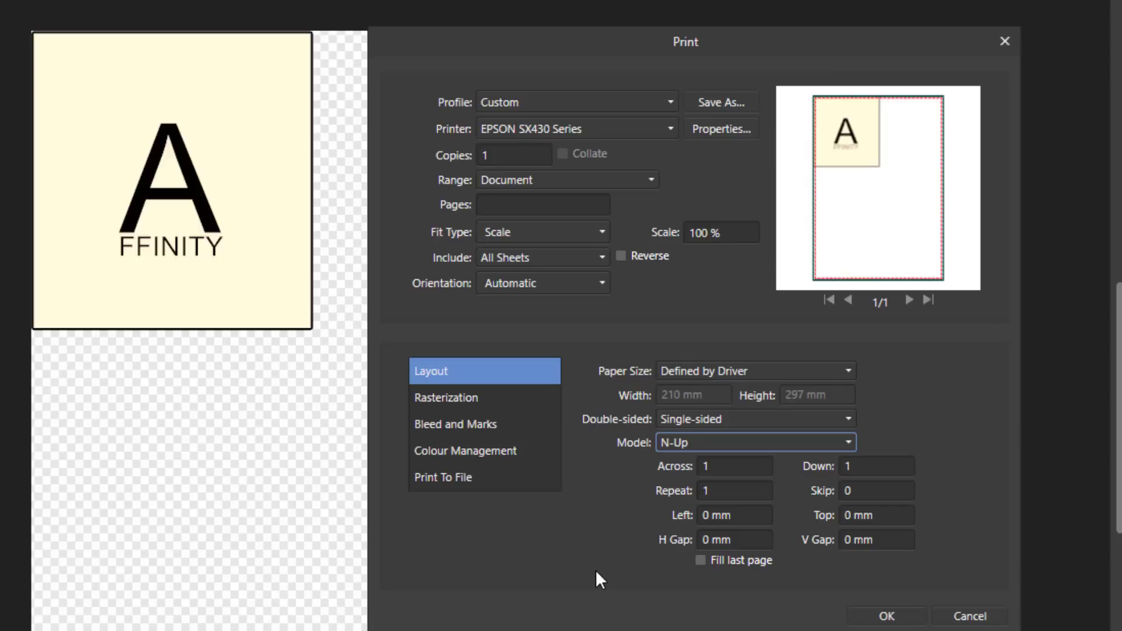
mouse_move(606, 568)
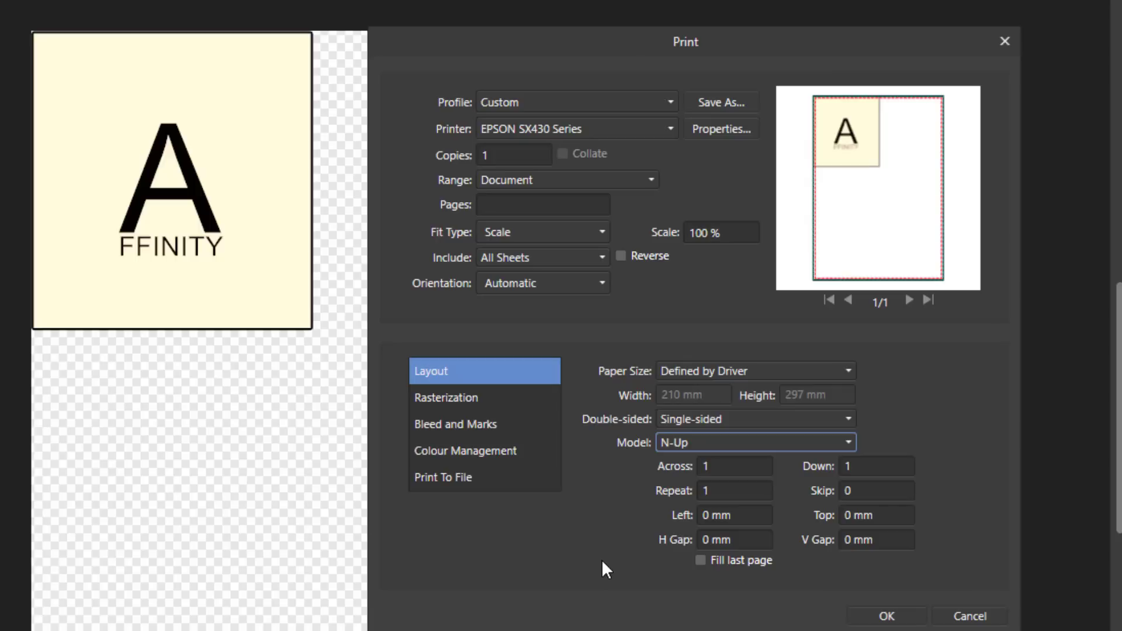
mouse_move(690, 481)
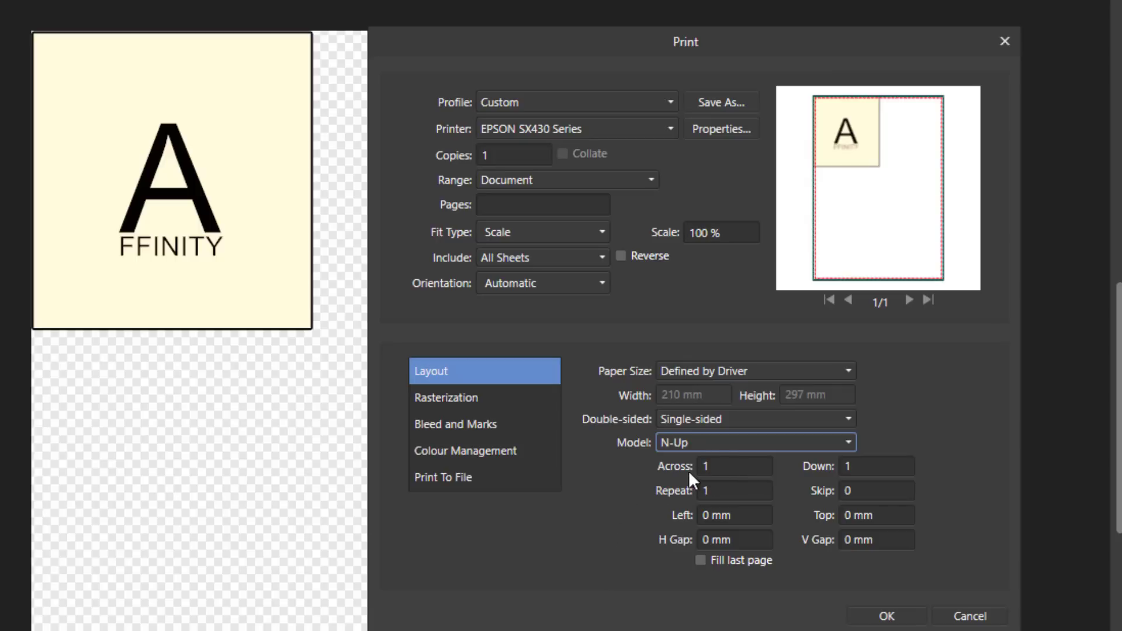
mouse_move(801, 504)
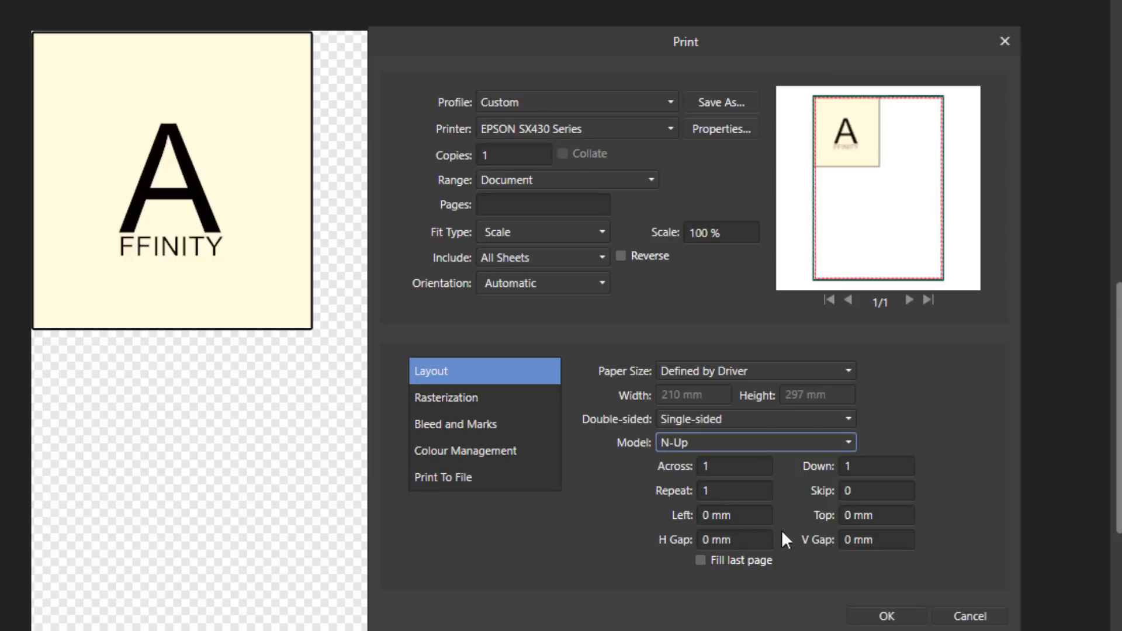
mouse_move(815, 556)
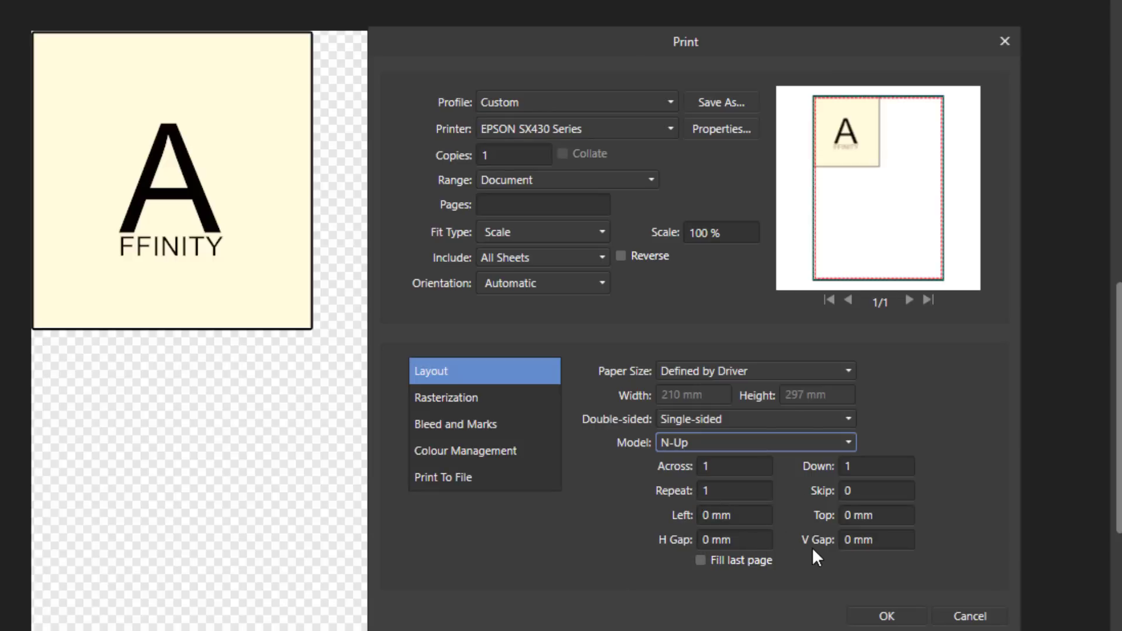
mouse_move(807, 555)
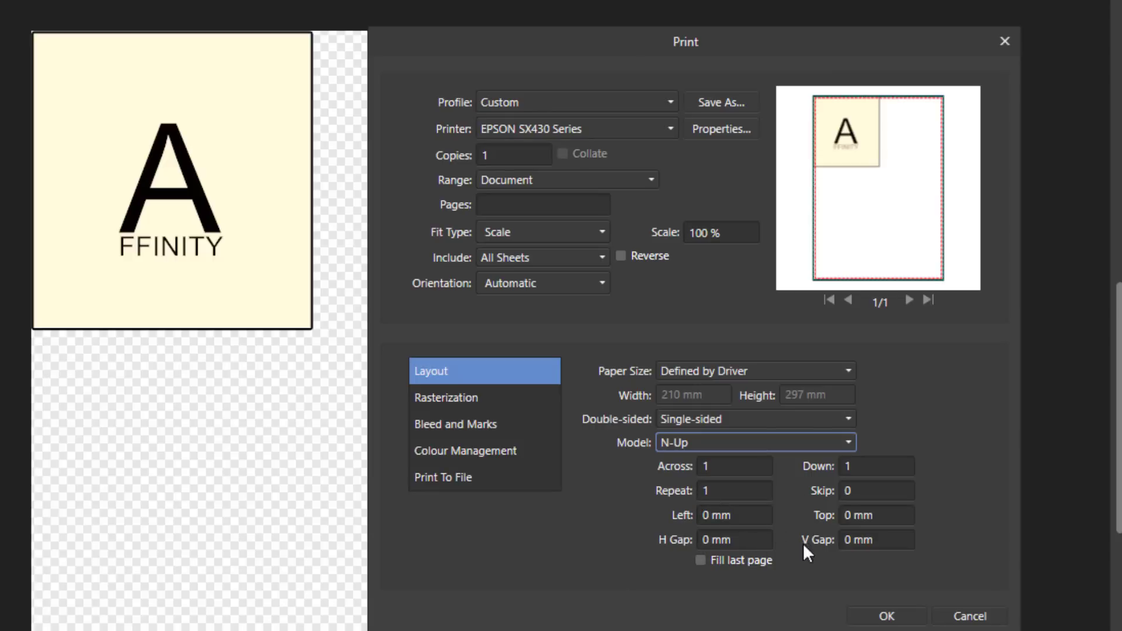
mouse_move(720, 479)
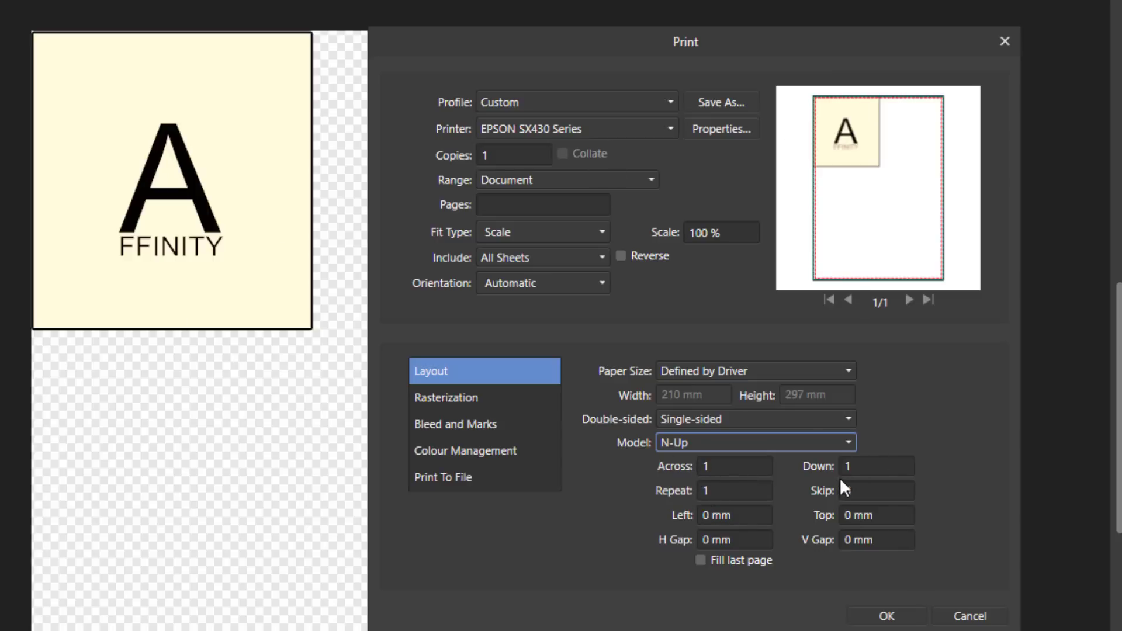
left_click(733, 466)
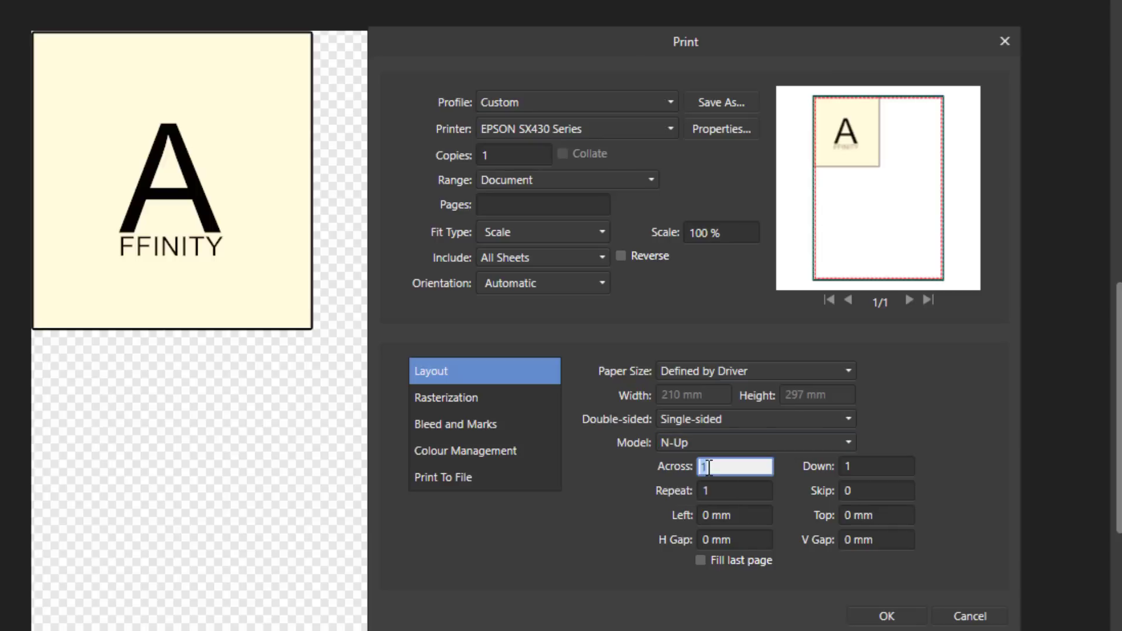
type("3")
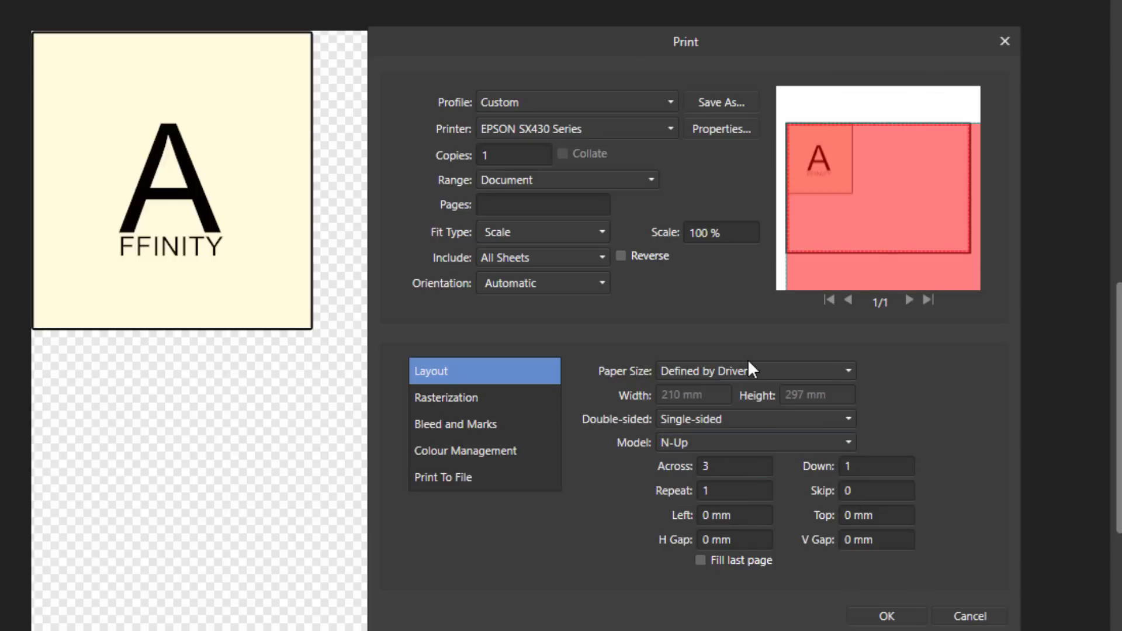
mouse_move(829, 312)
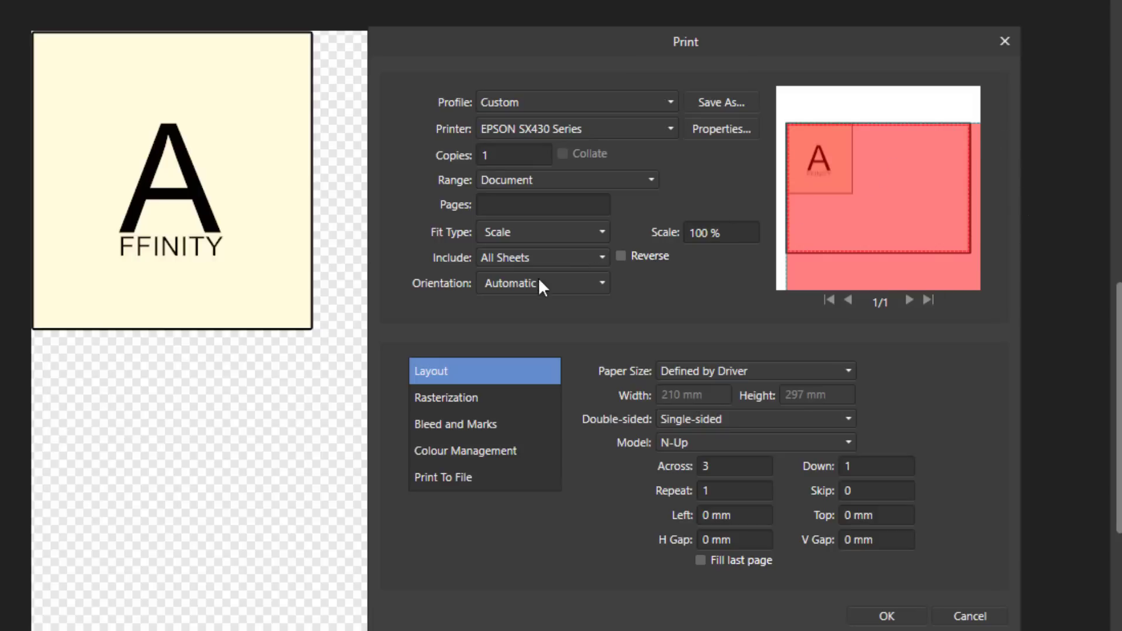
left_click(541, 232)
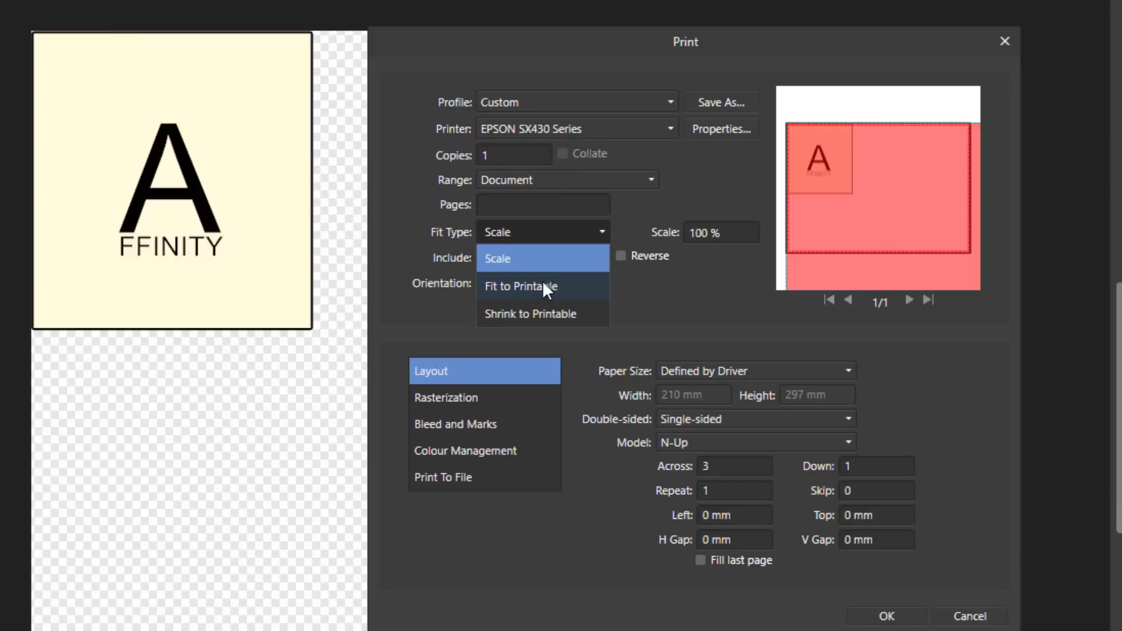
left_click(521, 286)
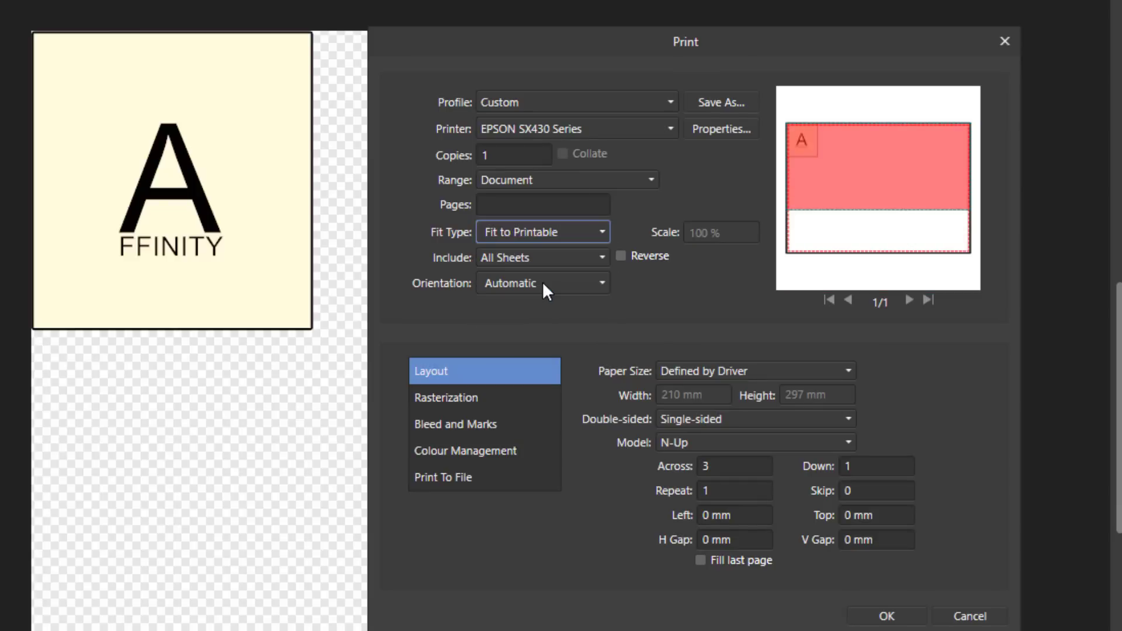
mouse_move(716, 298)
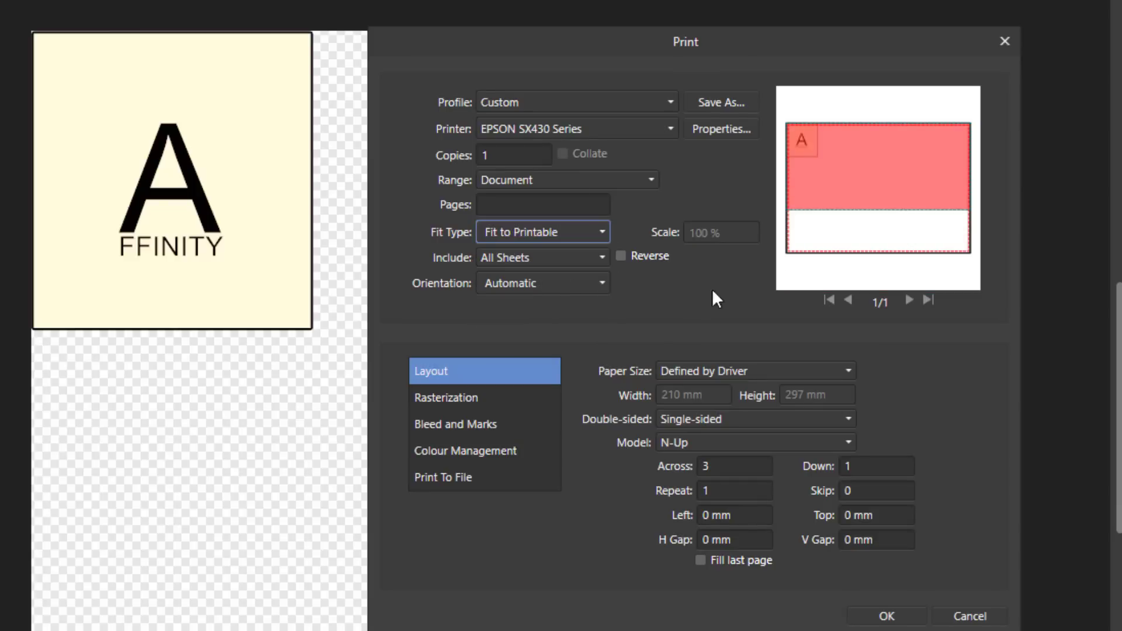
mouse_move(997, 207)
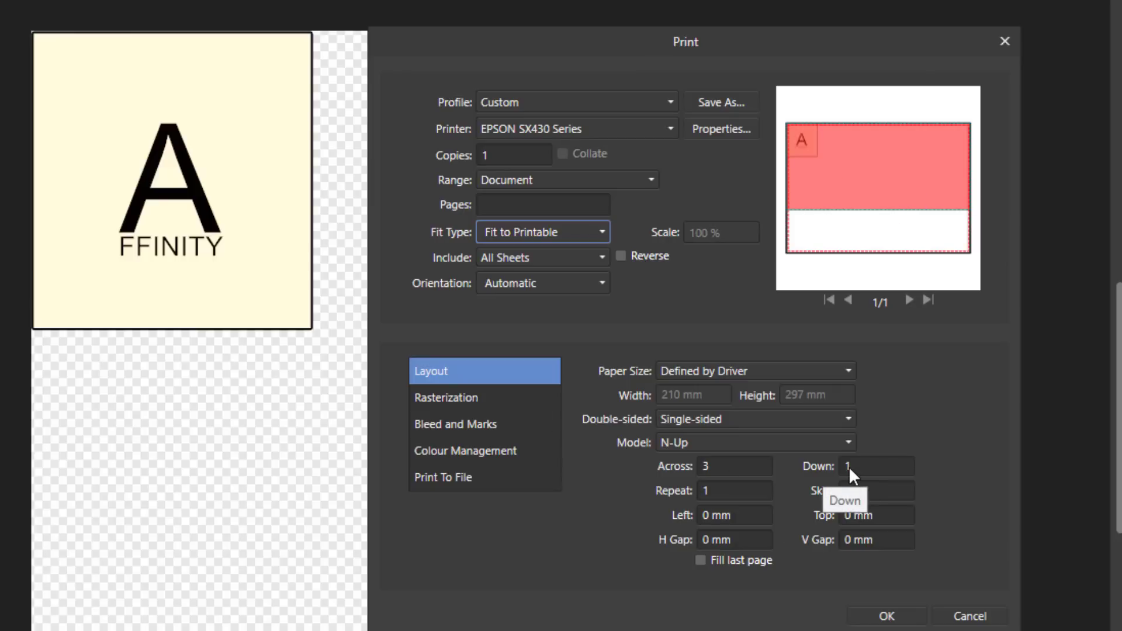
left_click(876, 466)
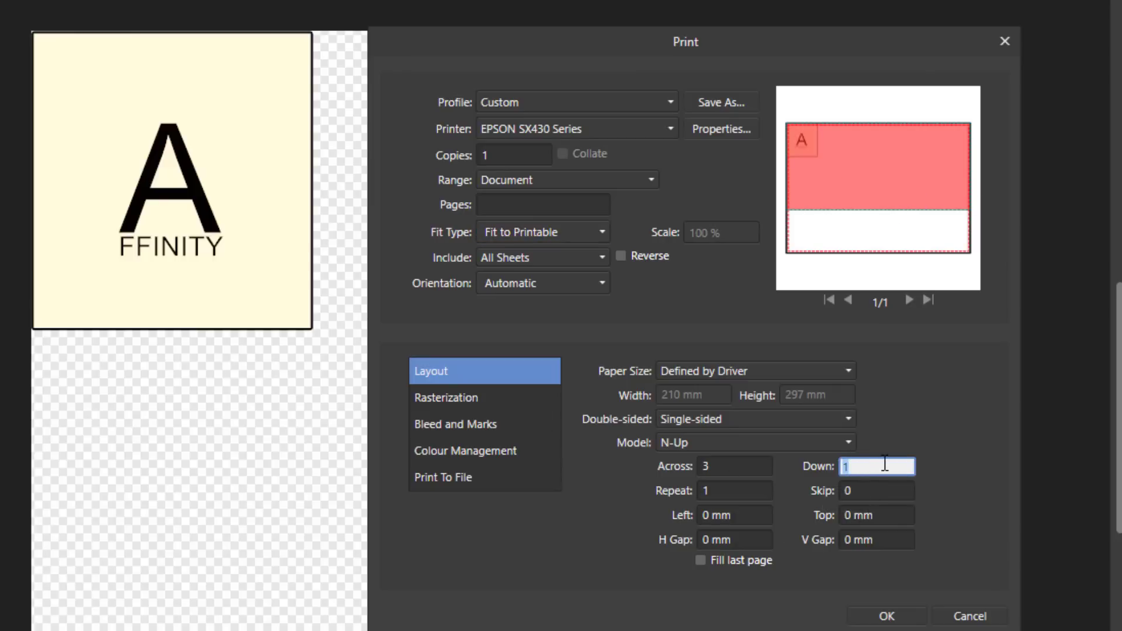
type("3")
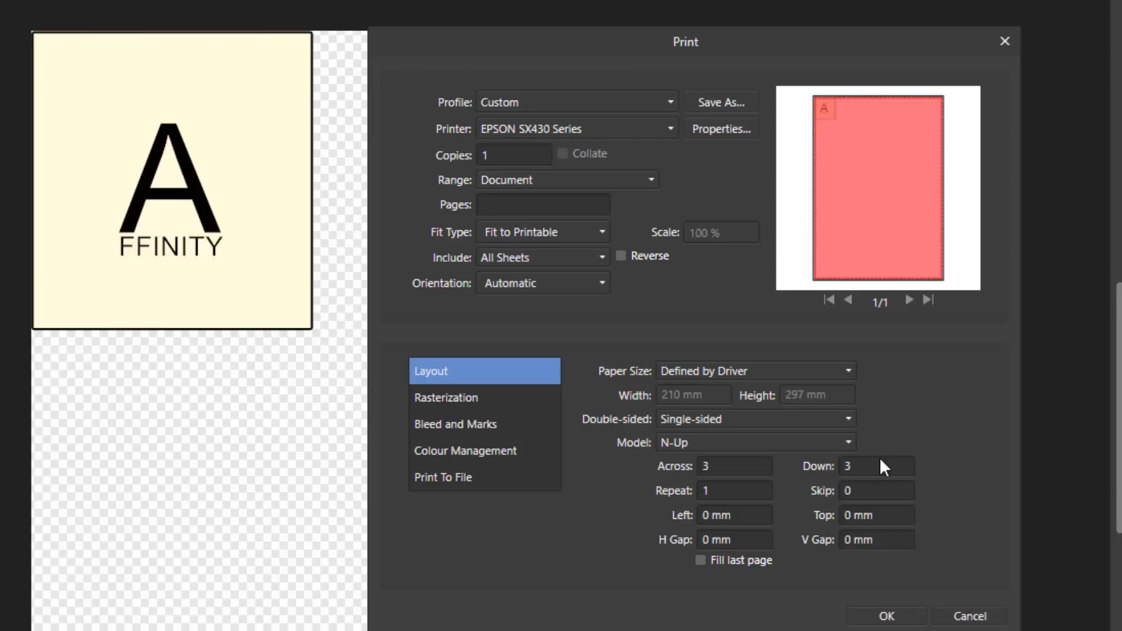
mouse_move(878, 279)
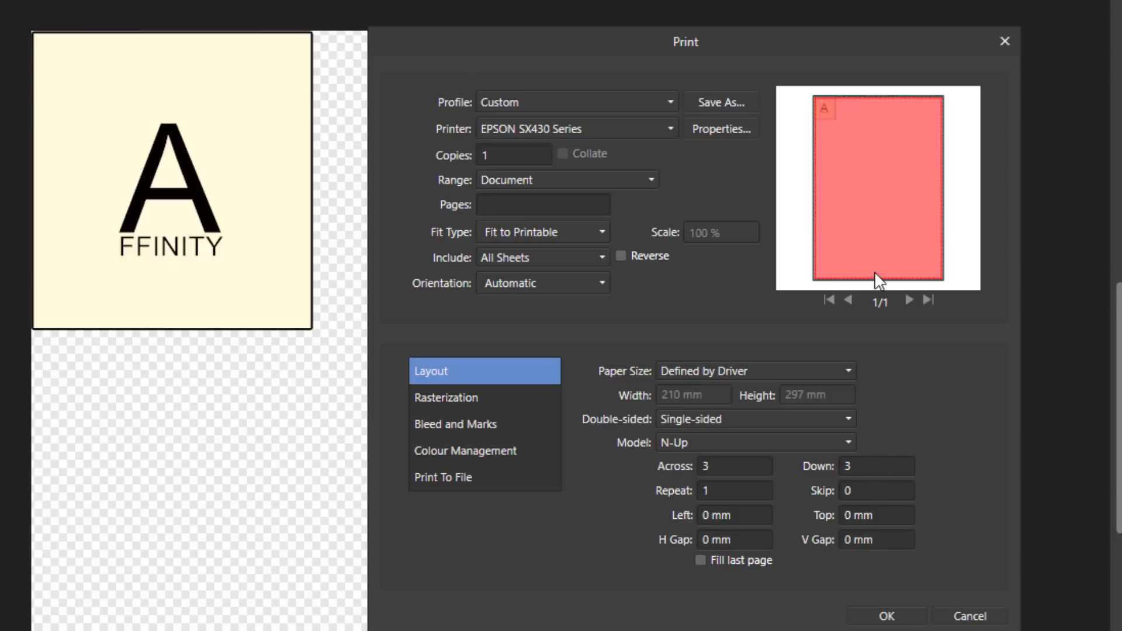
mouse_move(964, 144)
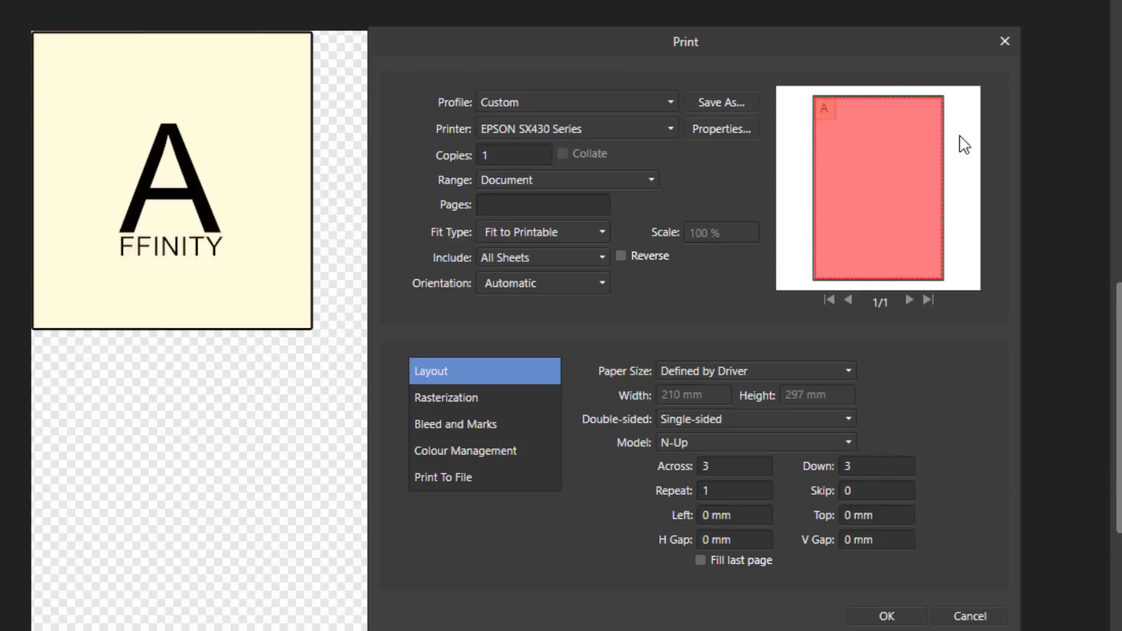
mouse_move(844, 146)
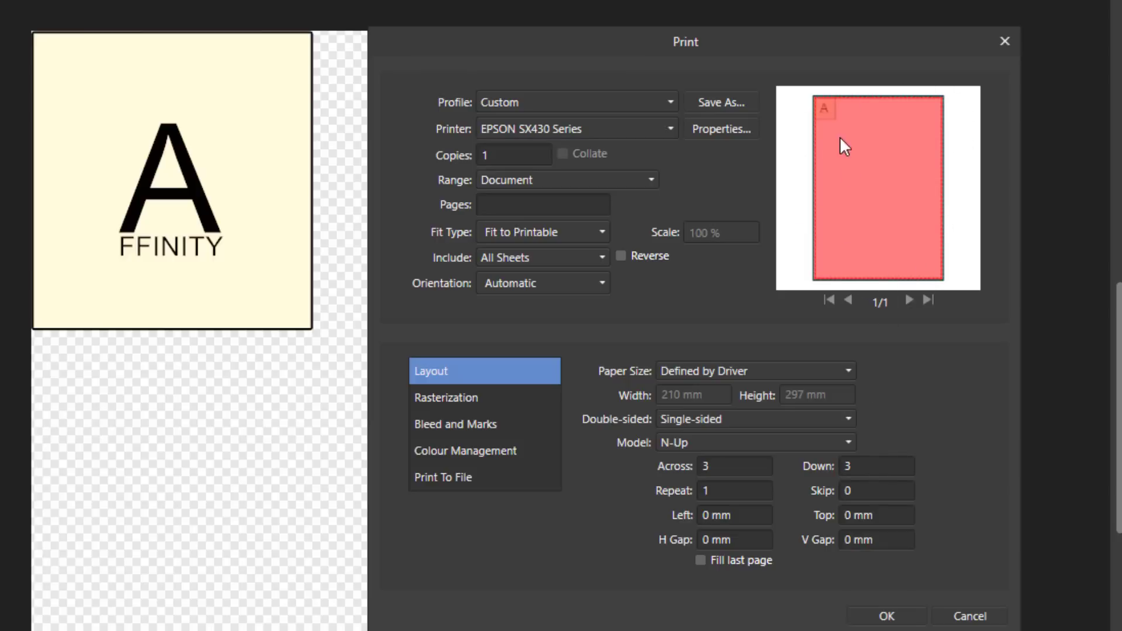
mouse_move(920, 228)
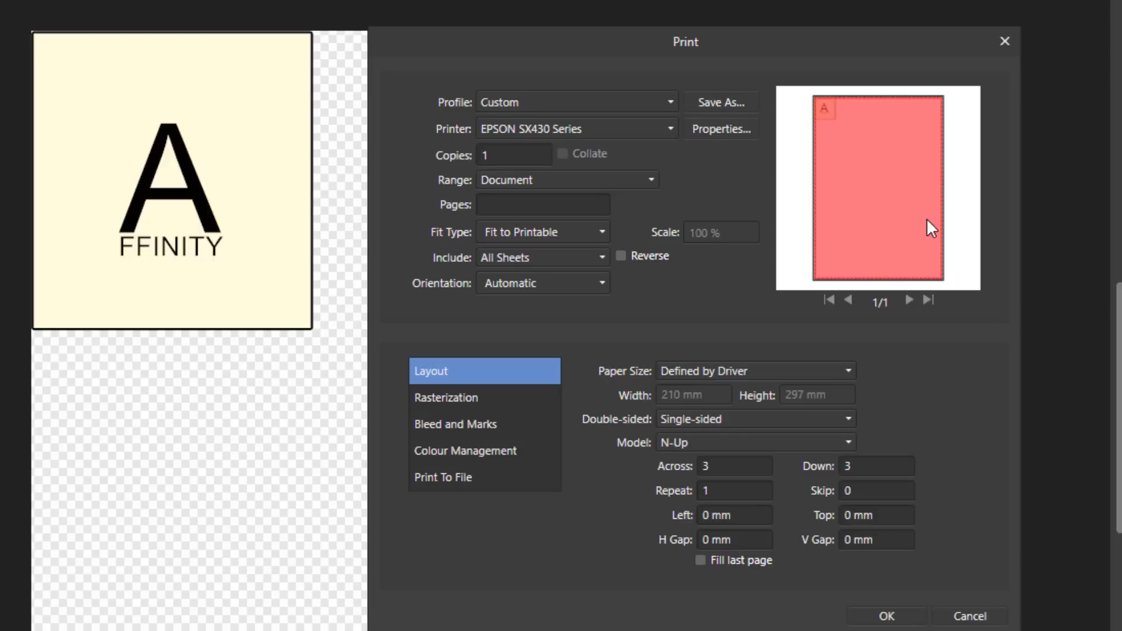
mouse_move(924, 235)
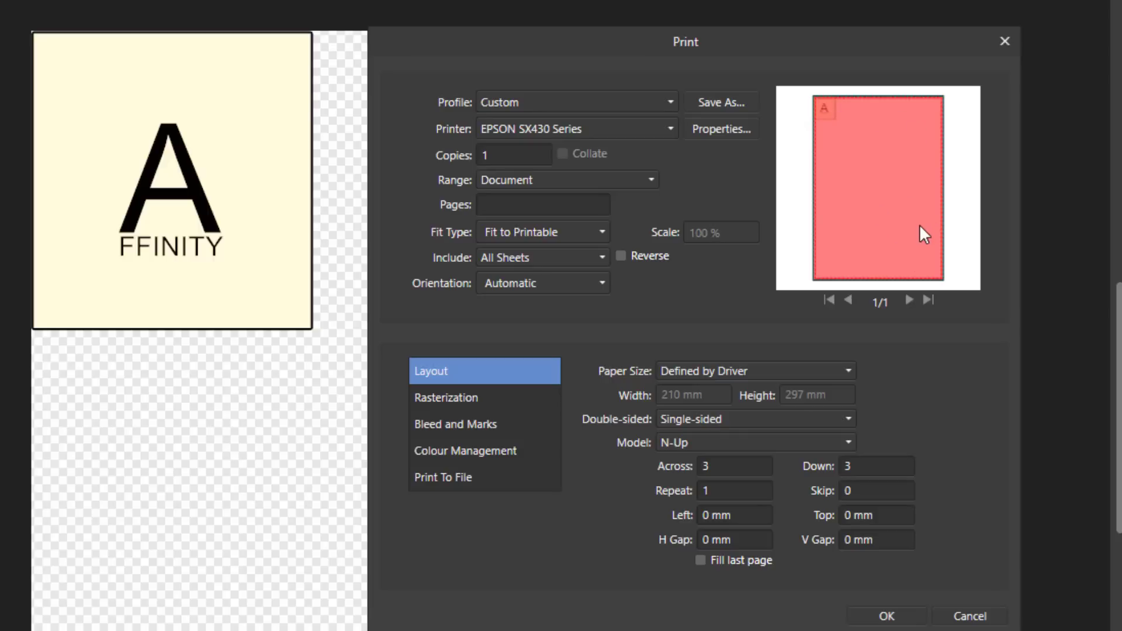
mouse_move(837, 128)
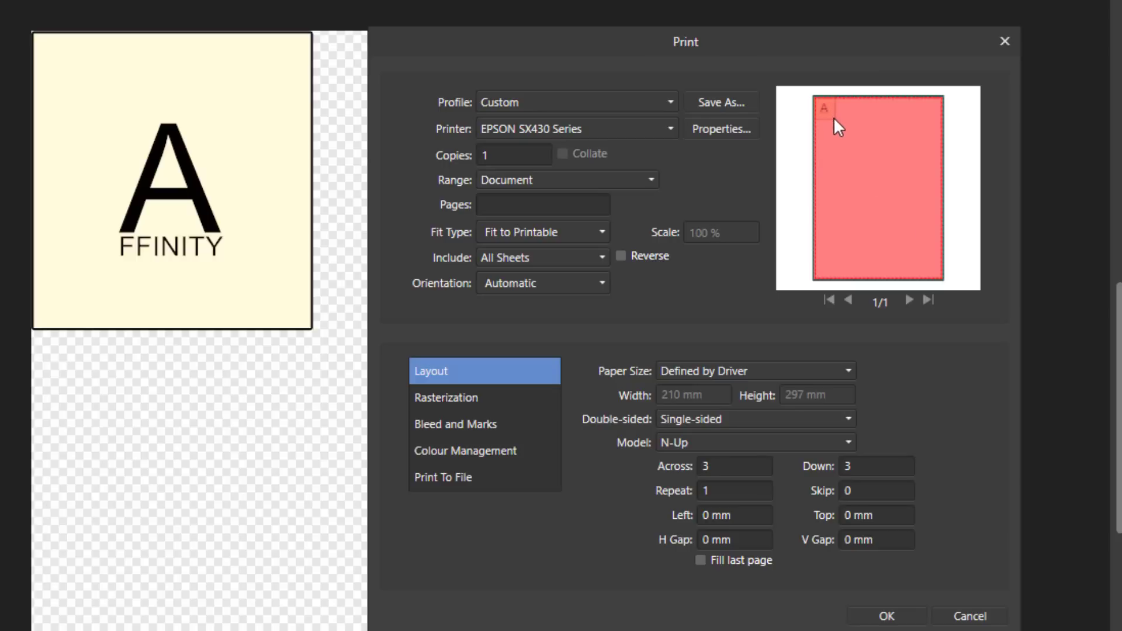
mouse_move(828, 124)
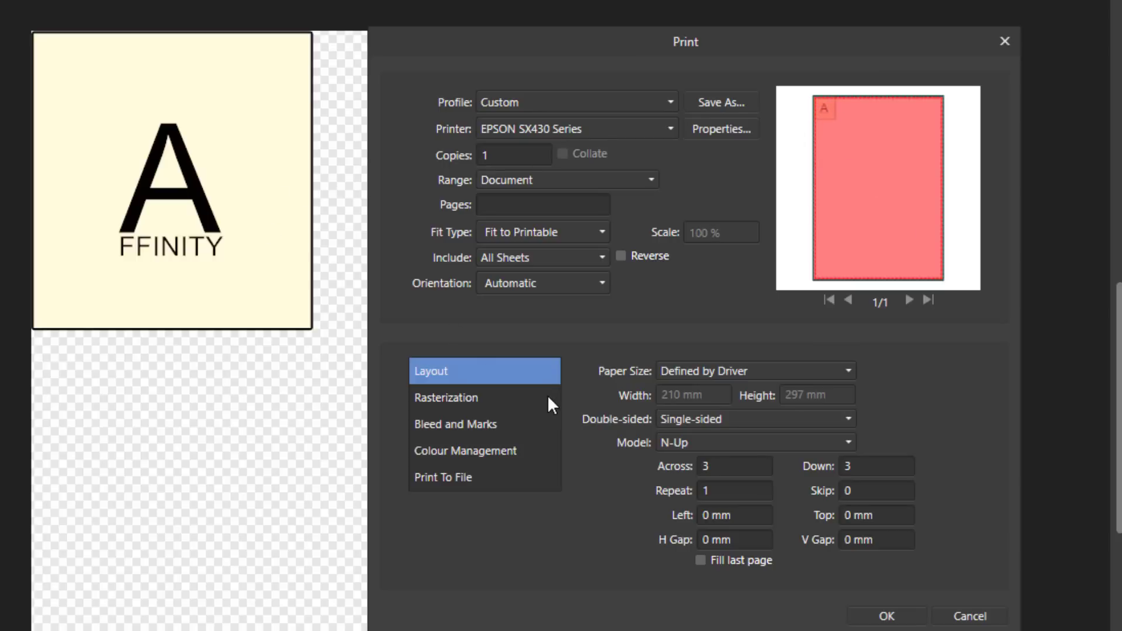
mouse_move(713, 497)
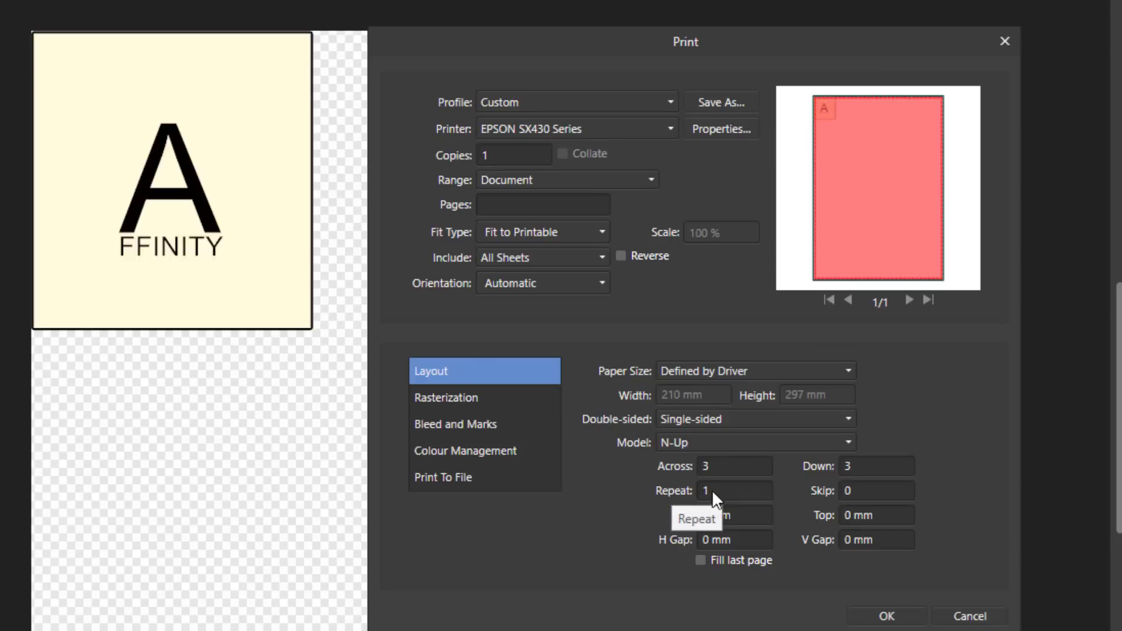
- Raise the N-Up Repeat count through 6 to 9 for a 3-by-3 logo grid
left_click(733, 490)
type("3")
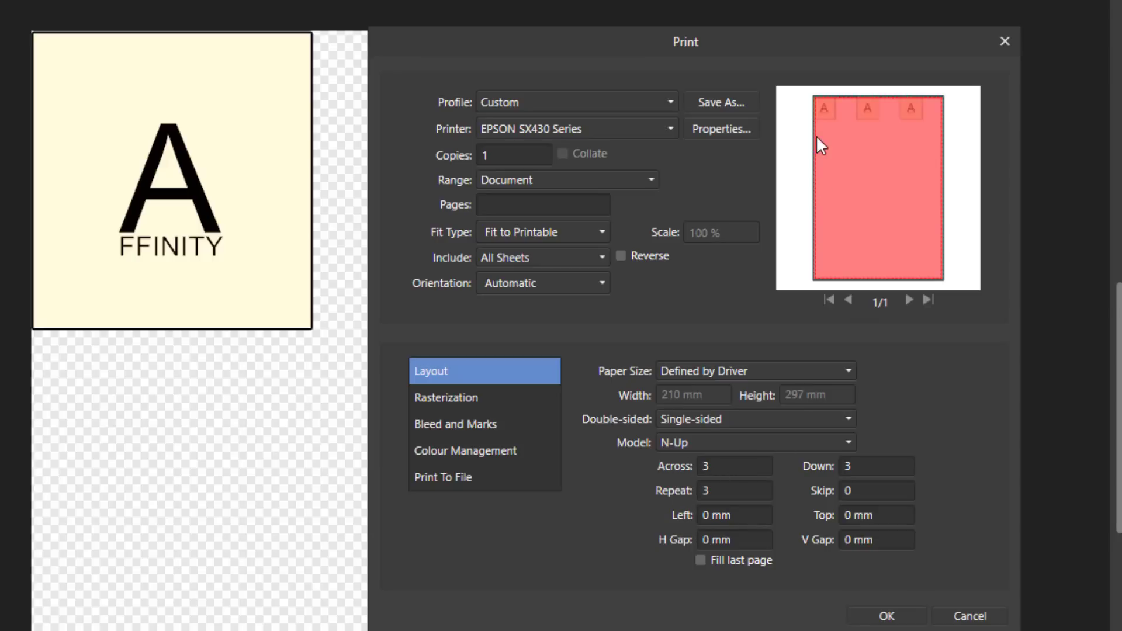
mouse_move(712, 497)
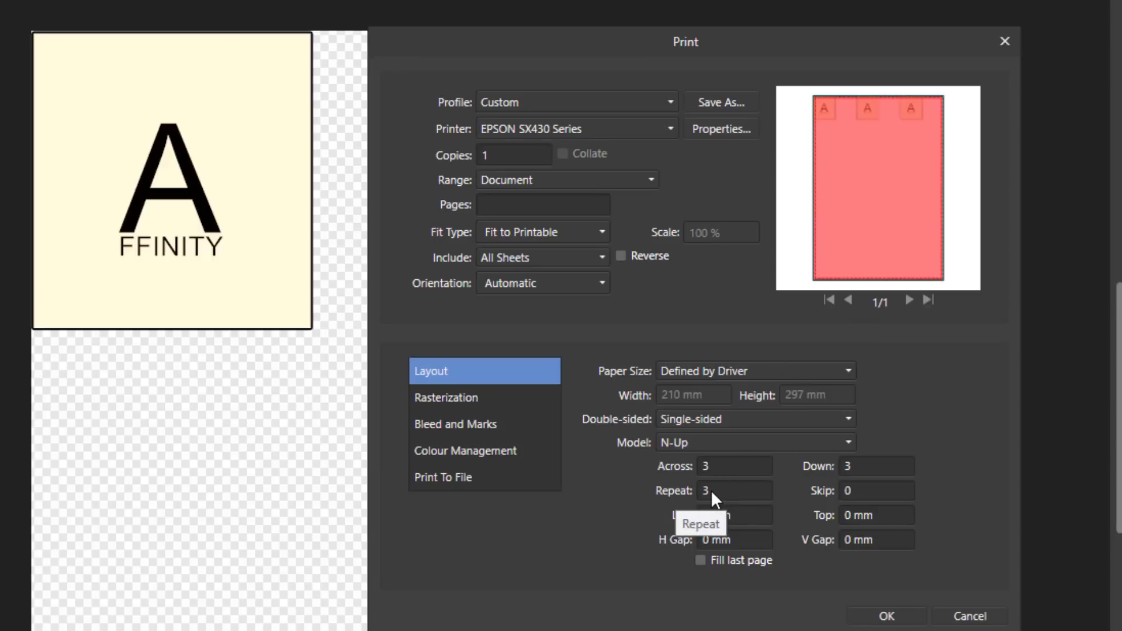
left_click(733, 490)
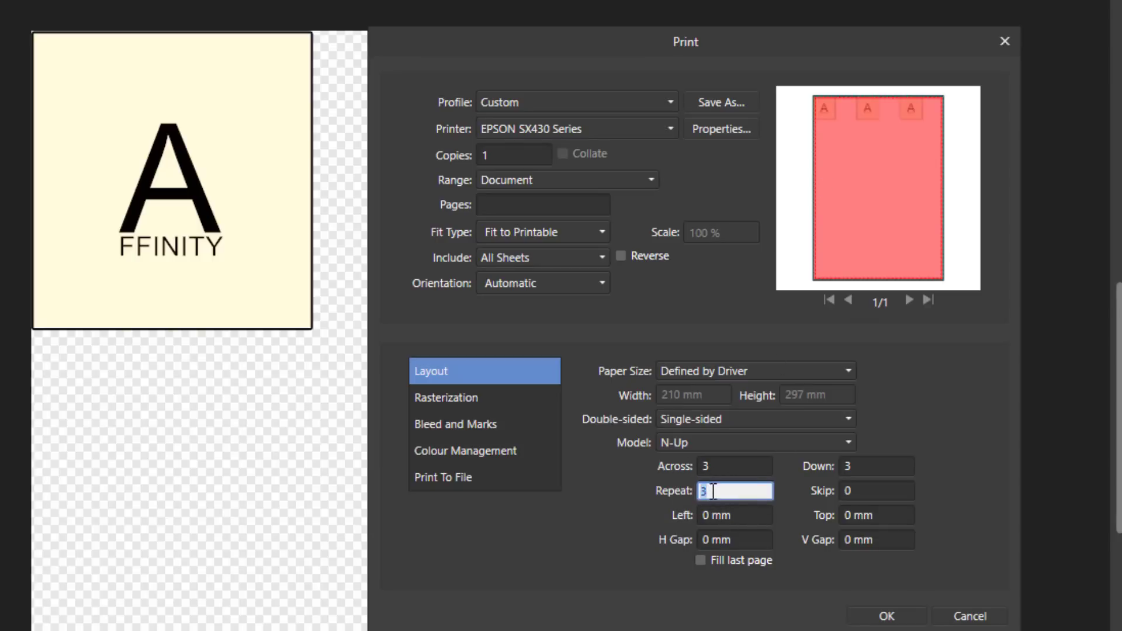
type("6")
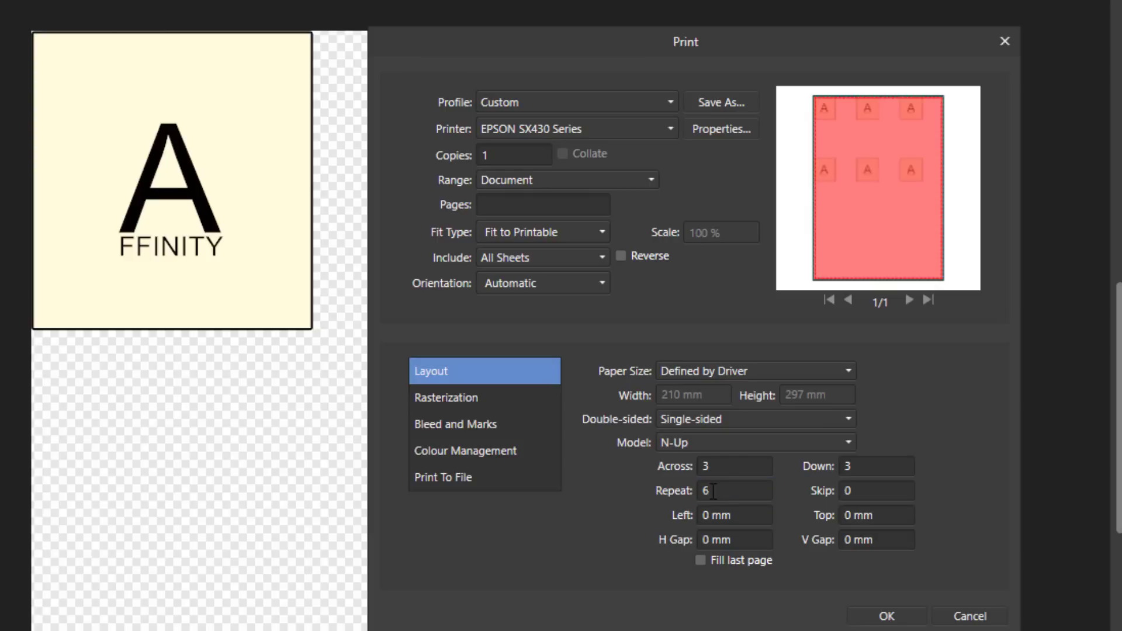
mouse_move(905, 293)
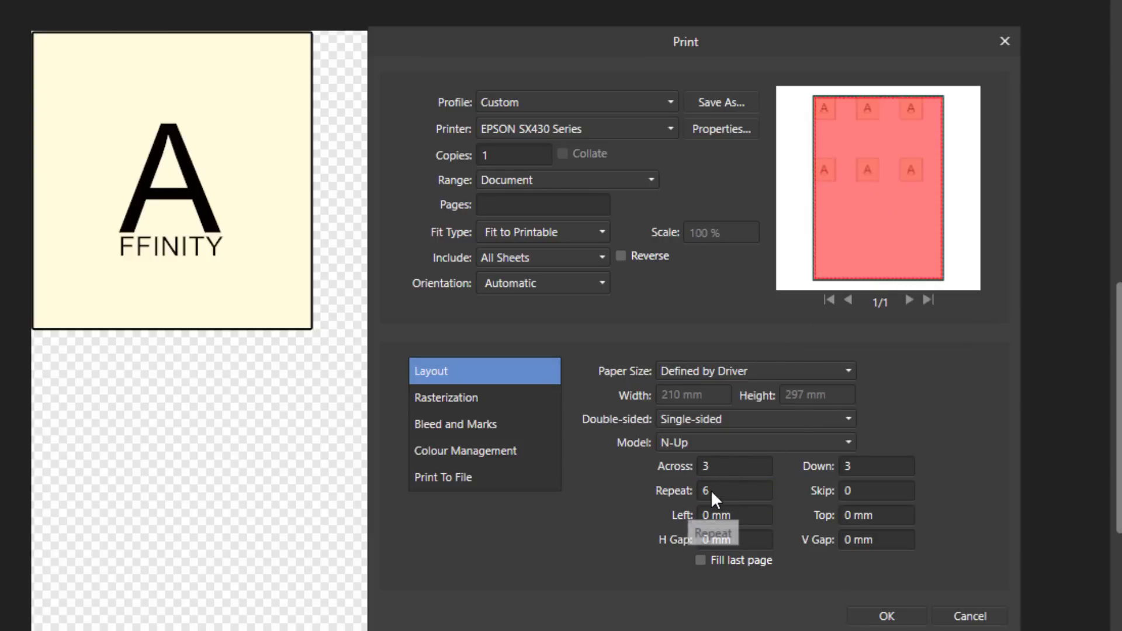
type("9")
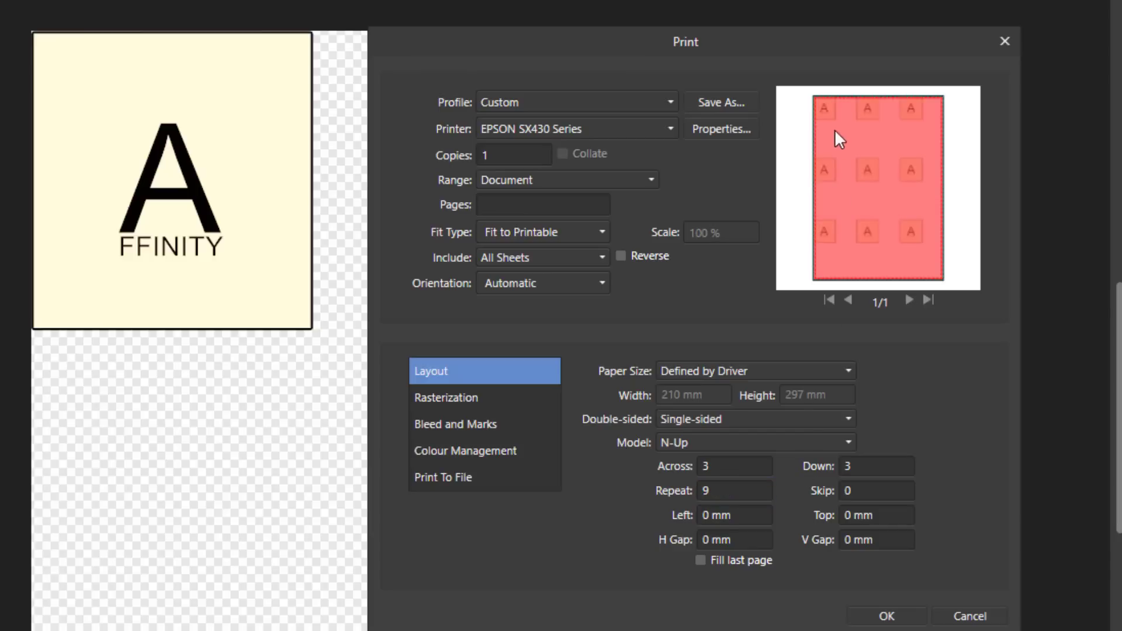
mouse_move(902, 120)
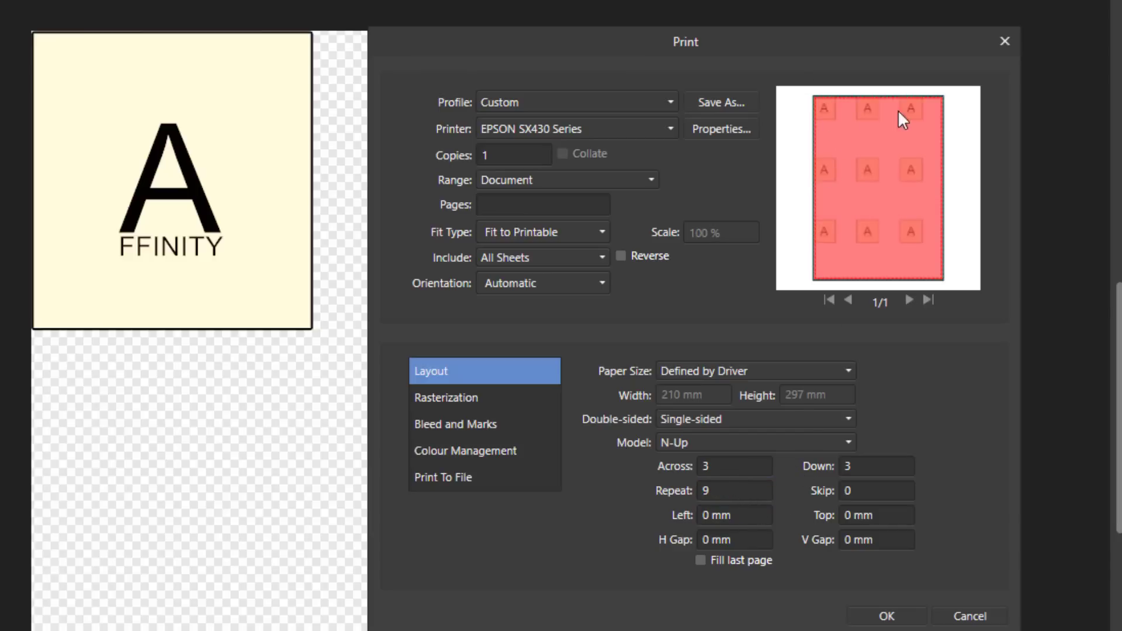
mouse_move(869, 399)
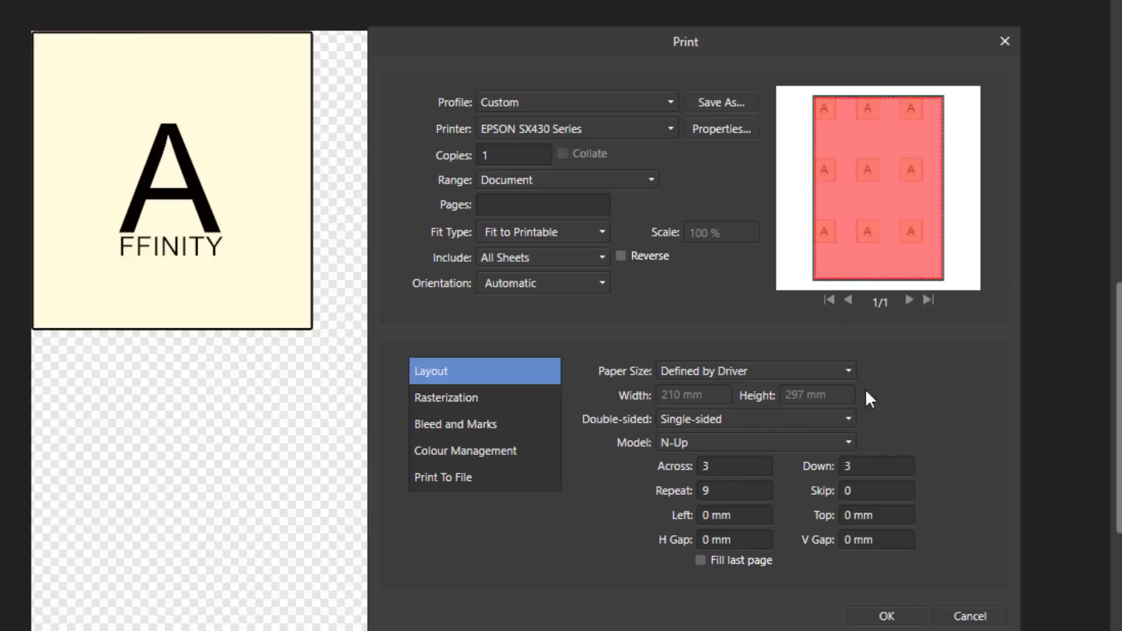
mouse_move(892, 372)
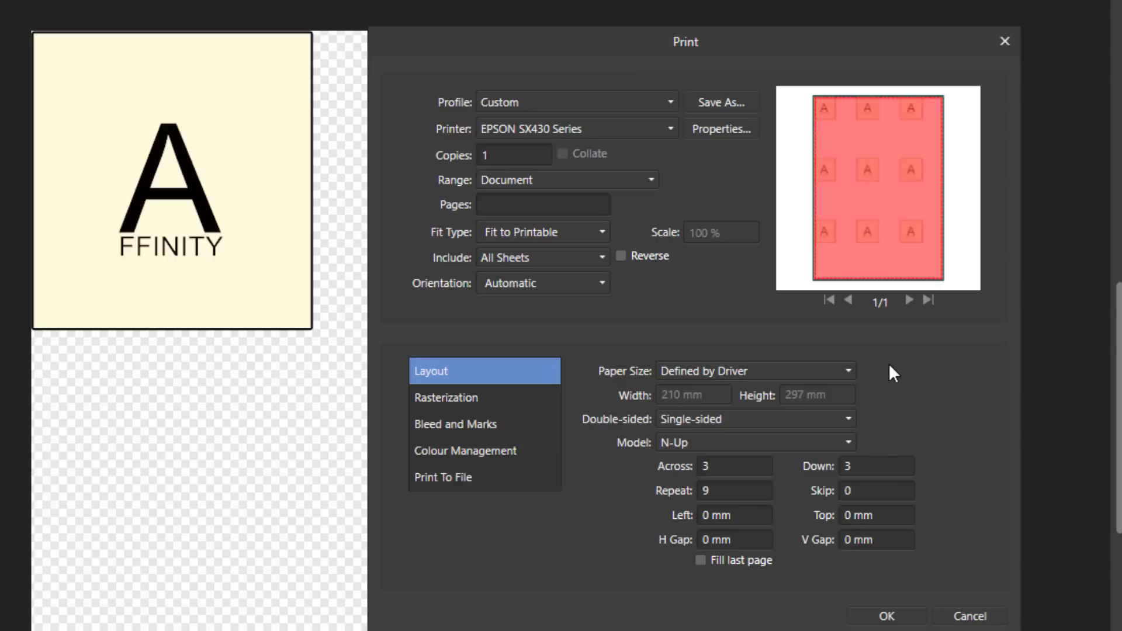
mouse_move(275, 314)
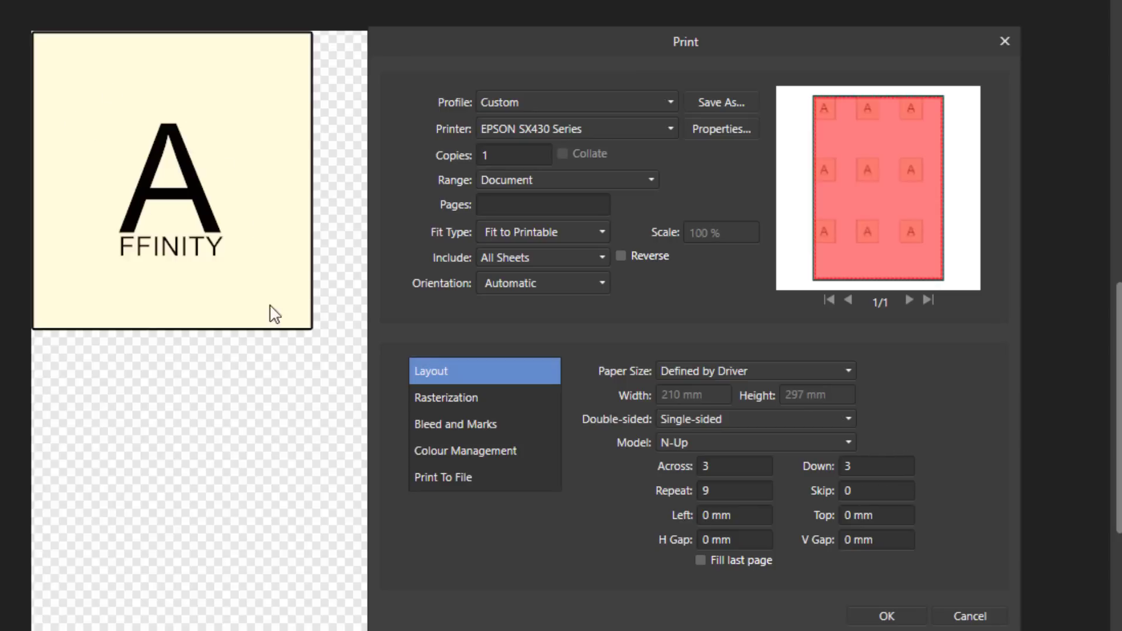
mouse_move(871, 102)
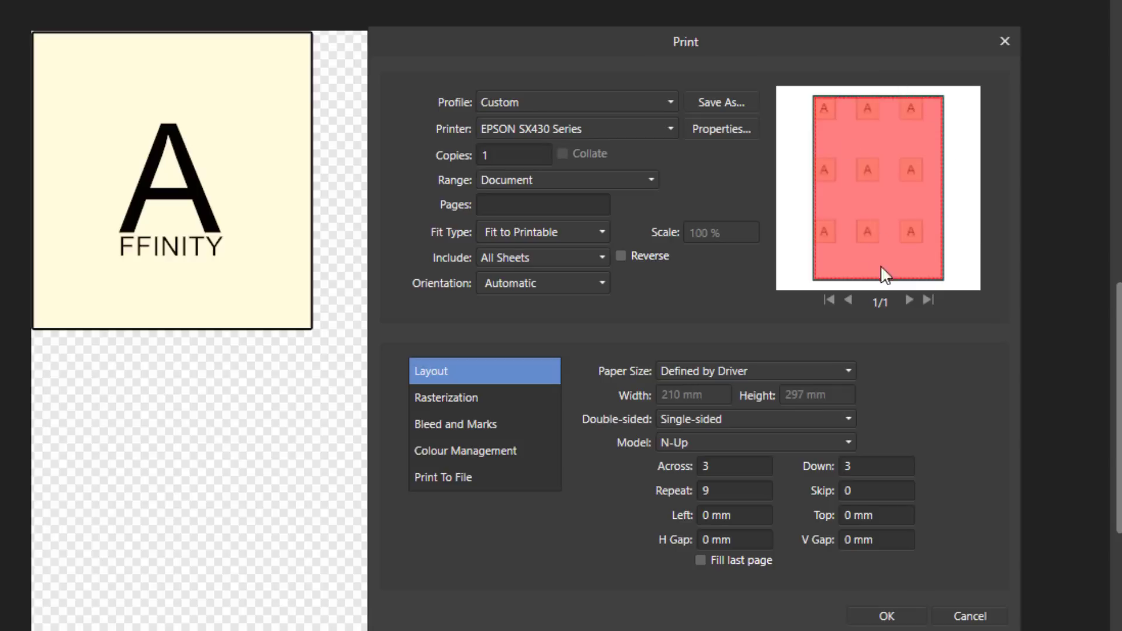
mouse_move(756, 526)
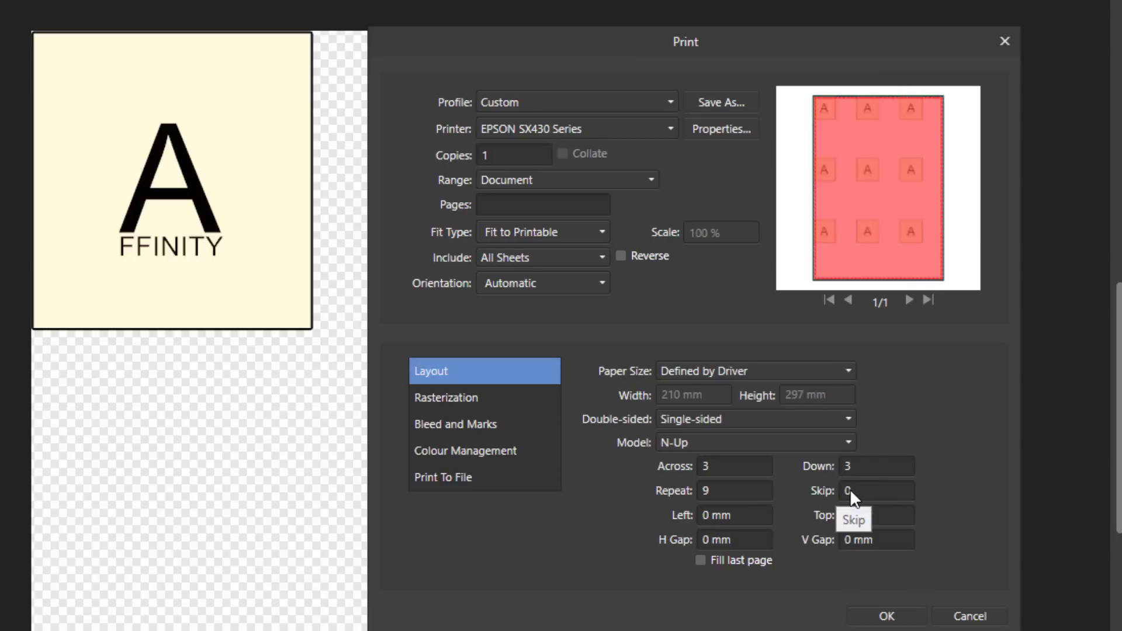
- Set Skip to 2, then check preview page 2 and return to page 1
left_click(875, 491)
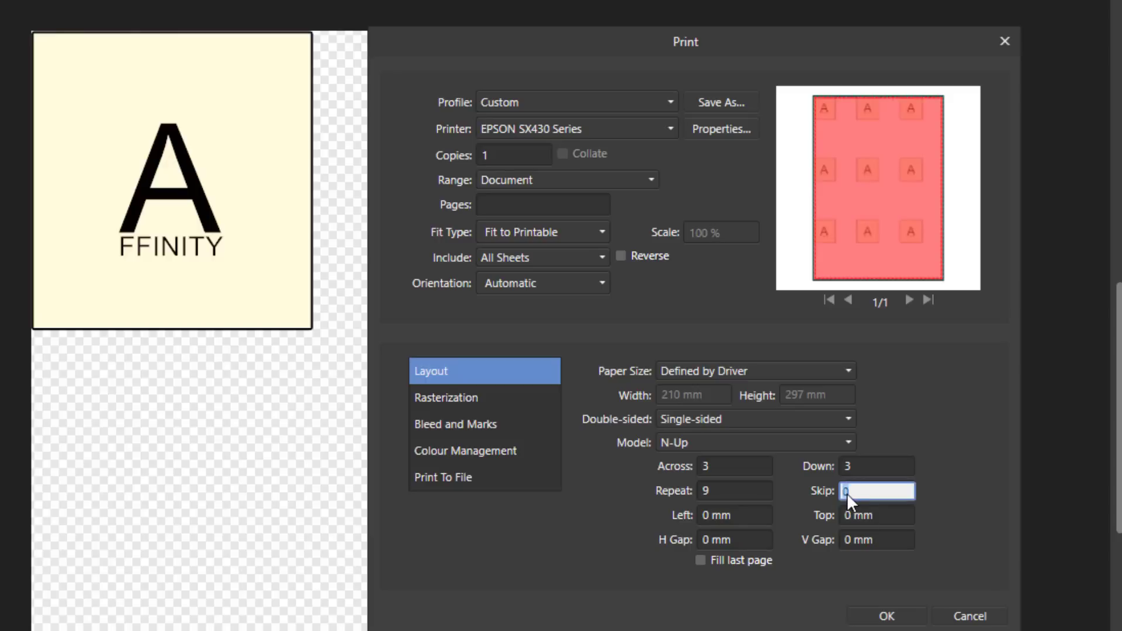
type("2")
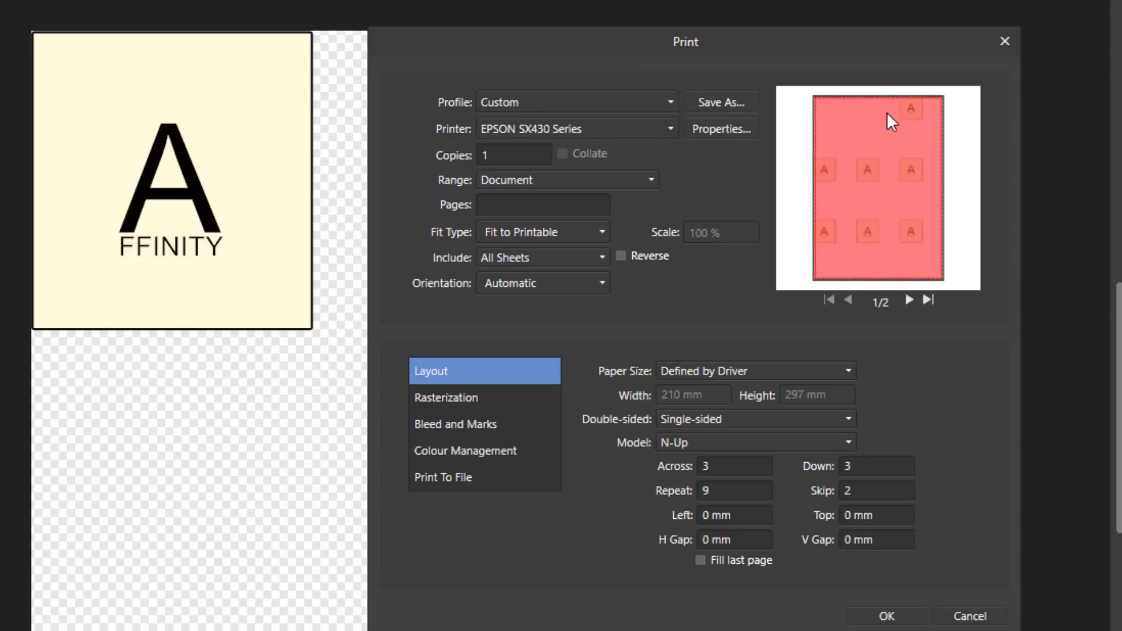
mouse_move(866, 337)
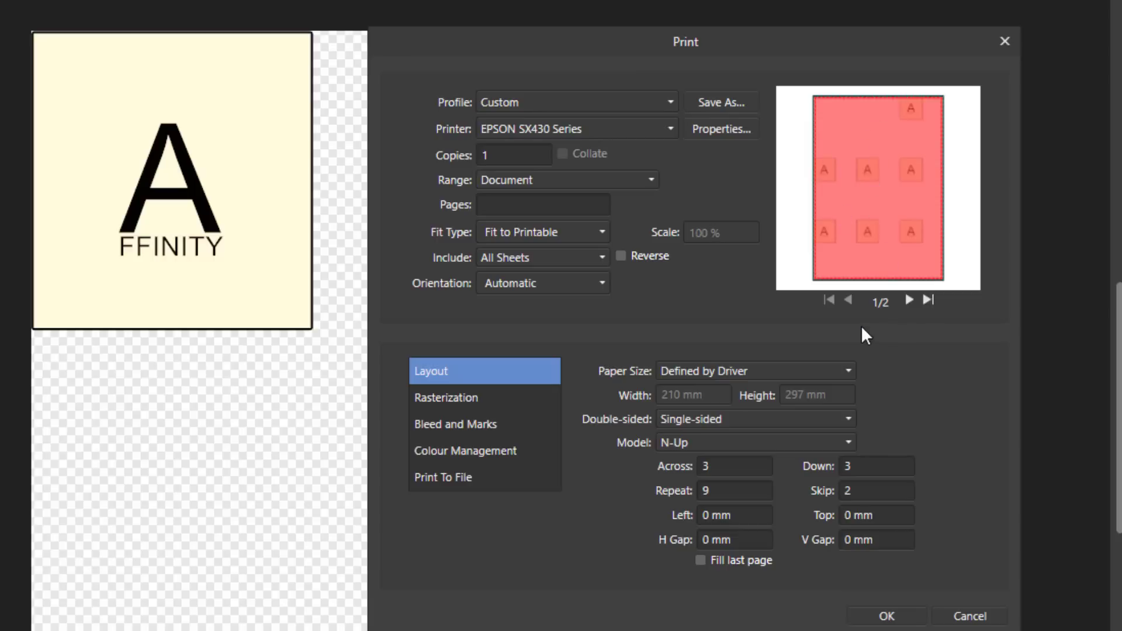
left_click(908, 299)
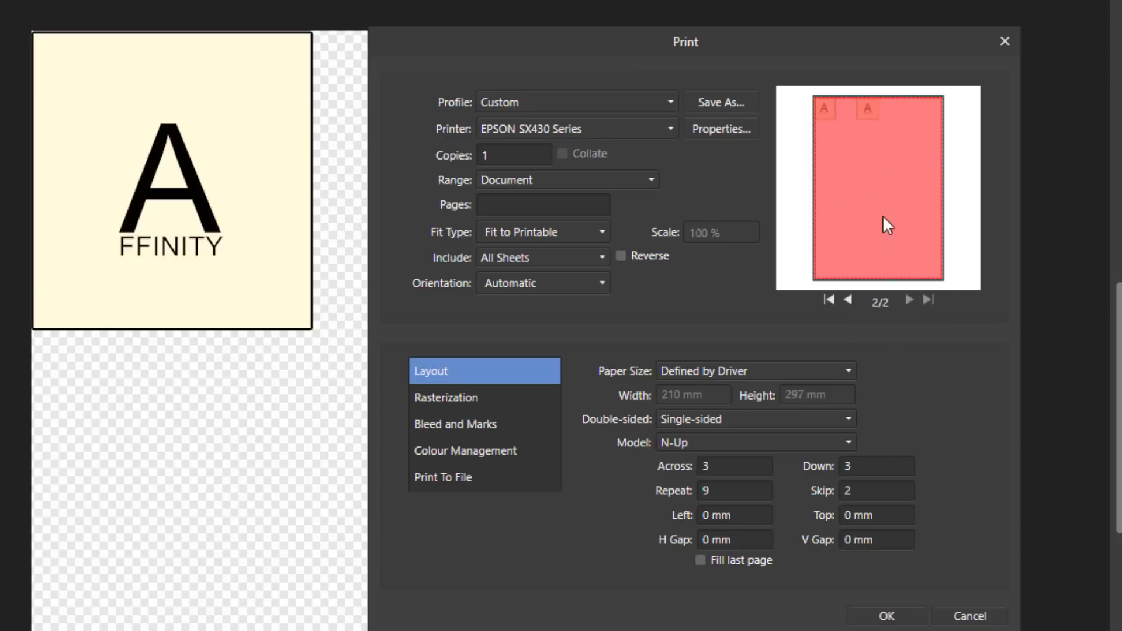
mouse_move(842, 140)
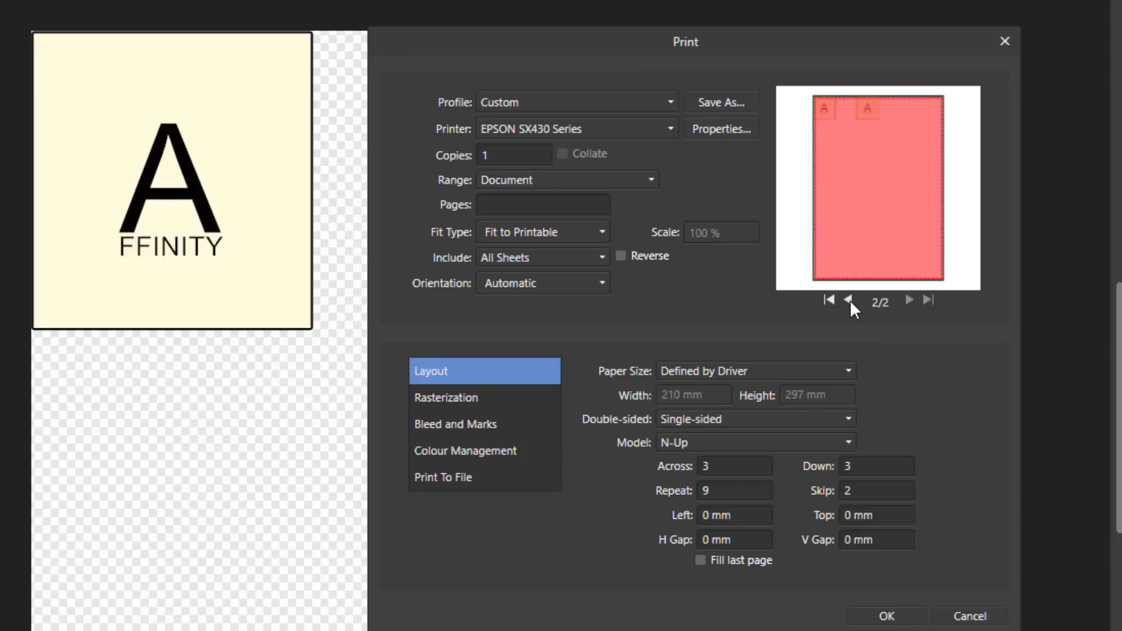
left_click(848, 300)
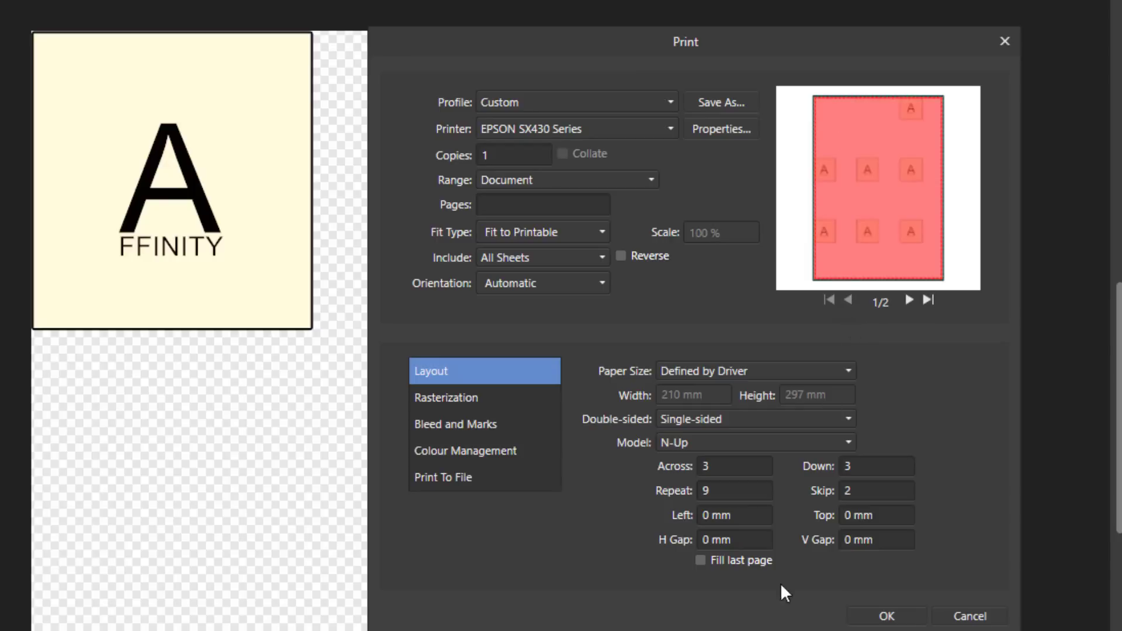
mouse_move(853, 494)
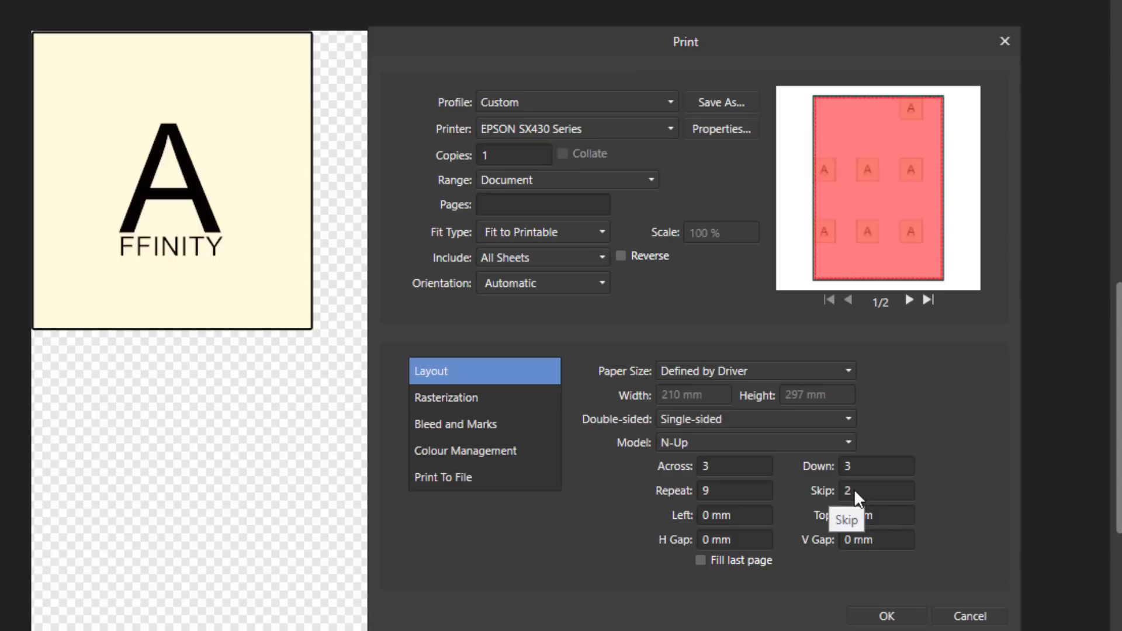
left_click(733, 465)
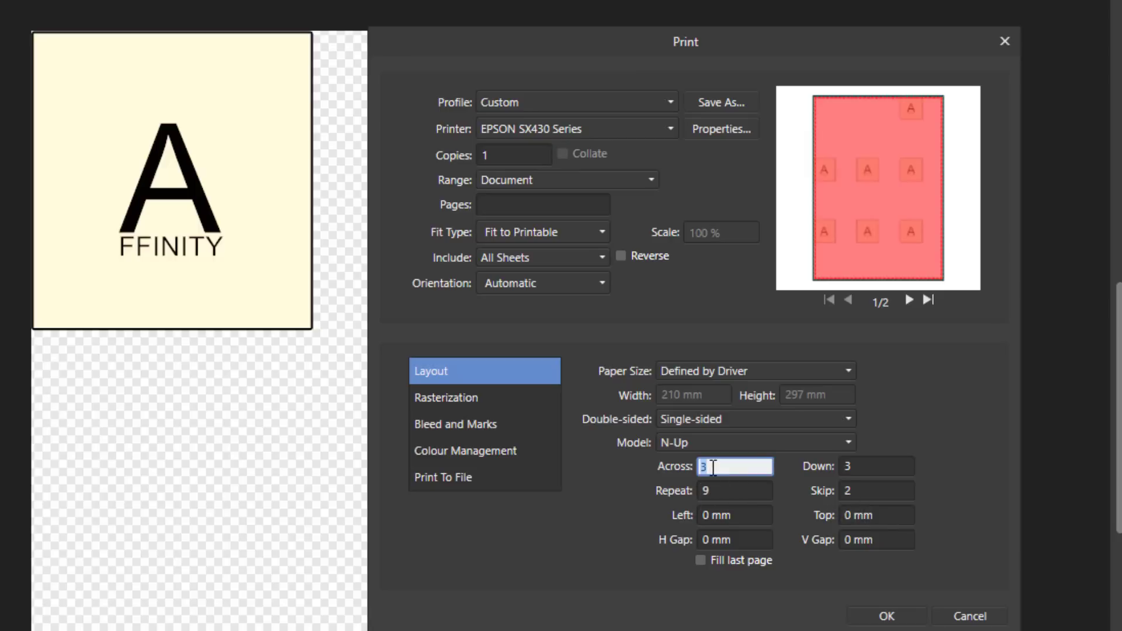
type("4")
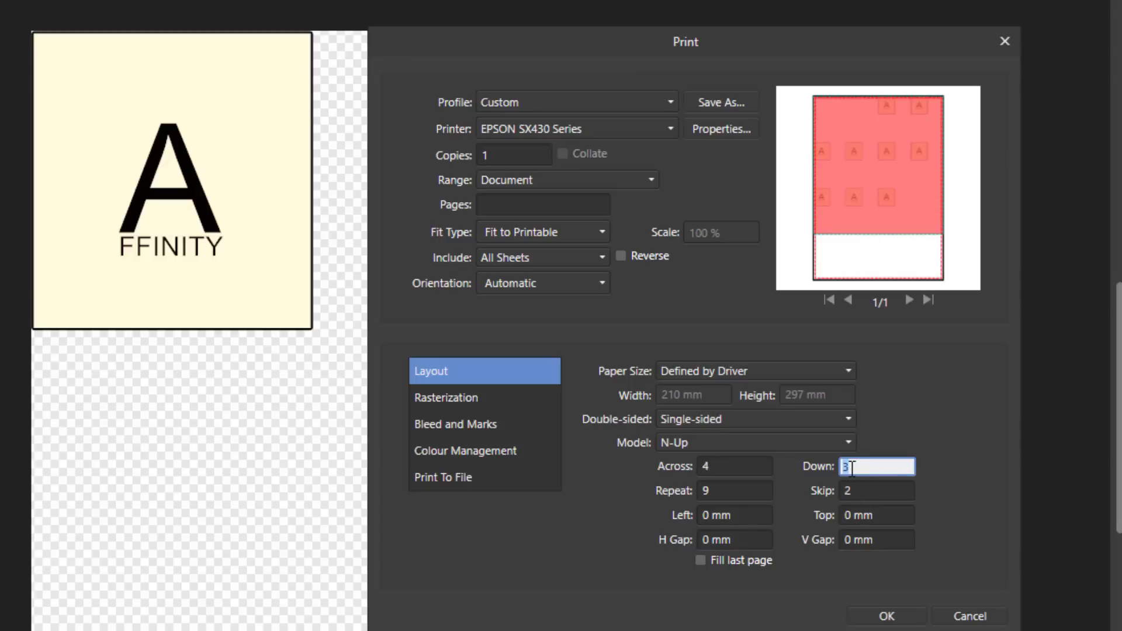
type("4")
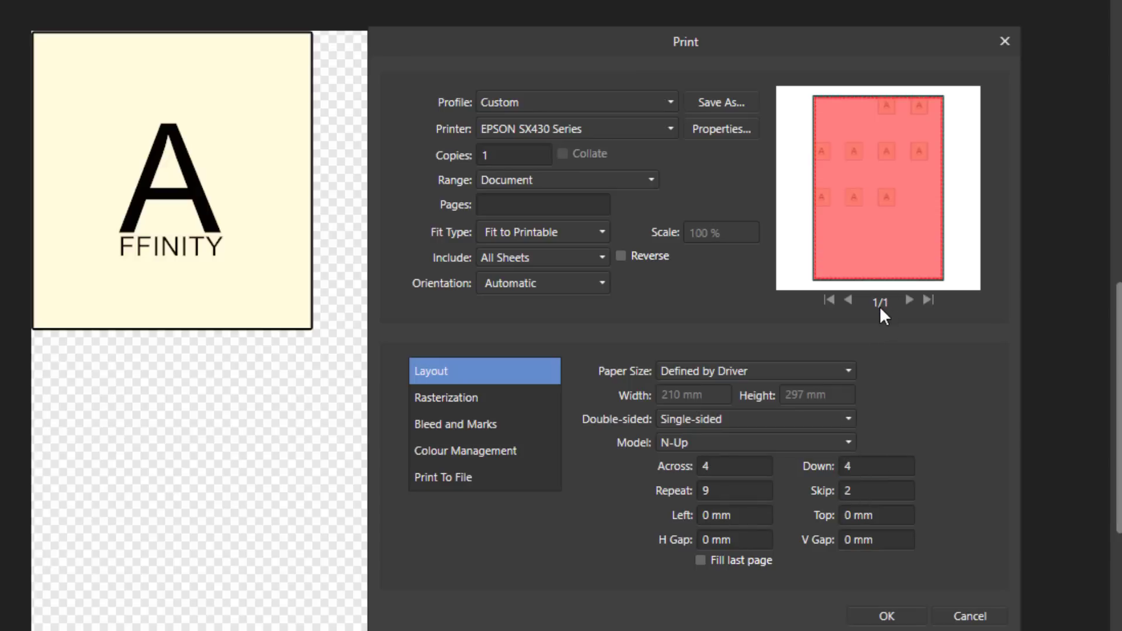
mouse_move(828, 119)
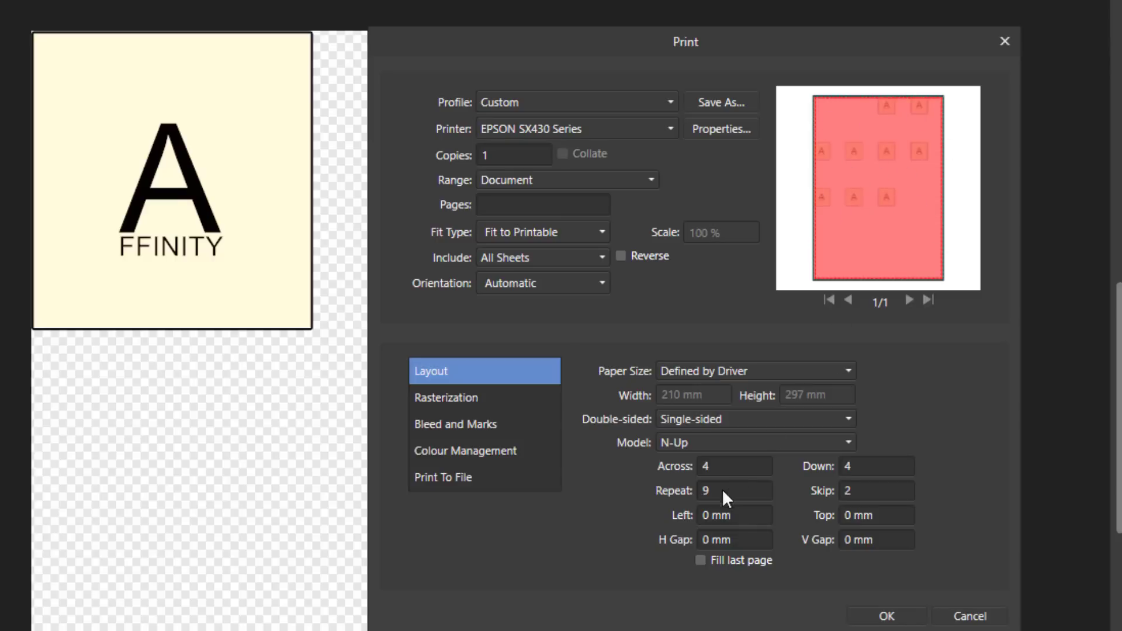
mouse_move(927, 122)
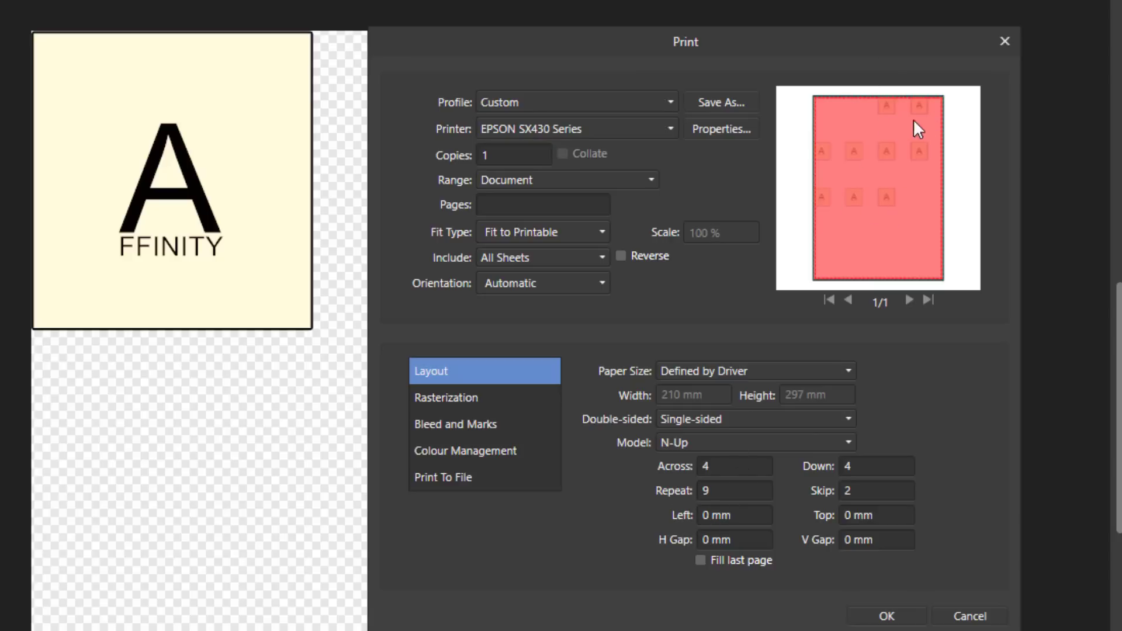
mouse_move(906, 372)
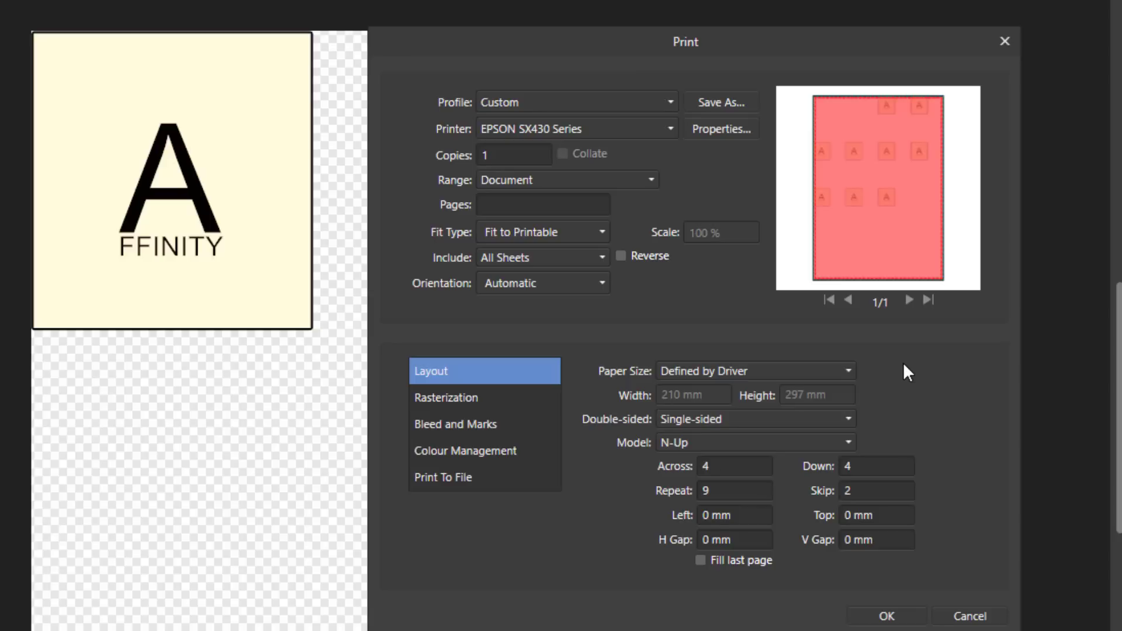
mouse_move(862, 494)
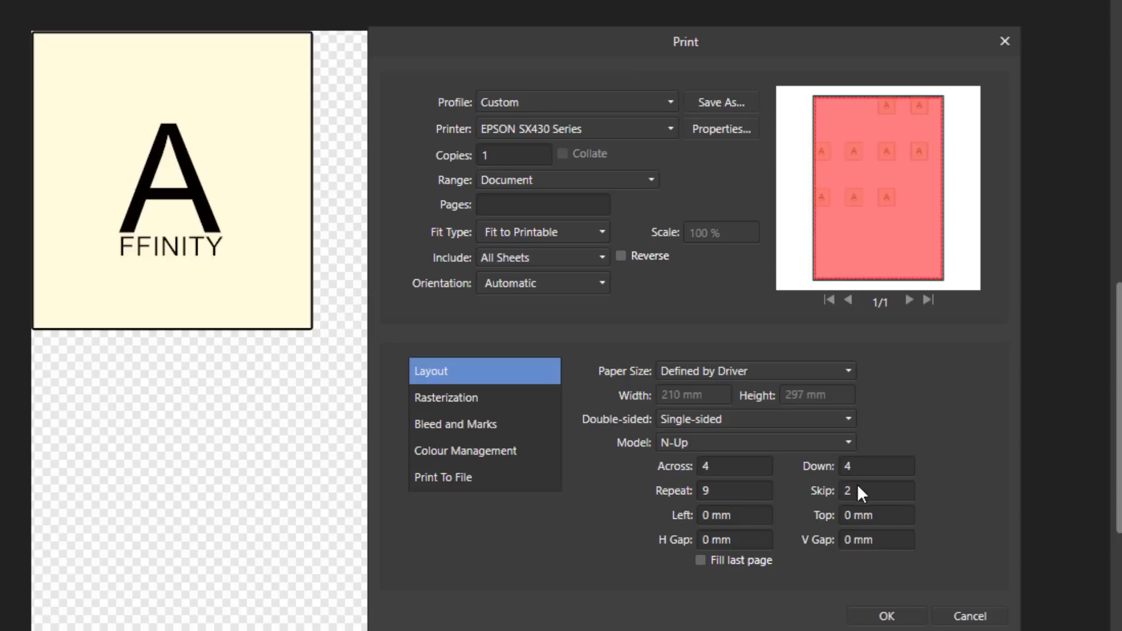
mouse_move(788, 524)
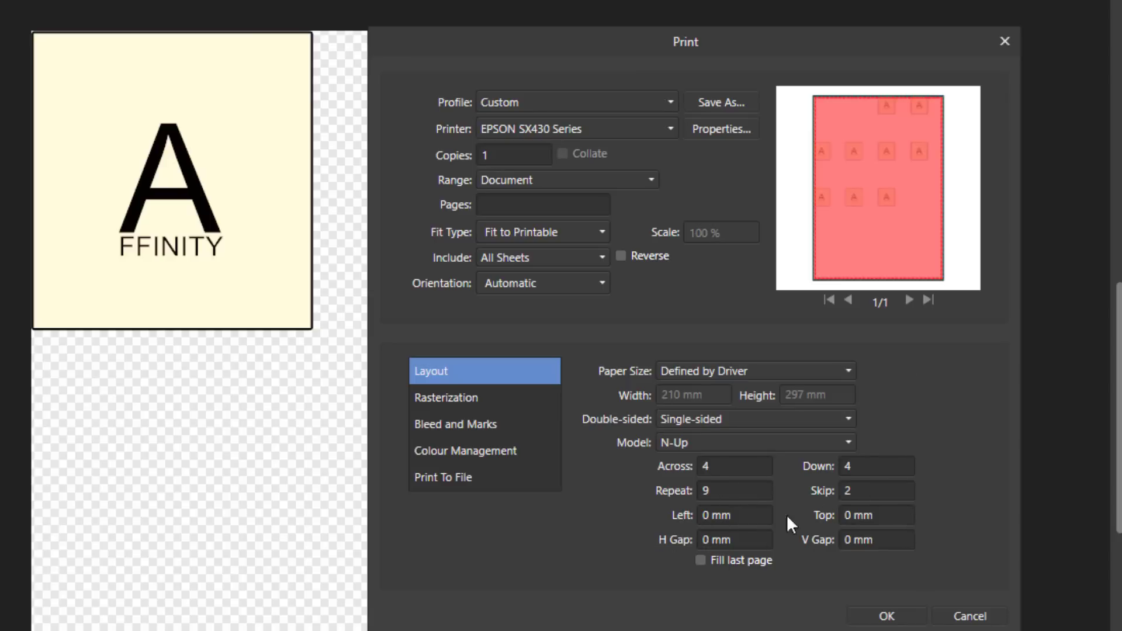
mouse_move(840, 553)
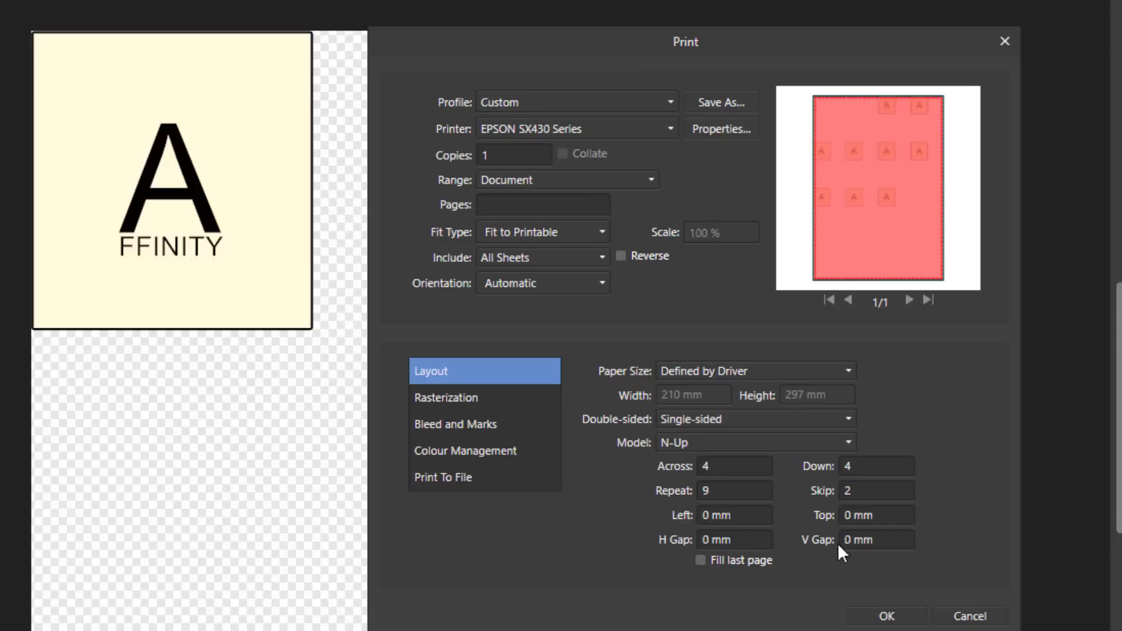
mouse_move(746, 545)
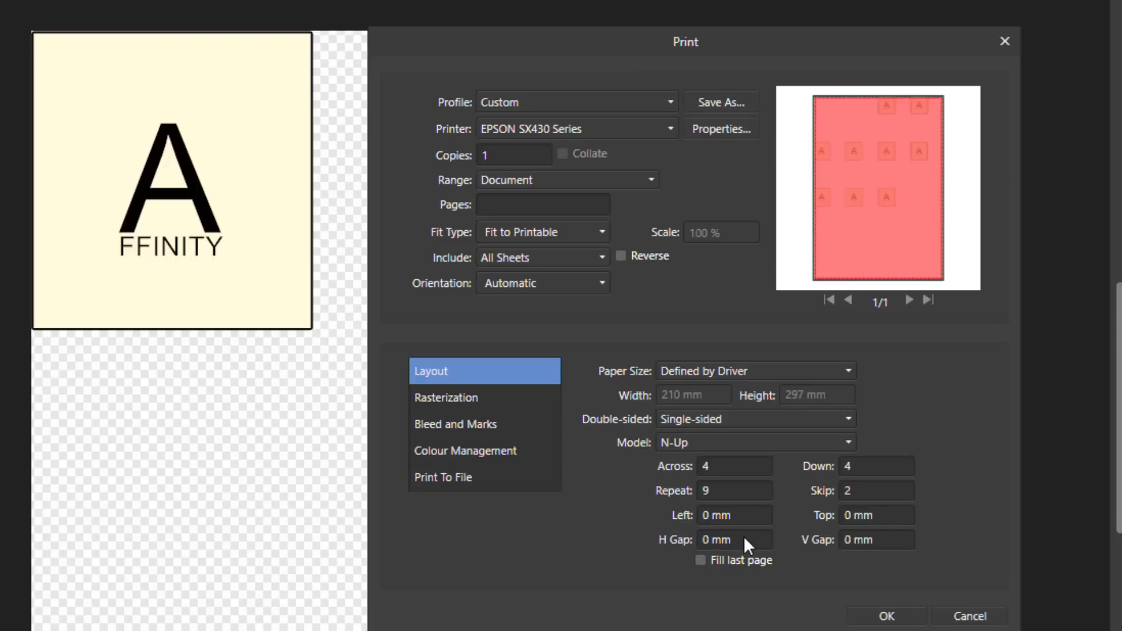
mouse_move(723, 543)
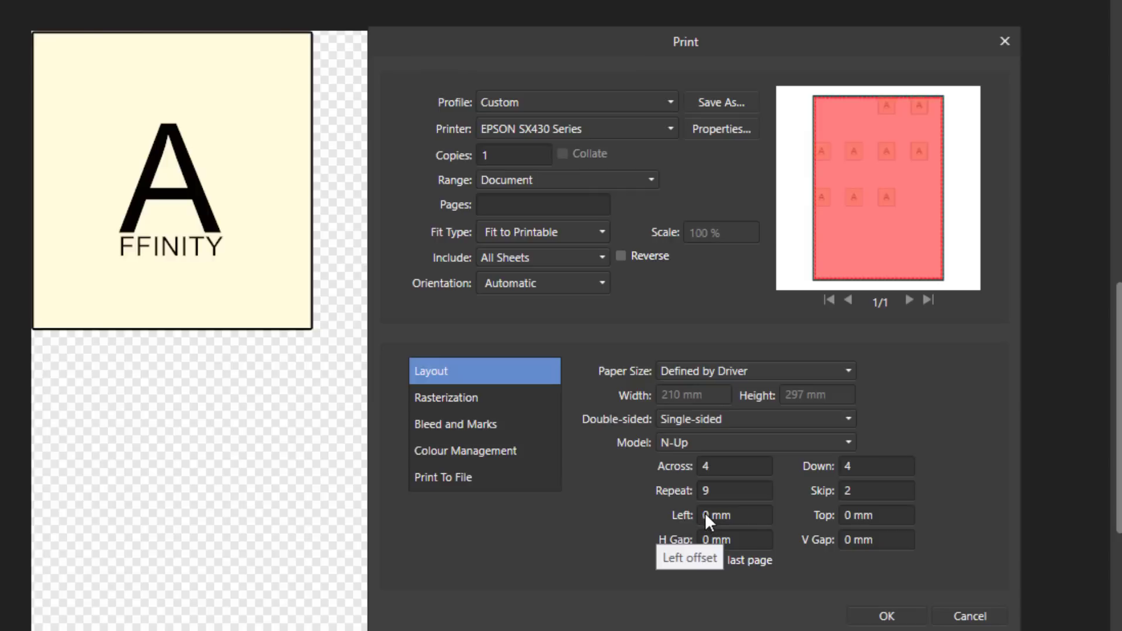
- Enter 30 mm for both the Left and Top tile offsets
left_click(734, 516)
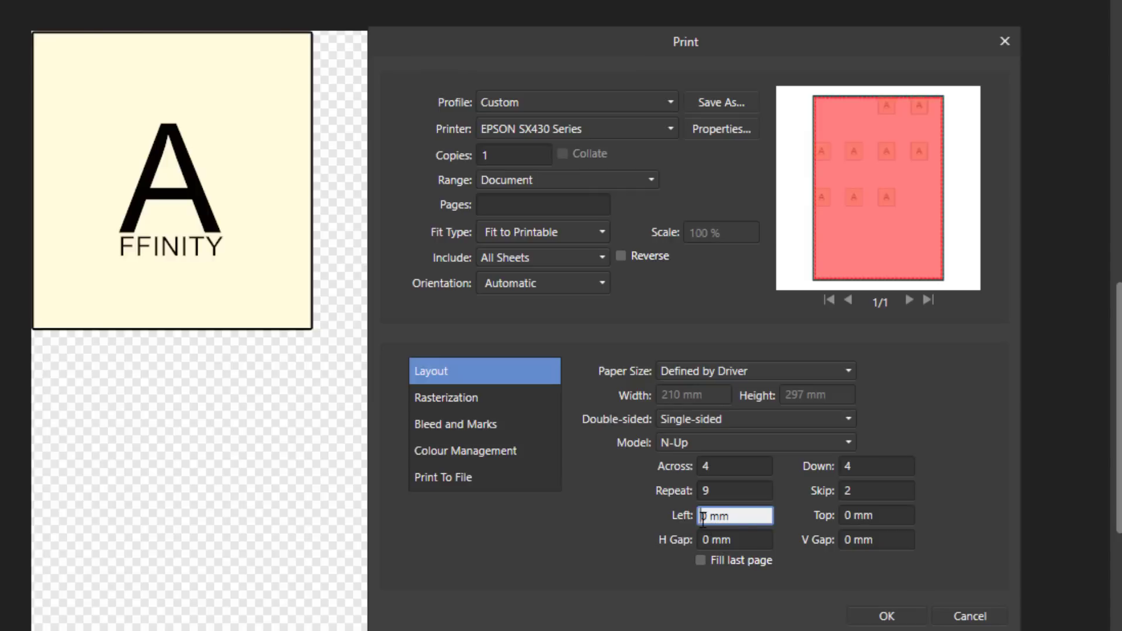
type("1")
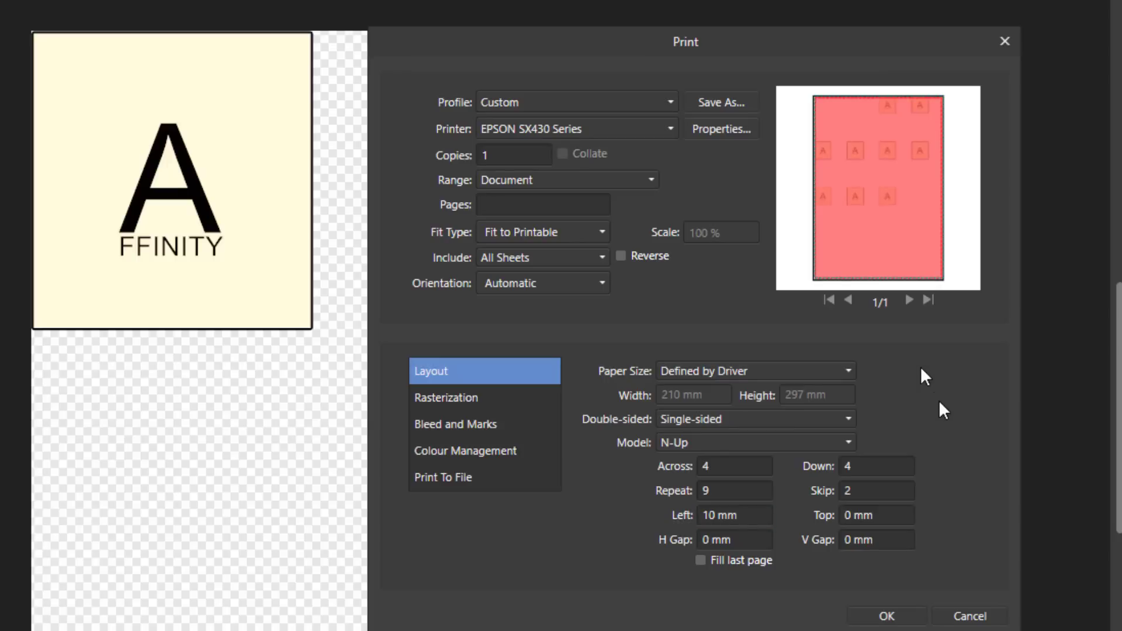
left_click(733, 515)
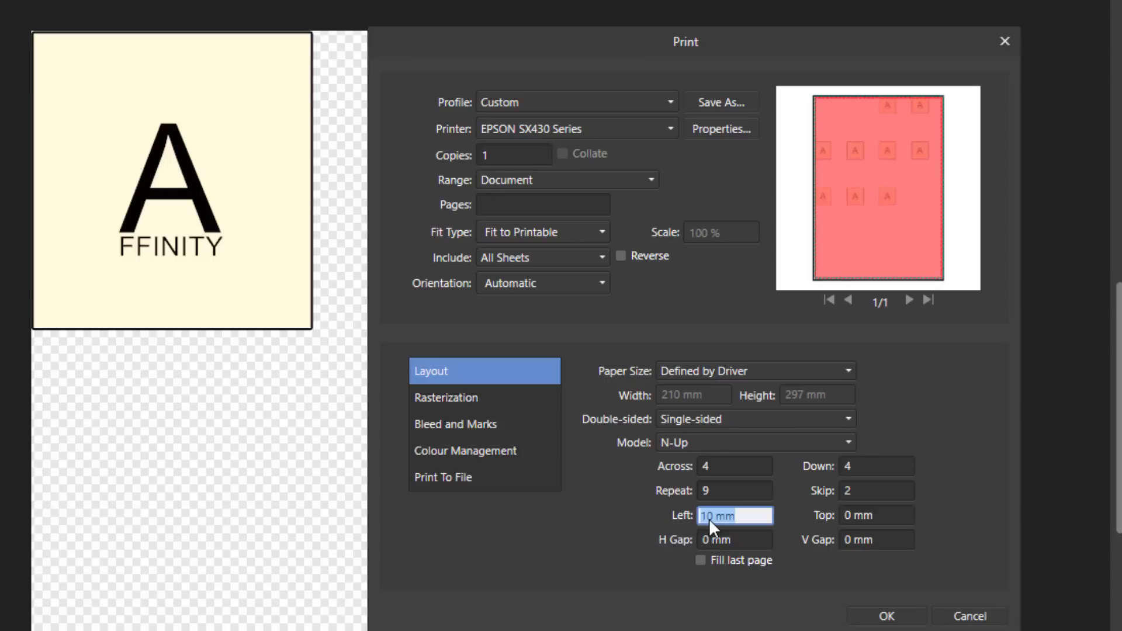
type("30")
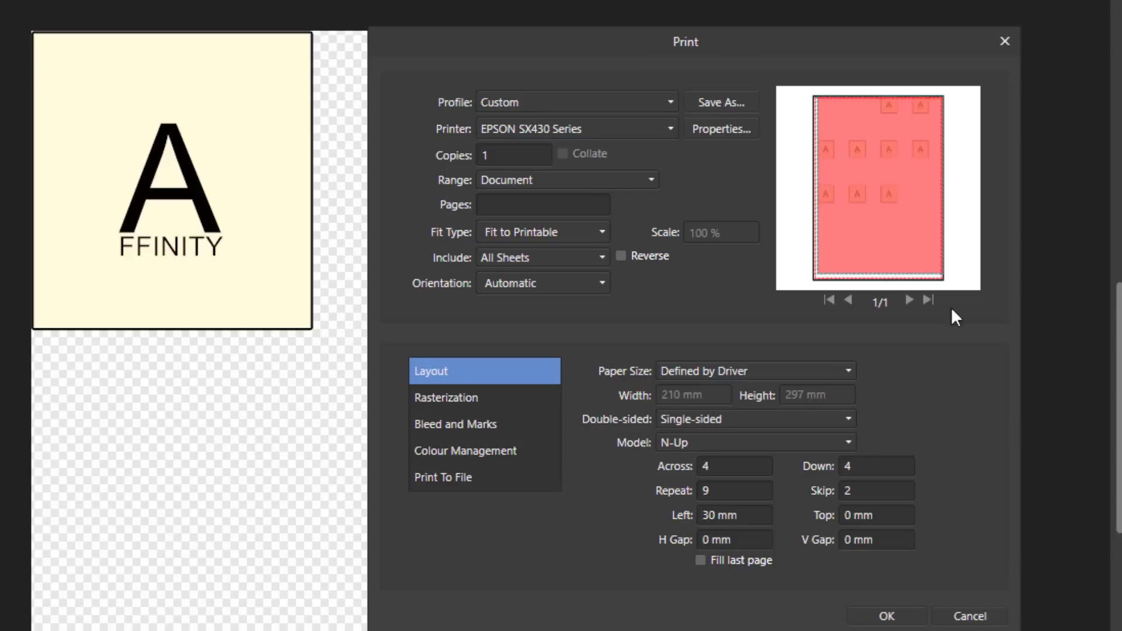
mouse_move(819, 210)
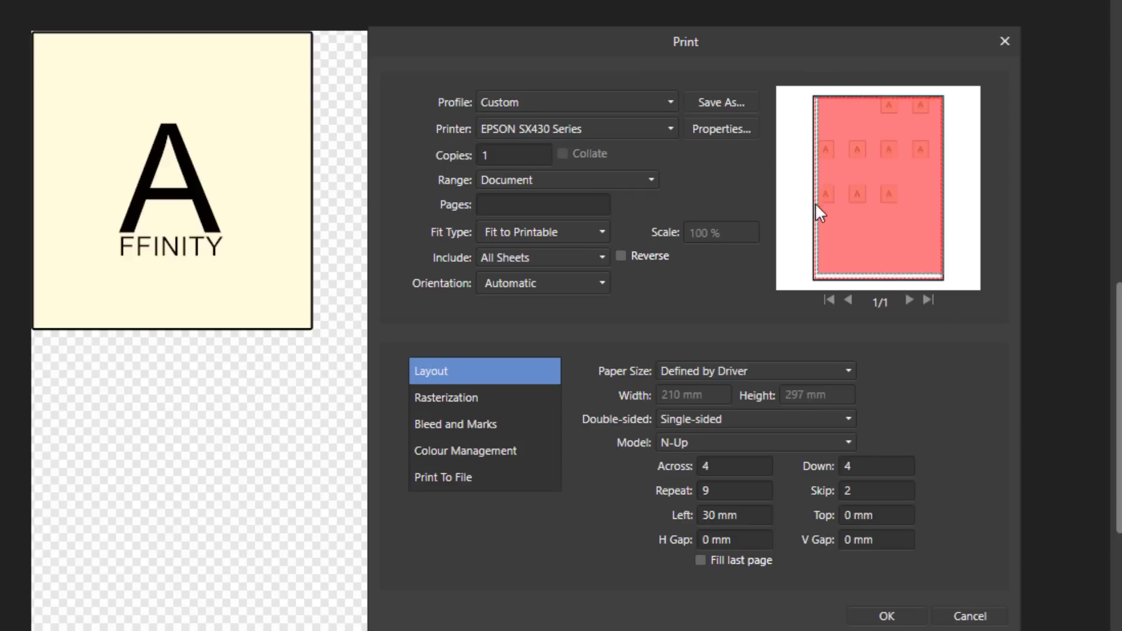
mouse_move(743, 516)
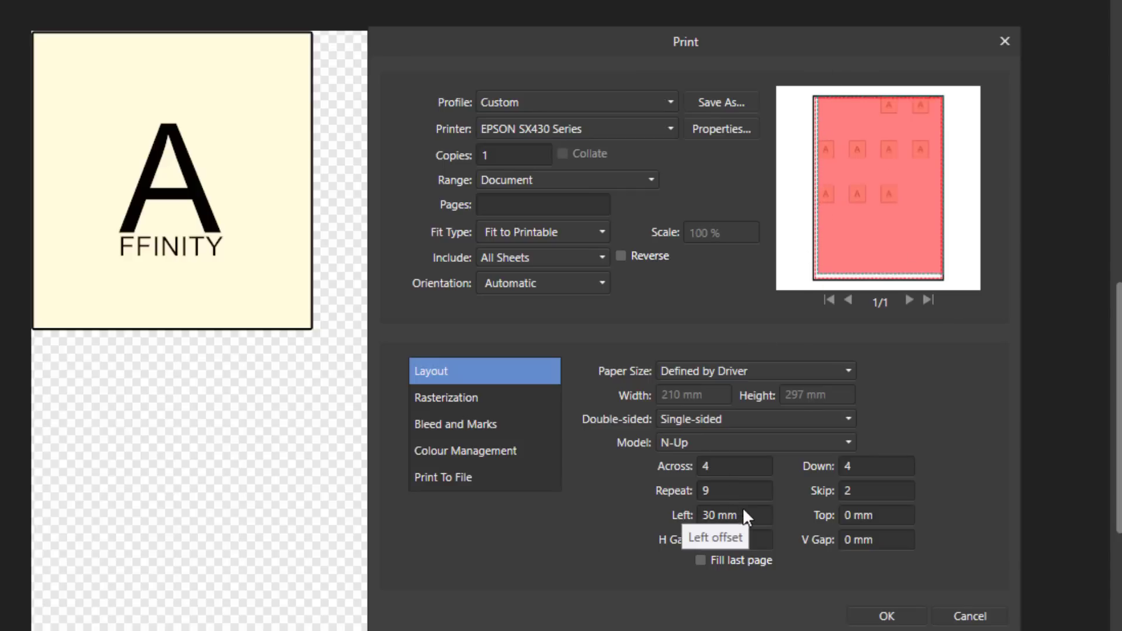
left_click(875, 515)
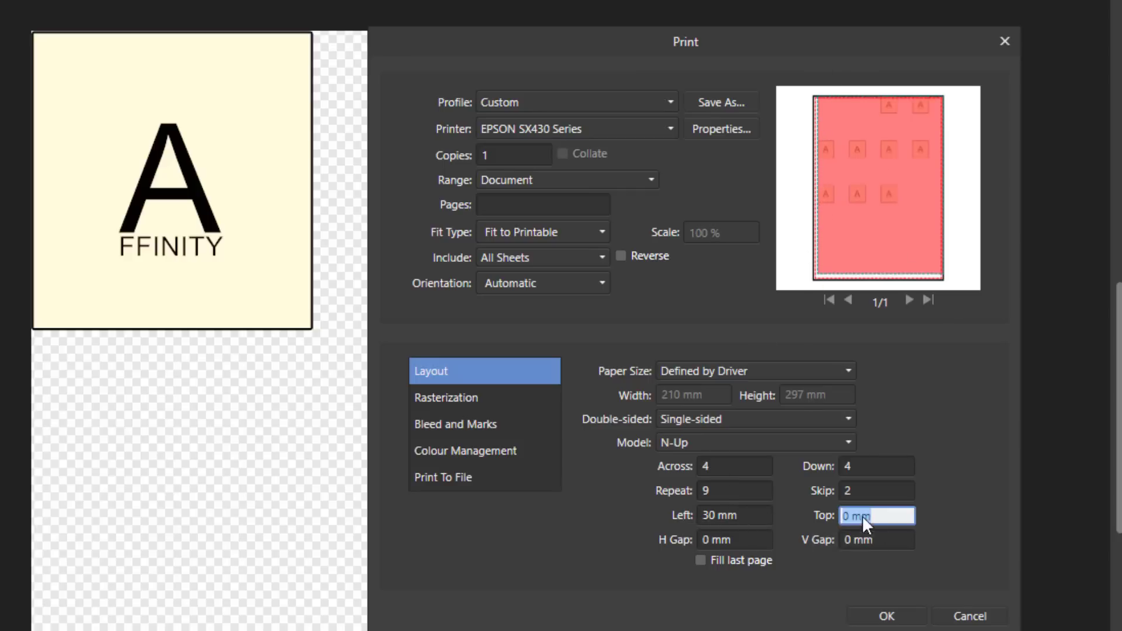
type("30")
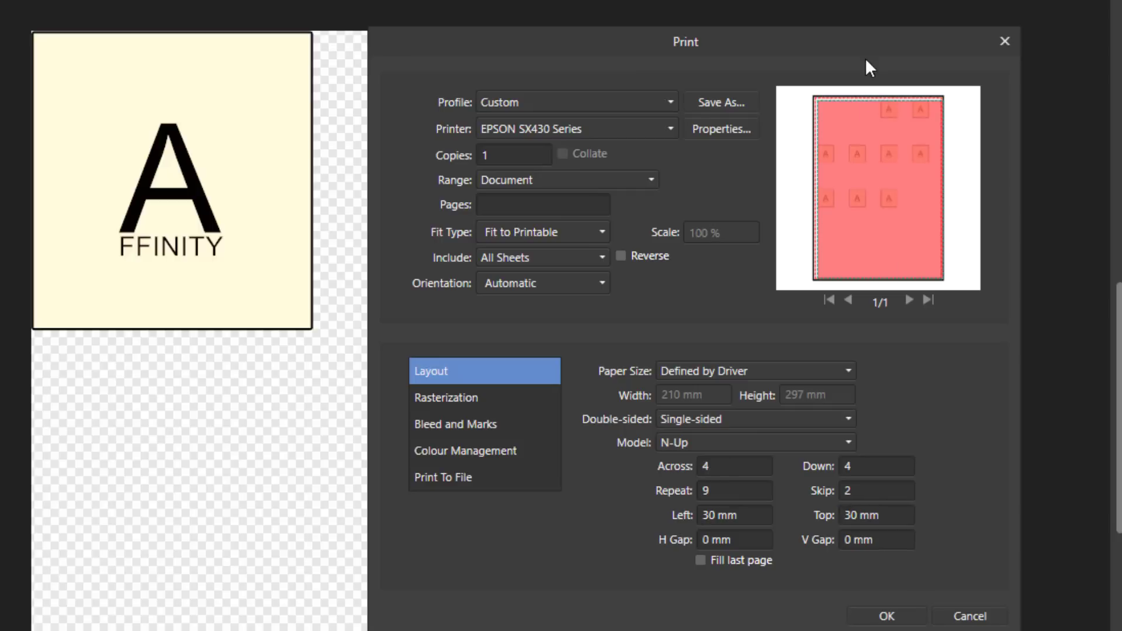
mouse_move(822, 183)
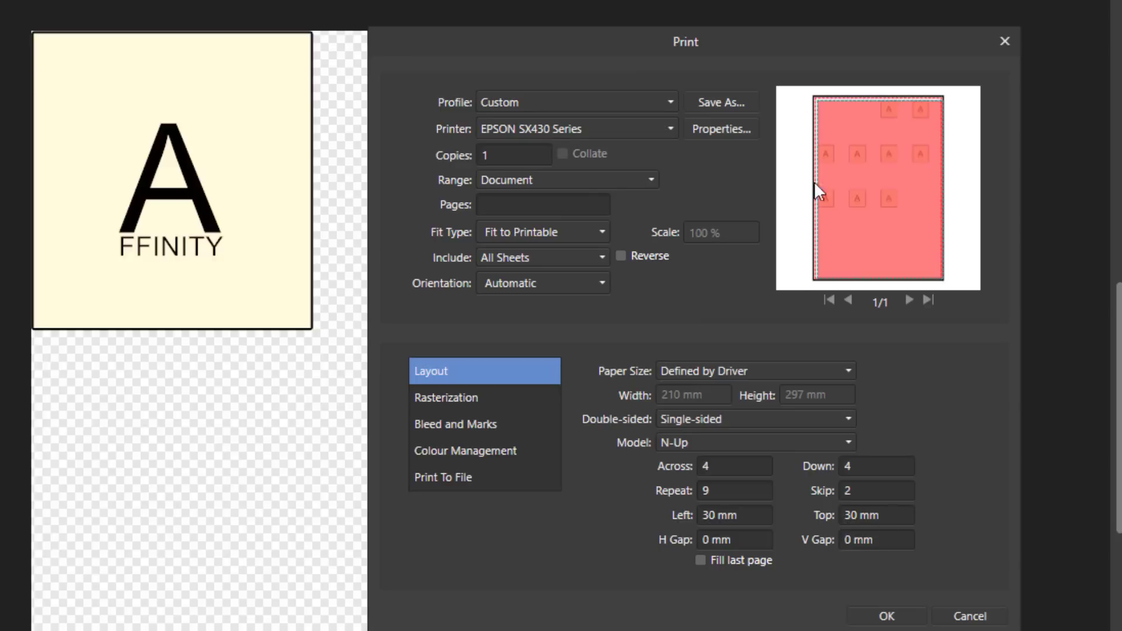
mouse_move(675, 568)
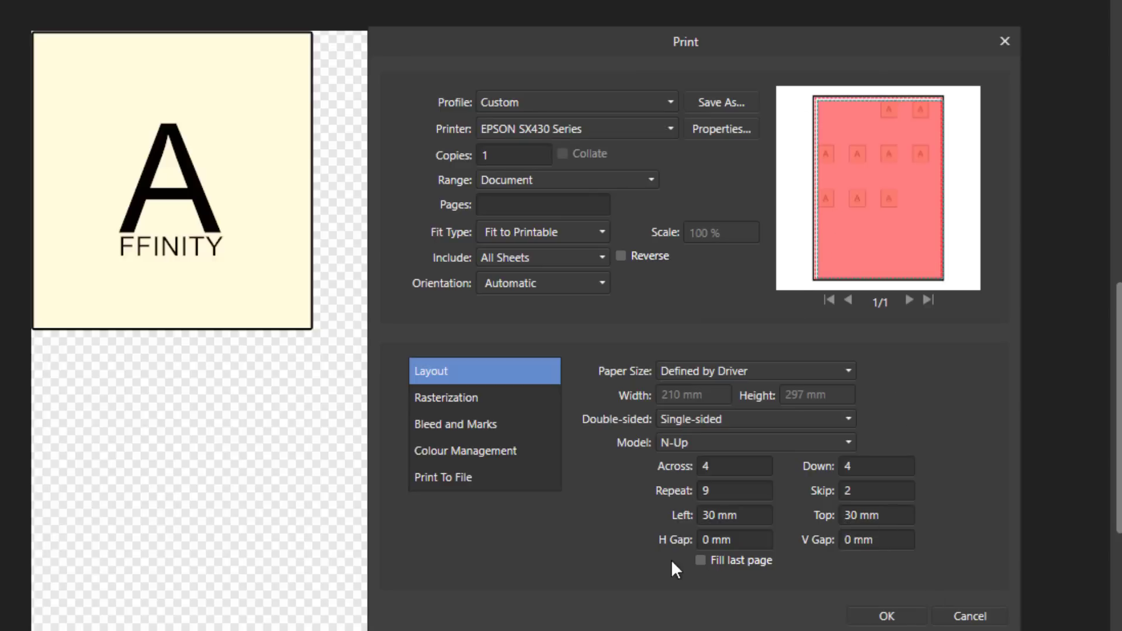
mouse_move(820, 565)
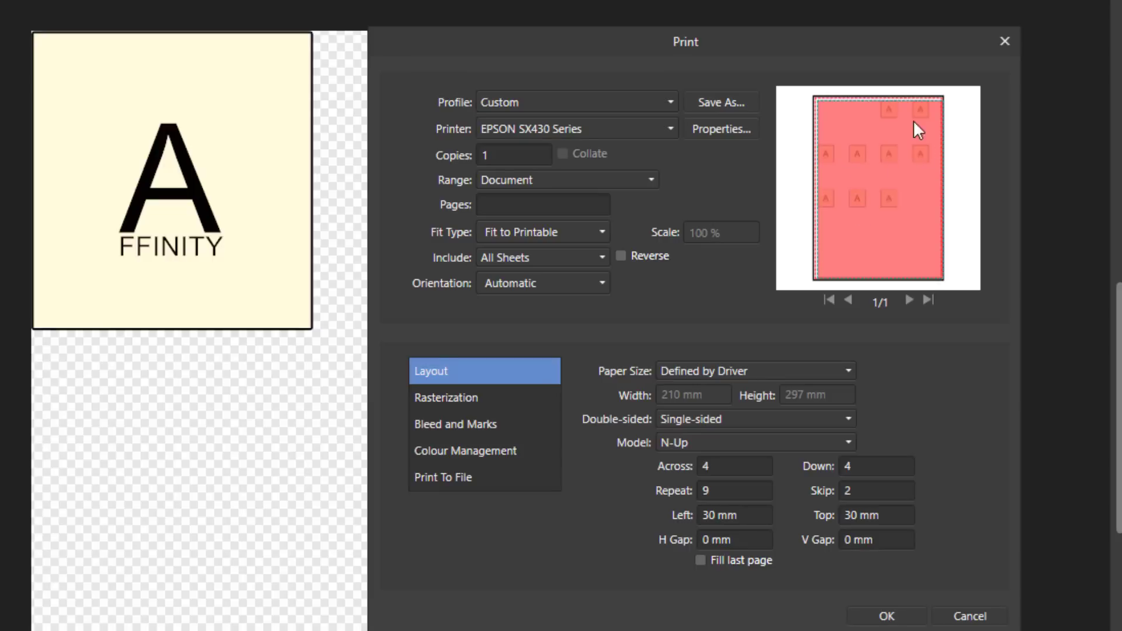
mouse_move(861, 152)
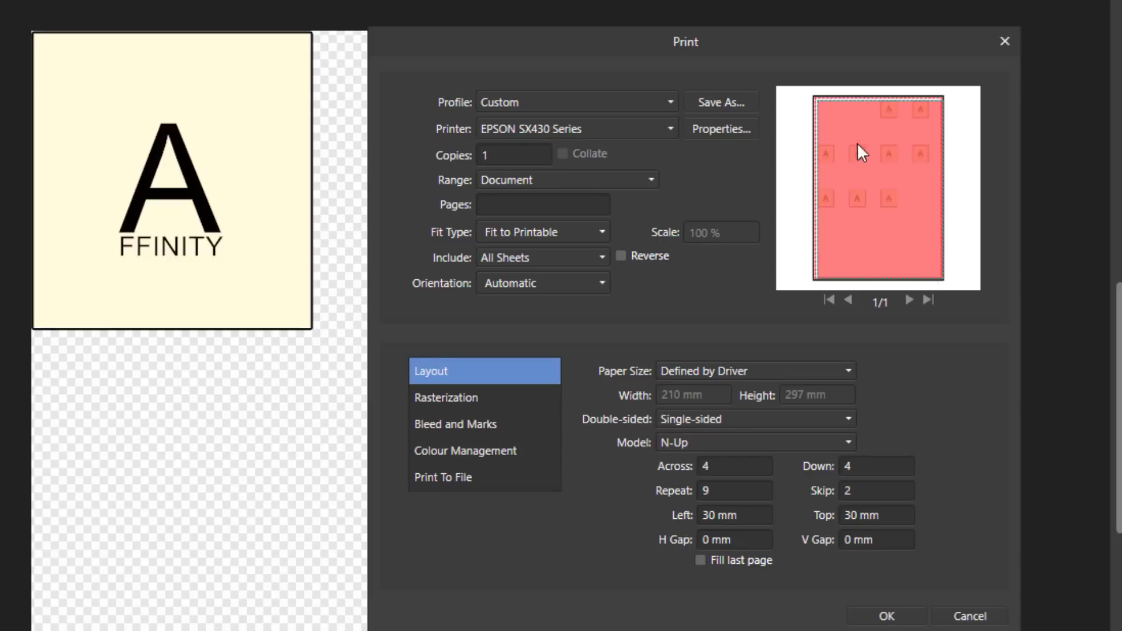
mouse_move(838, 190)
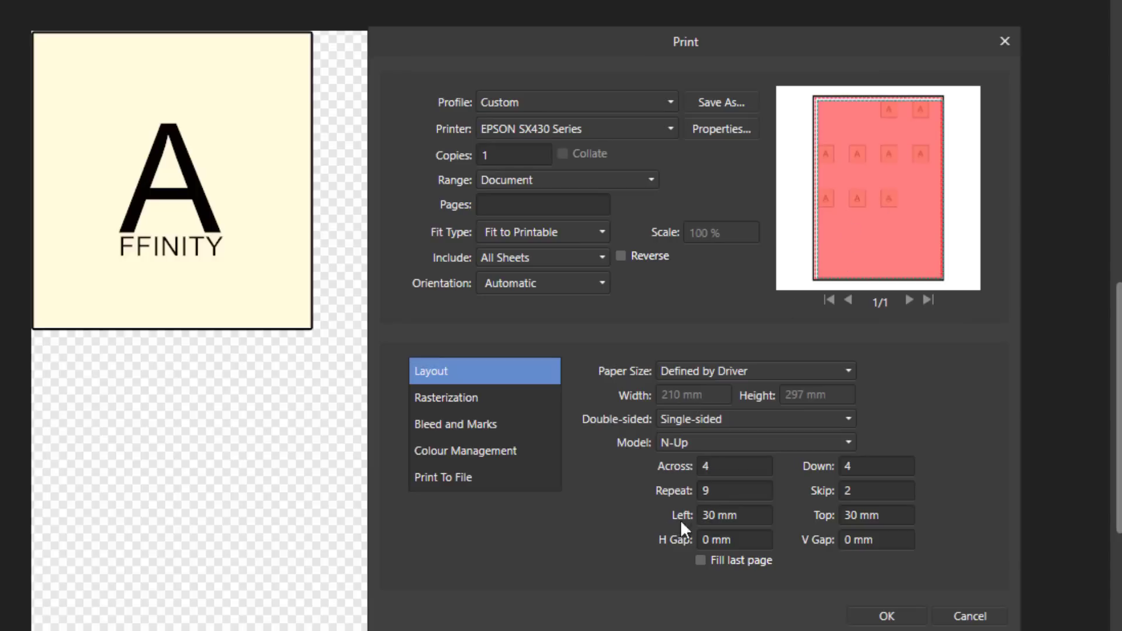
mouse_move(712, 542)
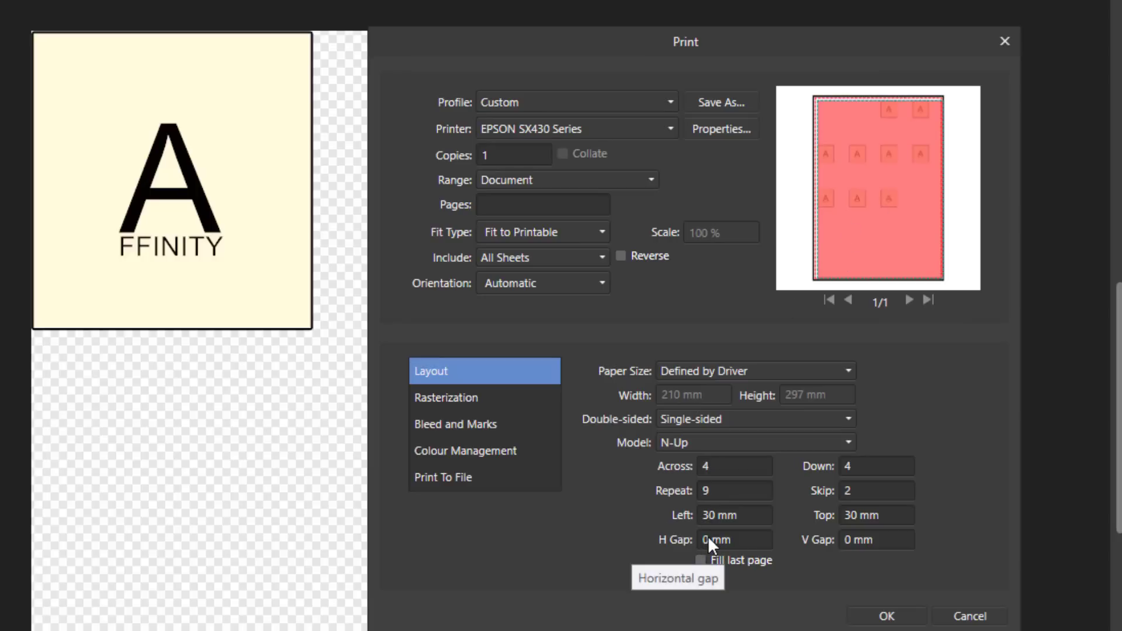
- Set the N-Up H Gap to 30 mm
left_click(733, 539)
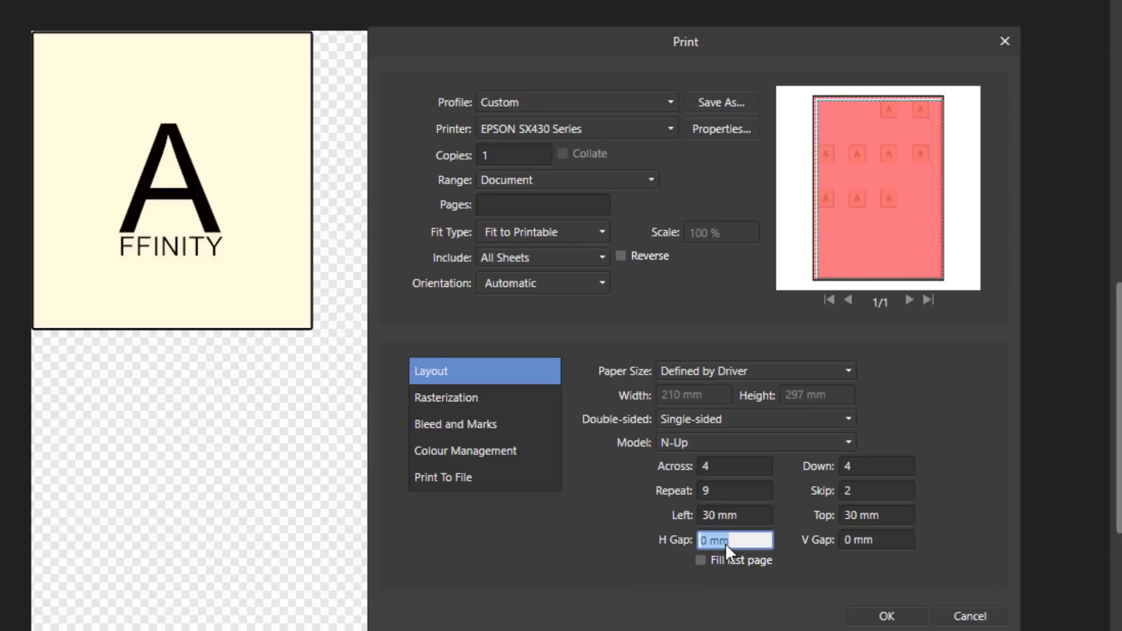
type("30")
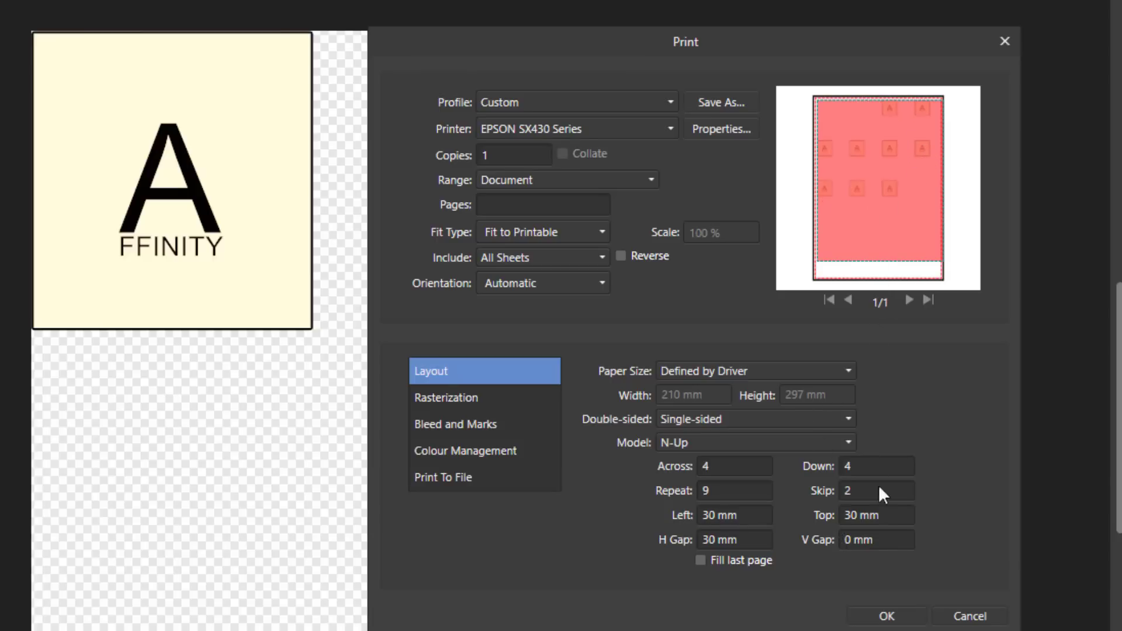
- Set the N-Up V Gap to 30 mm
left_click(876, 539)
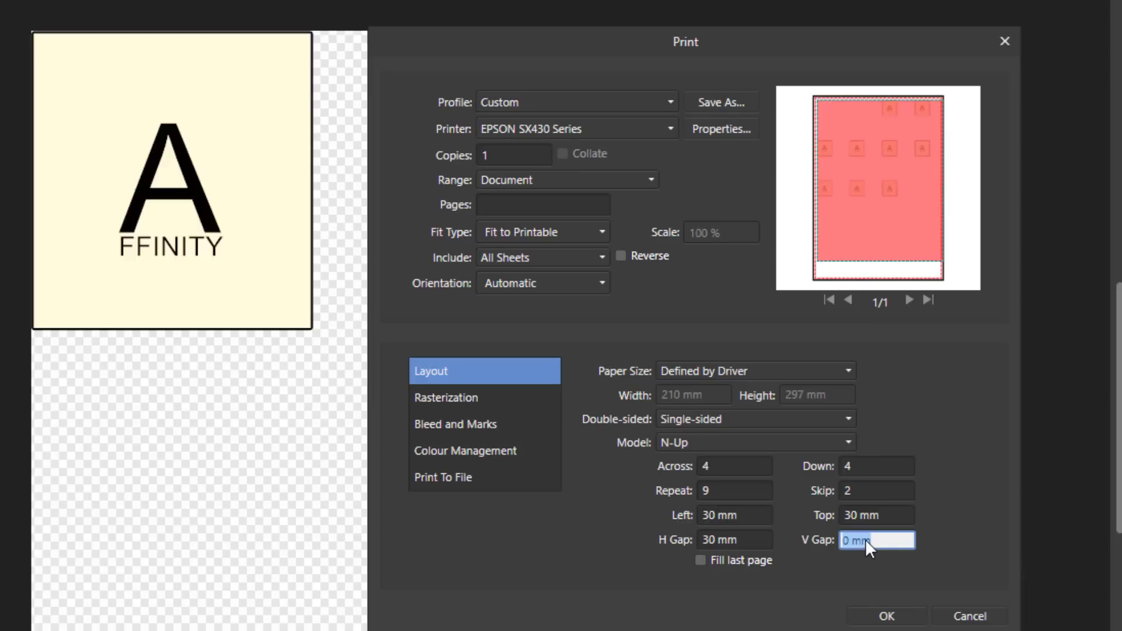
type("30")
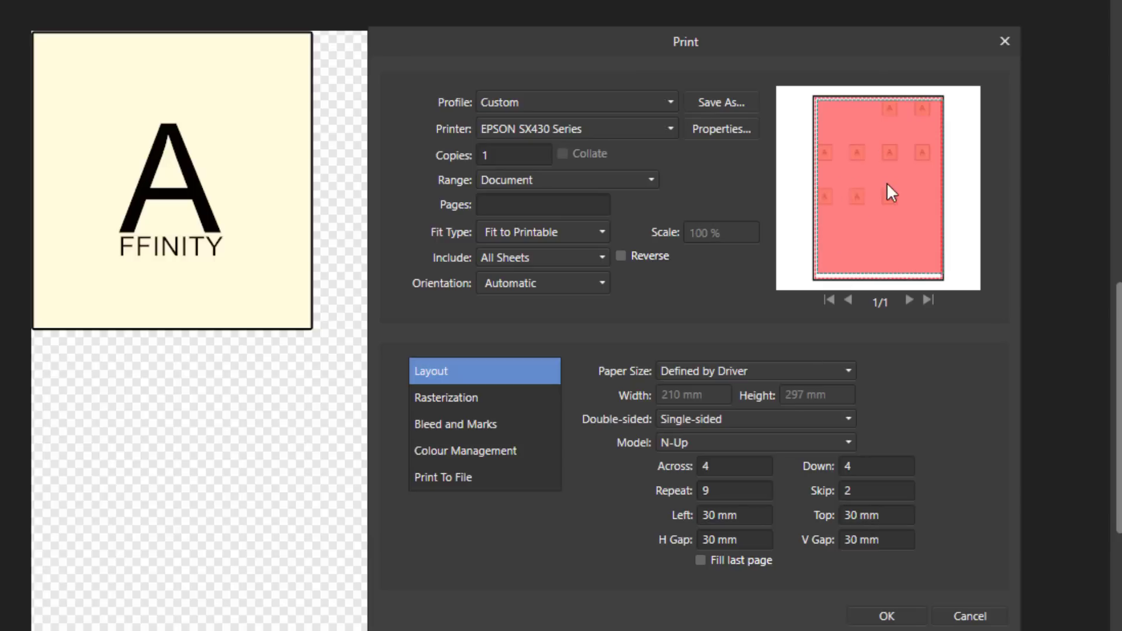
mouse_move(888, 287)
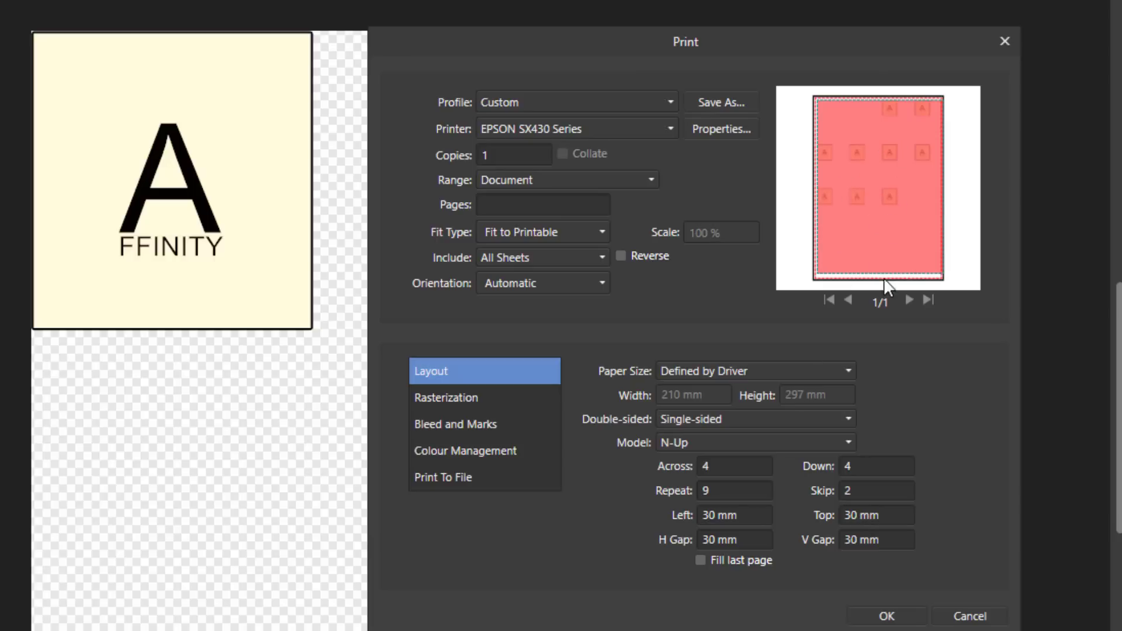
mouse_move(911, 286)
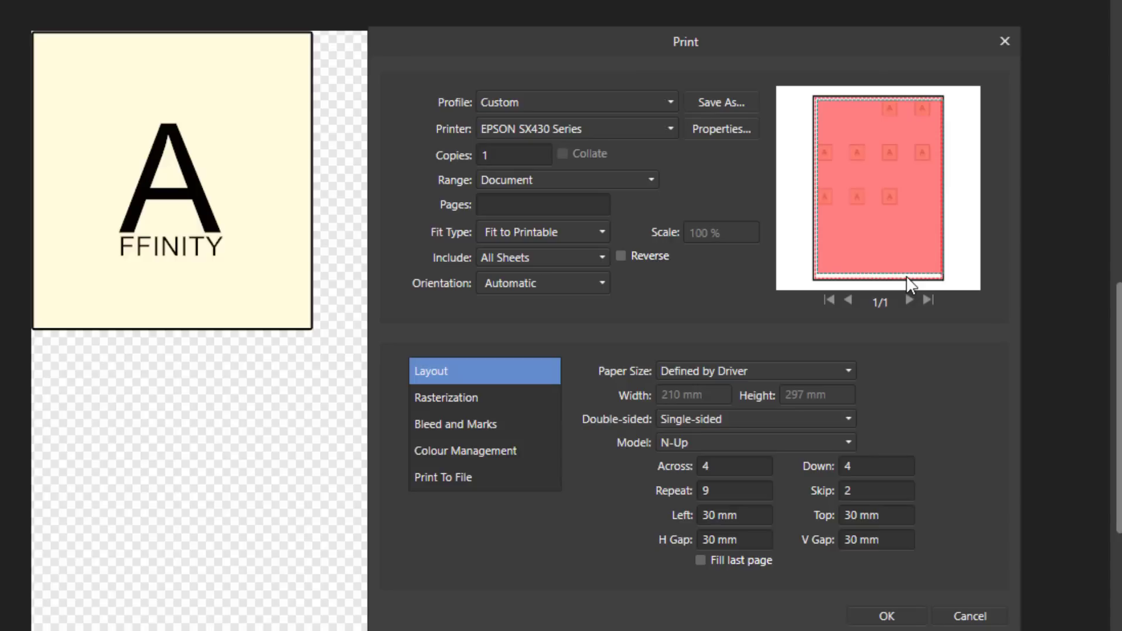
mouse_move(787, 561)
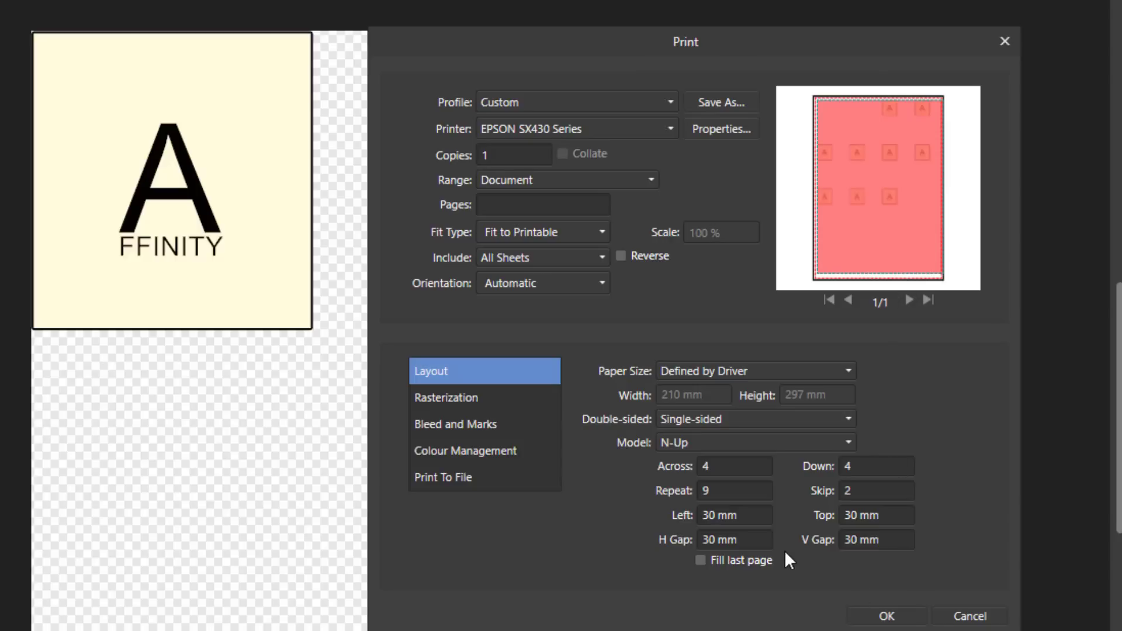
mouse_move(808, 584)
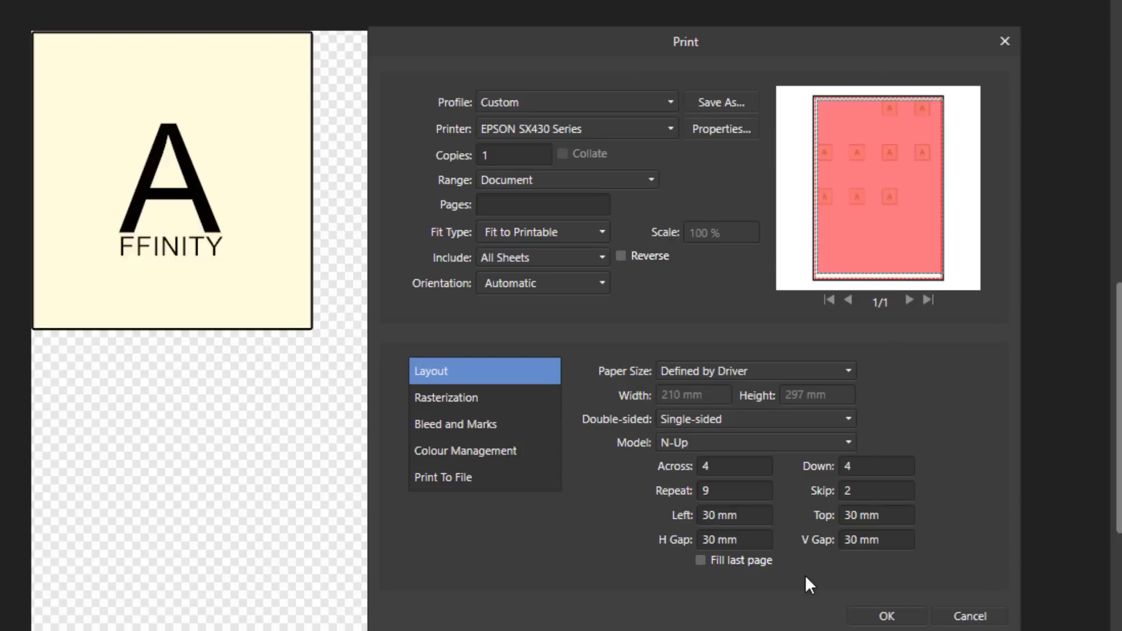
mouse_move(732, 542)
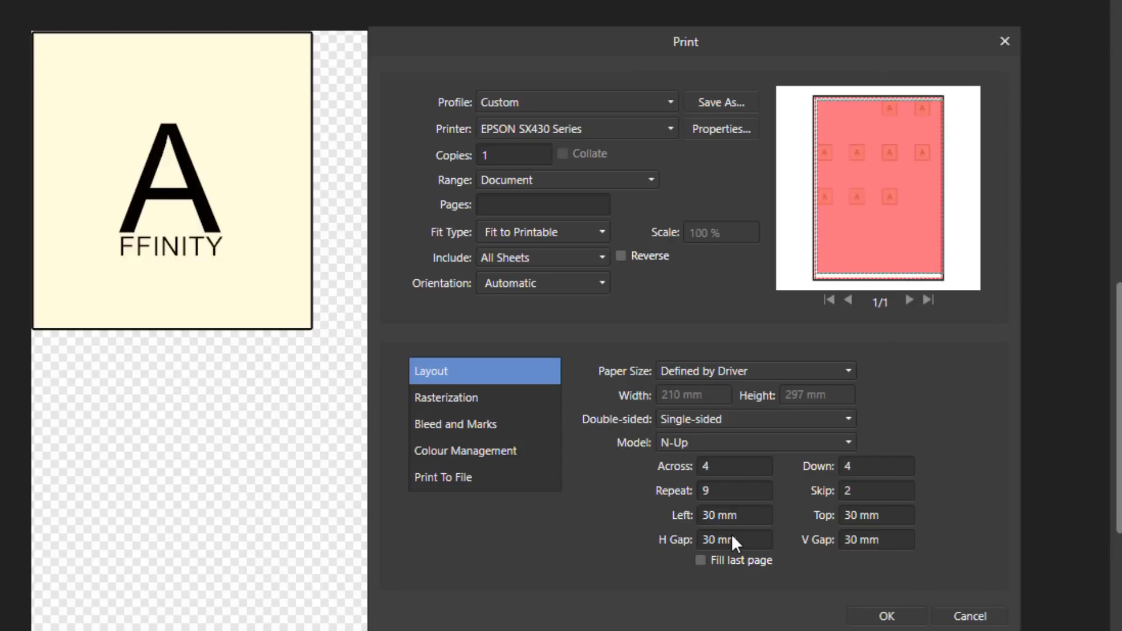
mouse_move(910, 539)
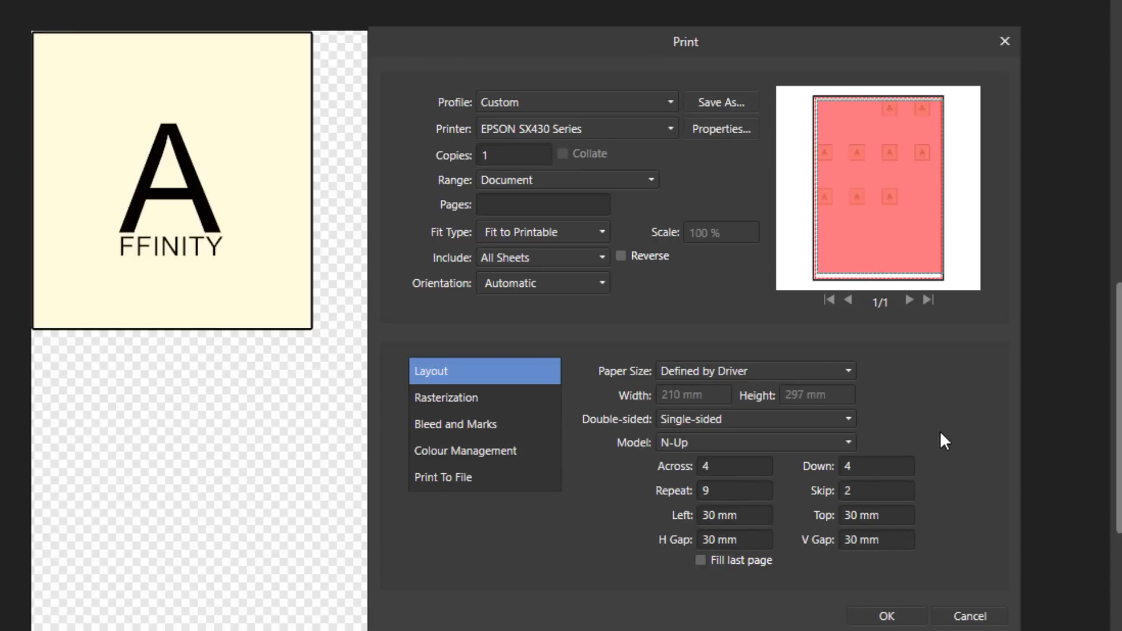
mouse_move(960, 501)
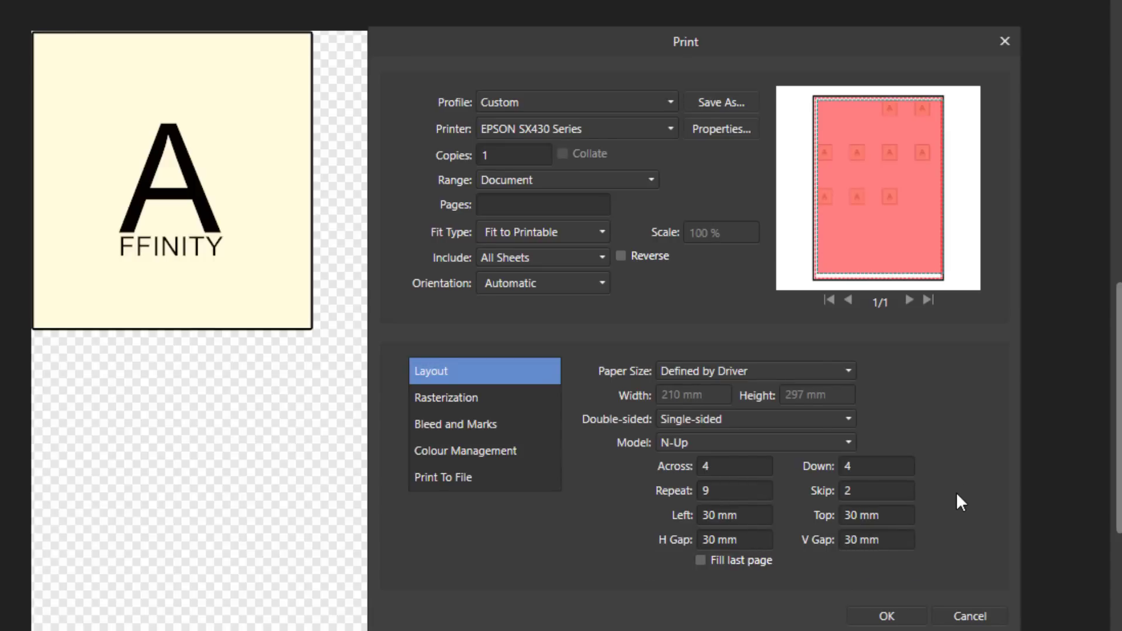
mouse_move(759, 30)
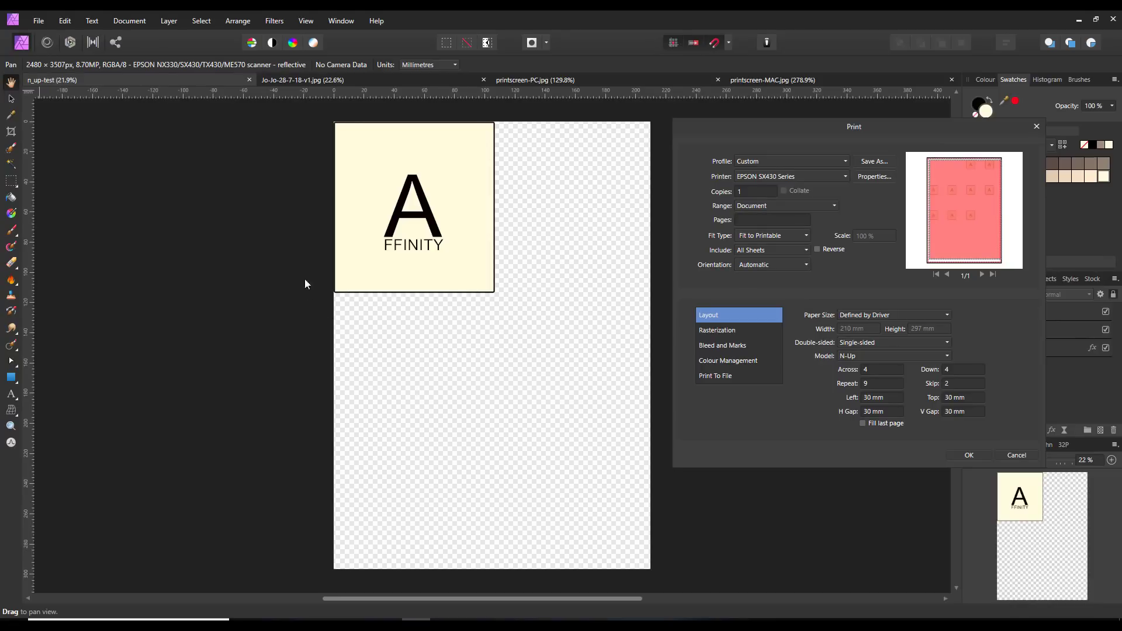
mouse_move(144, 325)
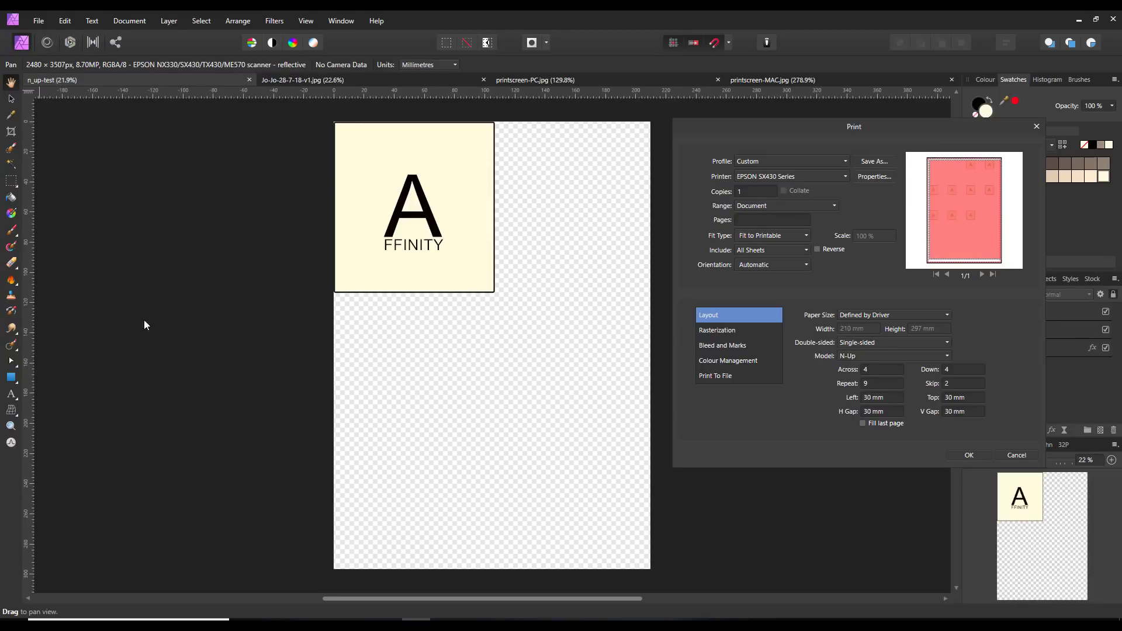
mouse_move(481, 188)
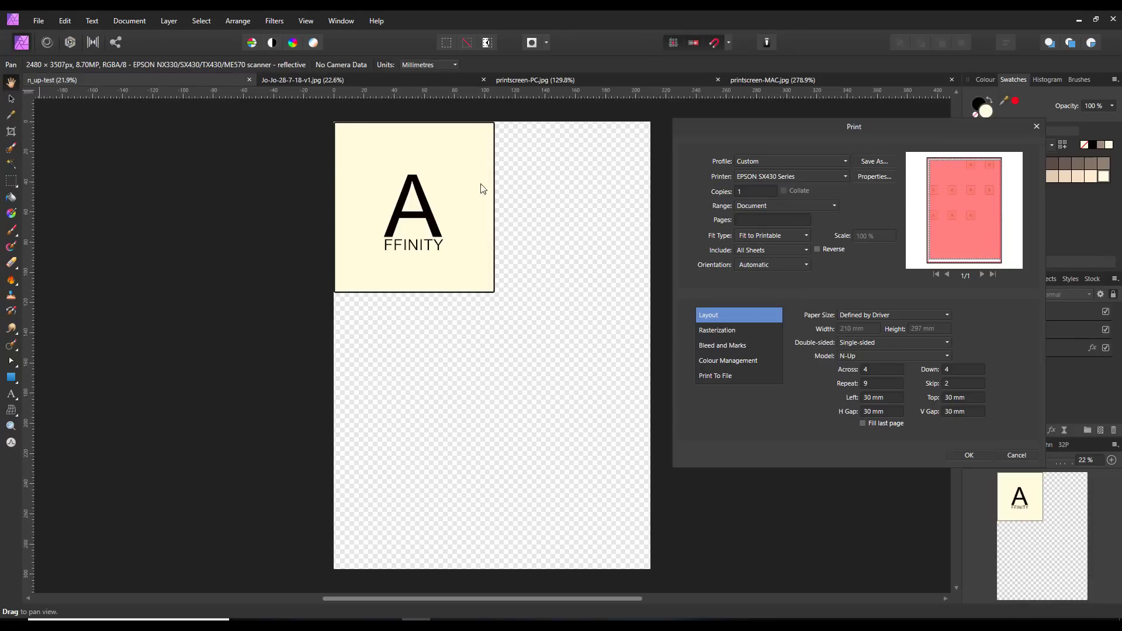
mouse_move(443, 200)
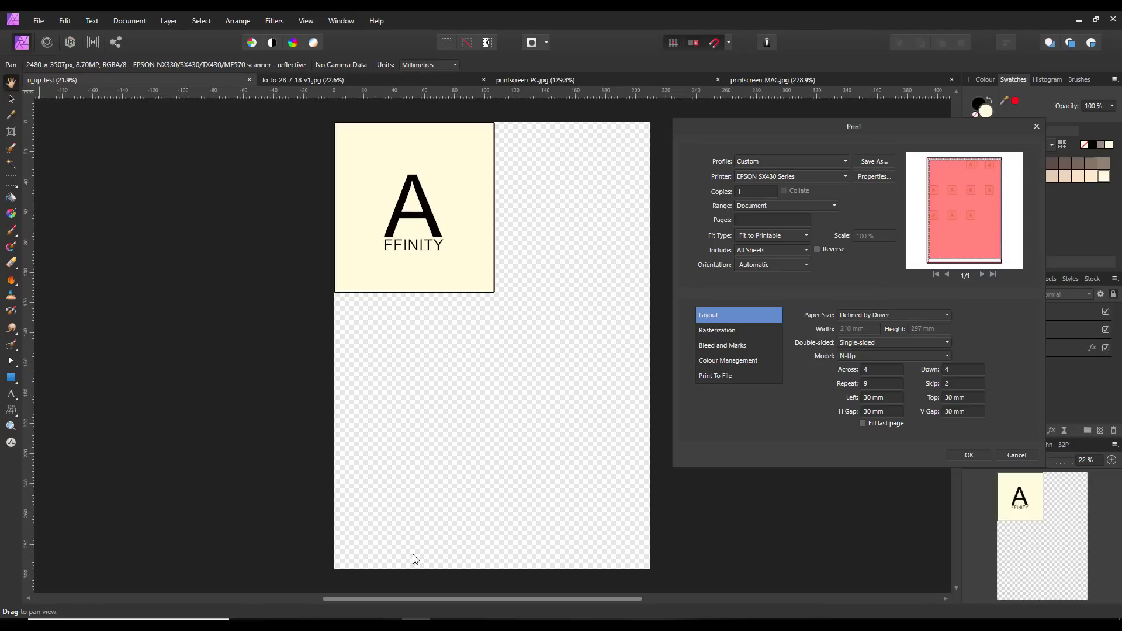
mouse_move(542, 513)
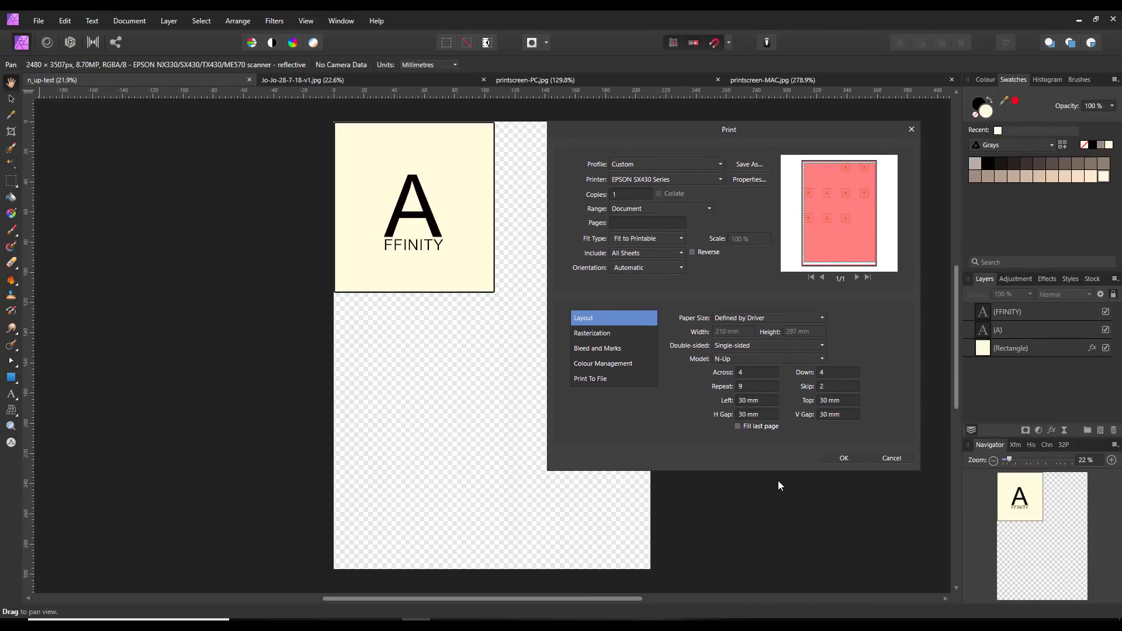
mouse_move(827, 265)
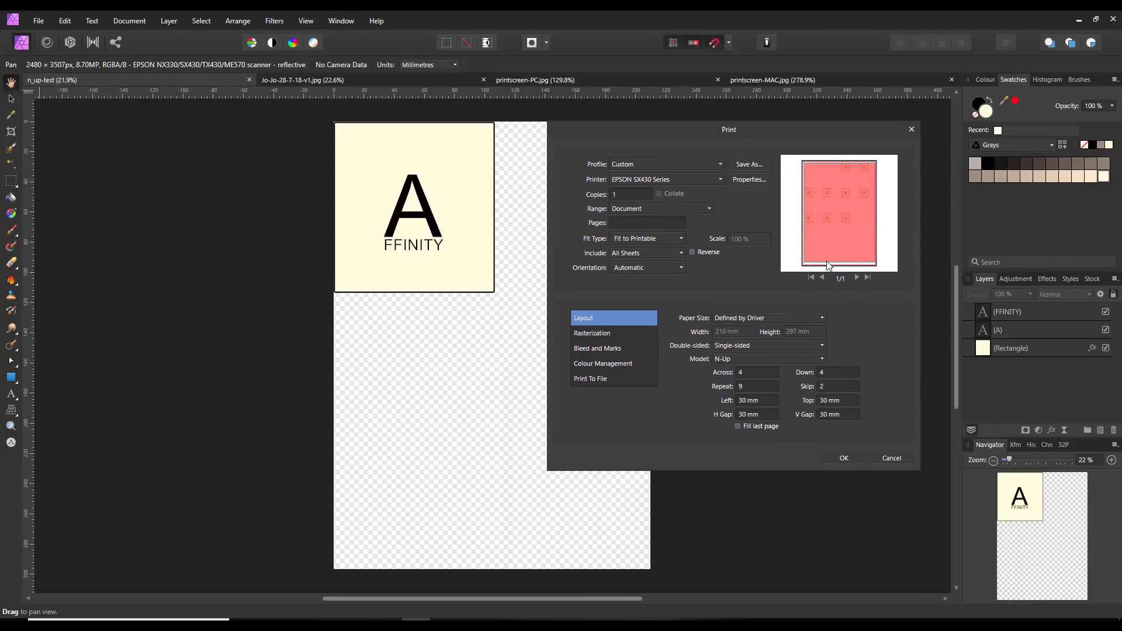
mouse_move(822, 222)
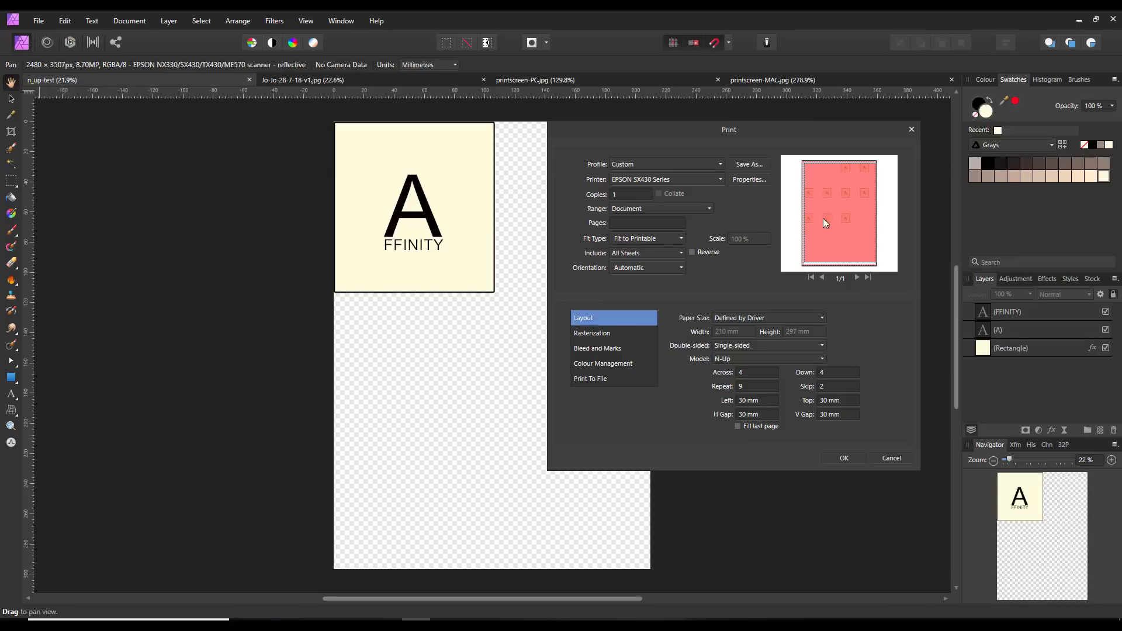
mouse_move(825, 251)
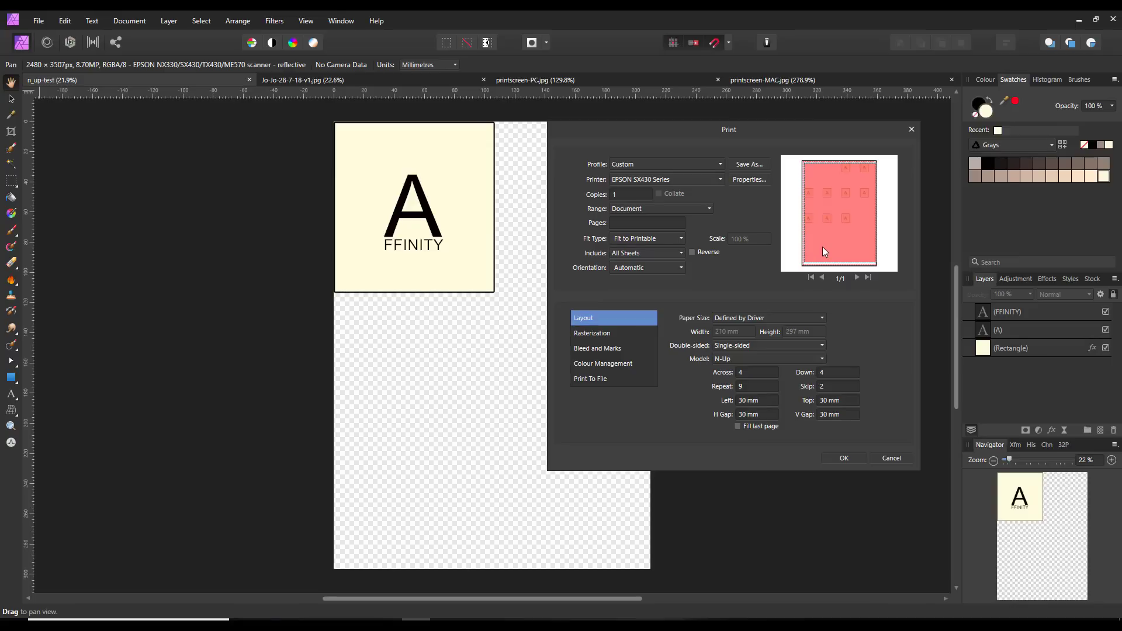
mouse_move(442, 255)
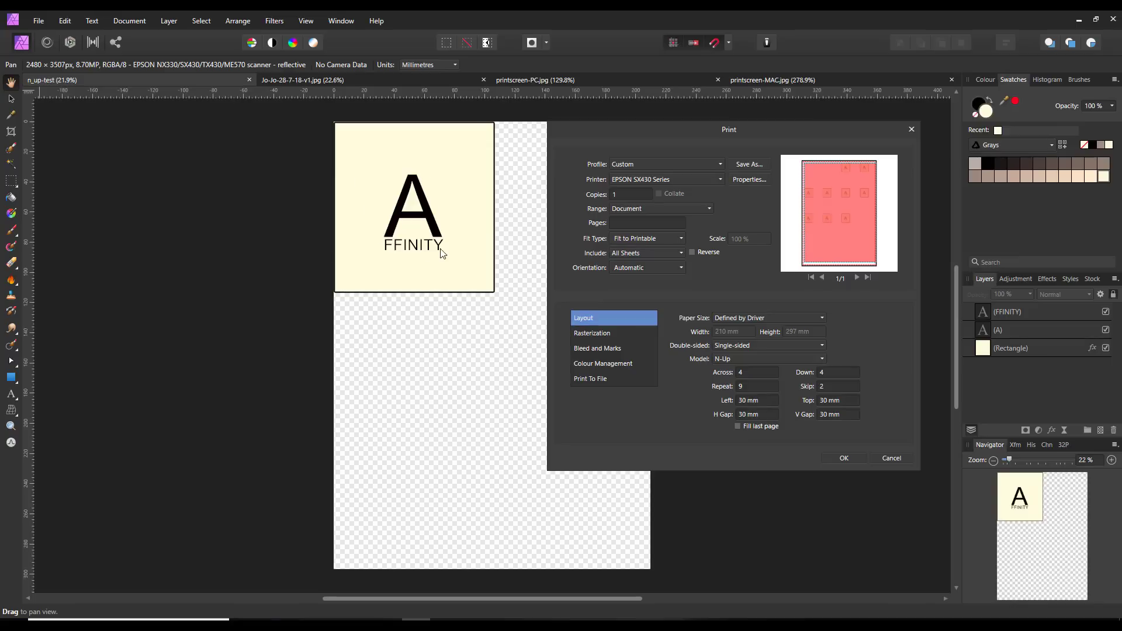
mouse_move(868, 255)
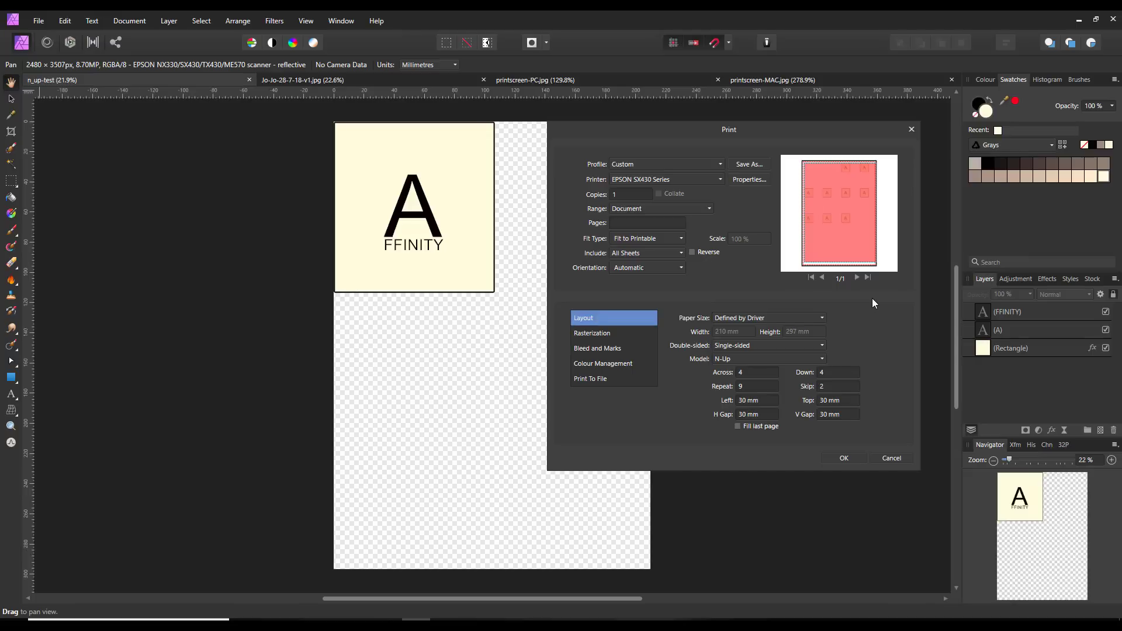
mouse_move(876, 210)
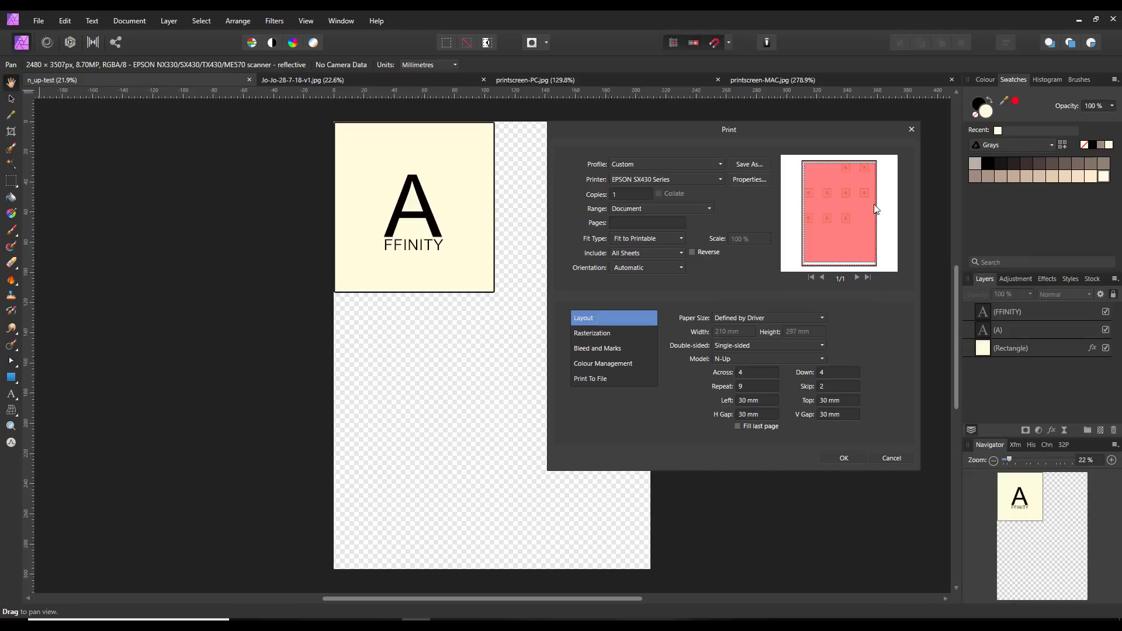
mouse_move(897, 389)
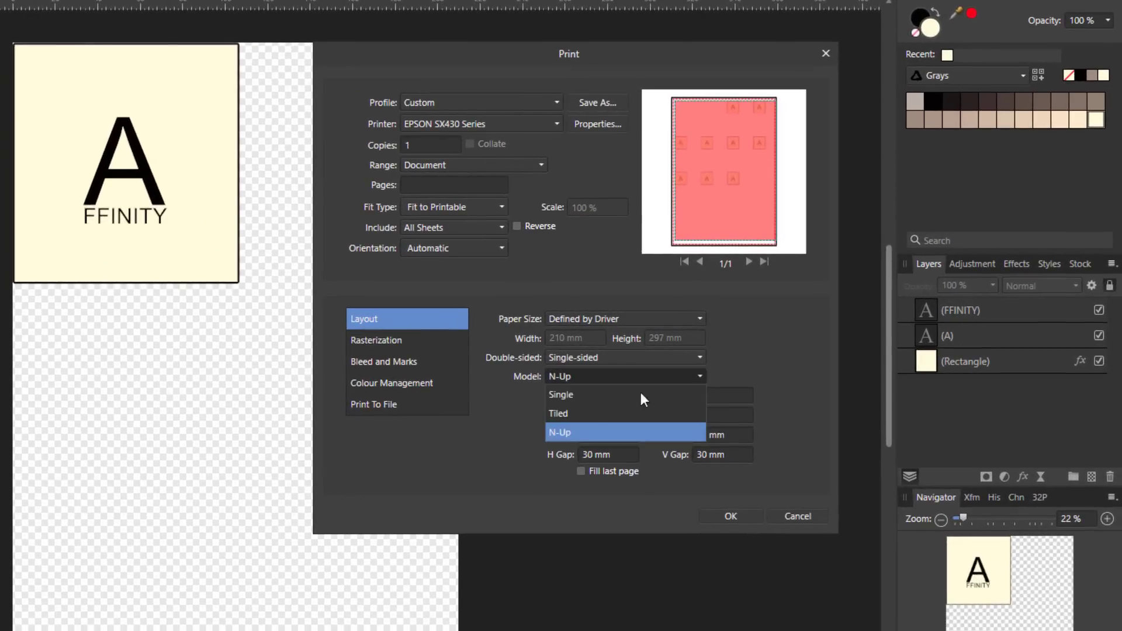
- Switch the print layout Model to Tiled
left_click(559, 413)
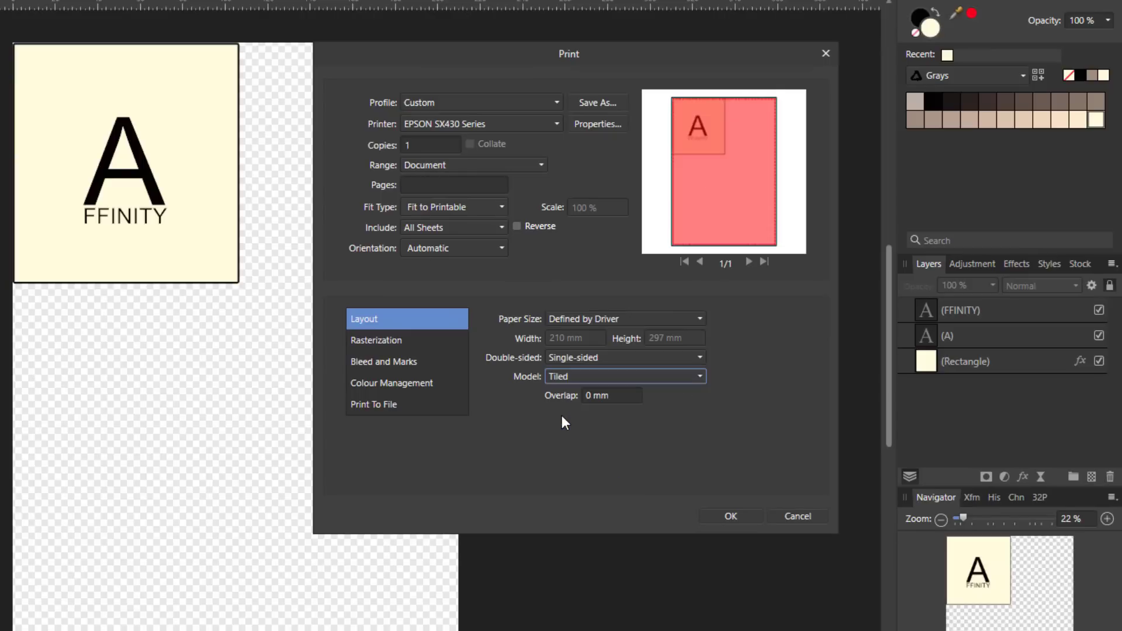
mouse_move(661, 449)
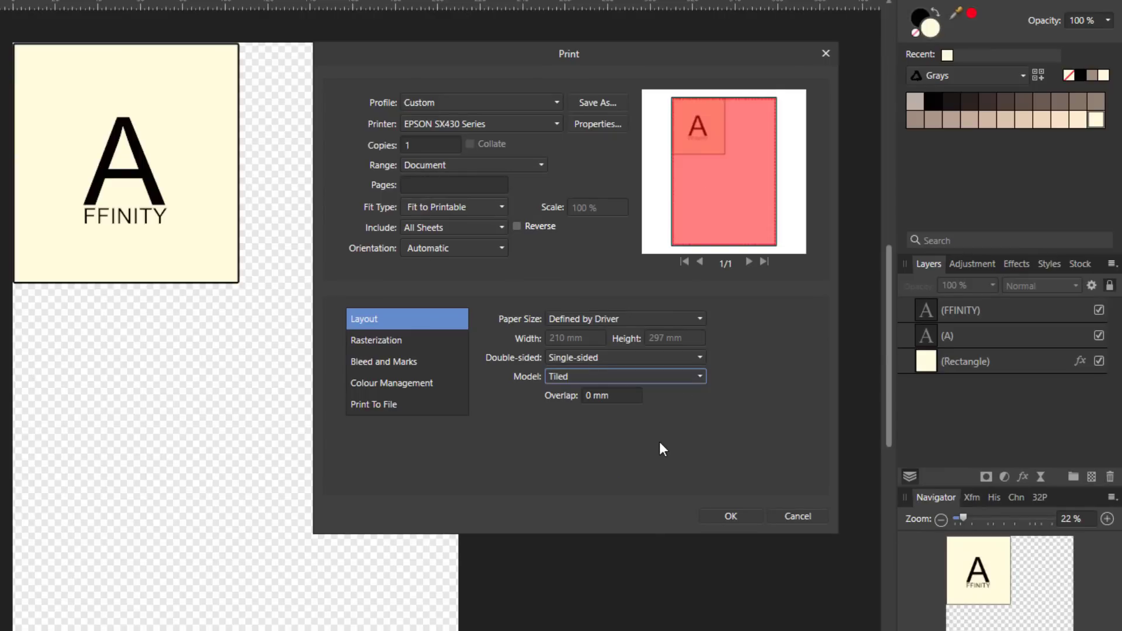
mouse_move(597, 435)
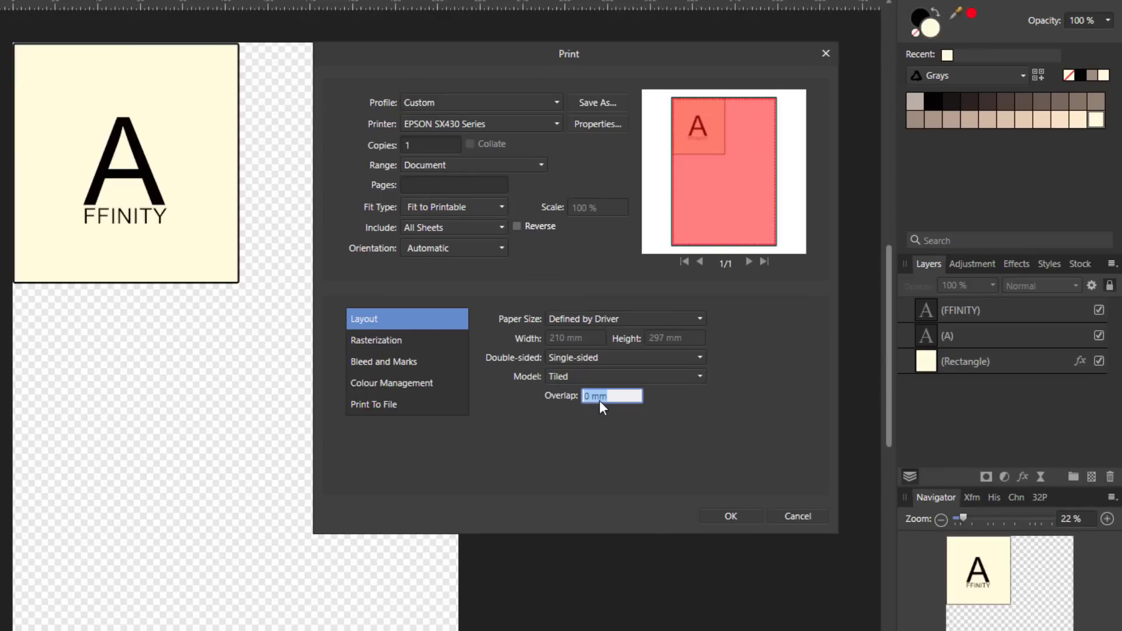
- Set the tile overlap to 30 mm, then cancel the Print dialog
type("30")
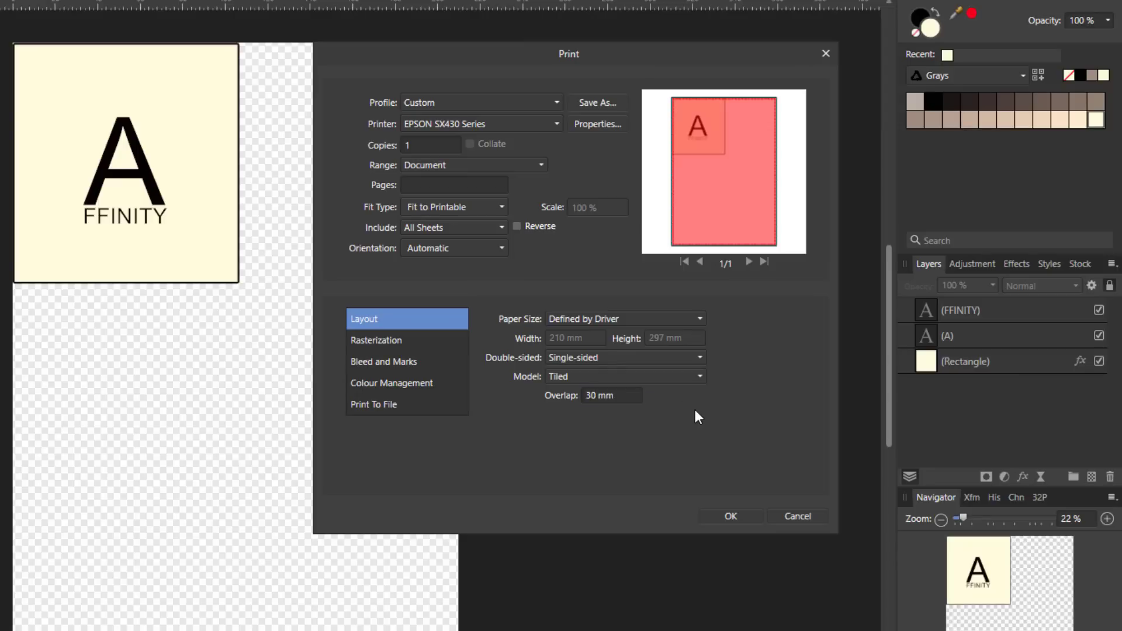
mouse_move(633, 401)
type("60")
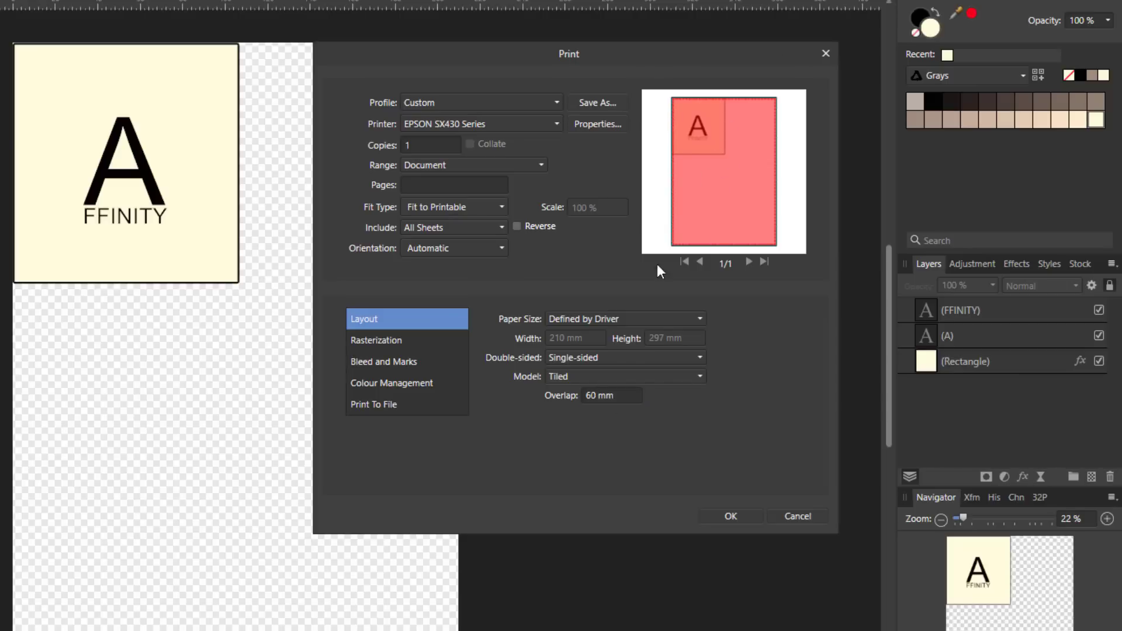
mouse_move(520, 450)
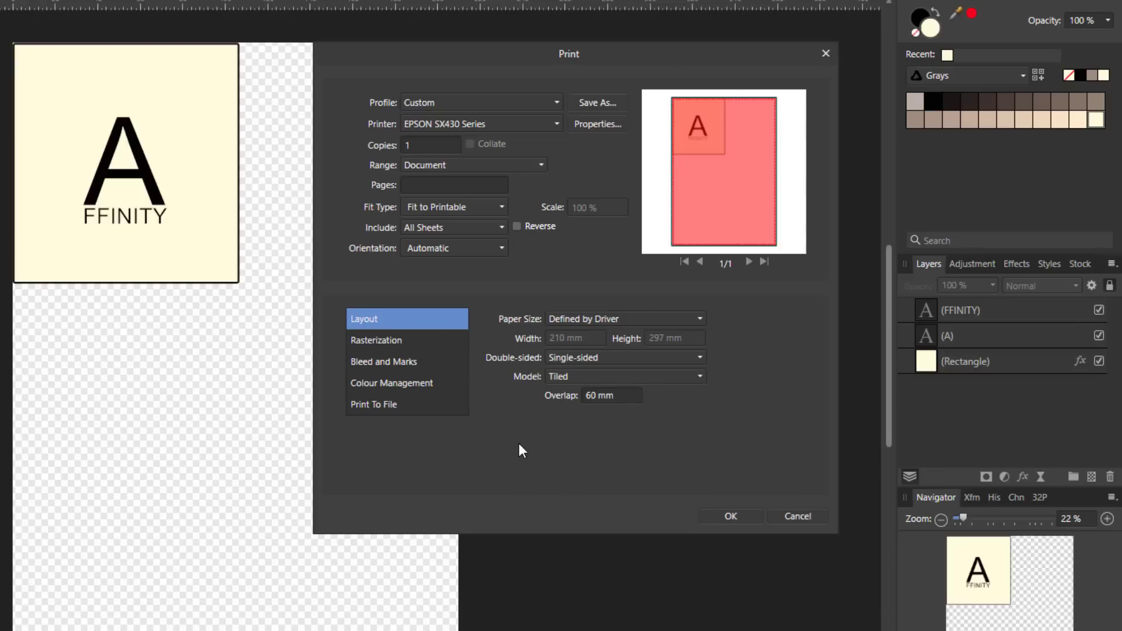
mouse_move(634, 197)
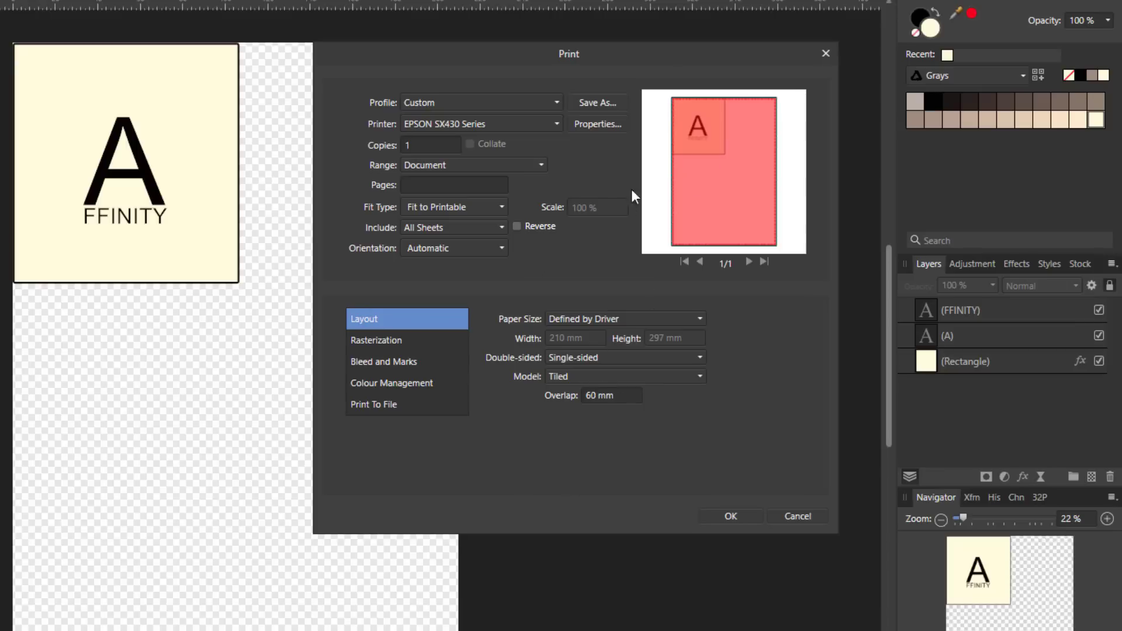
mouse_move(530, 422)
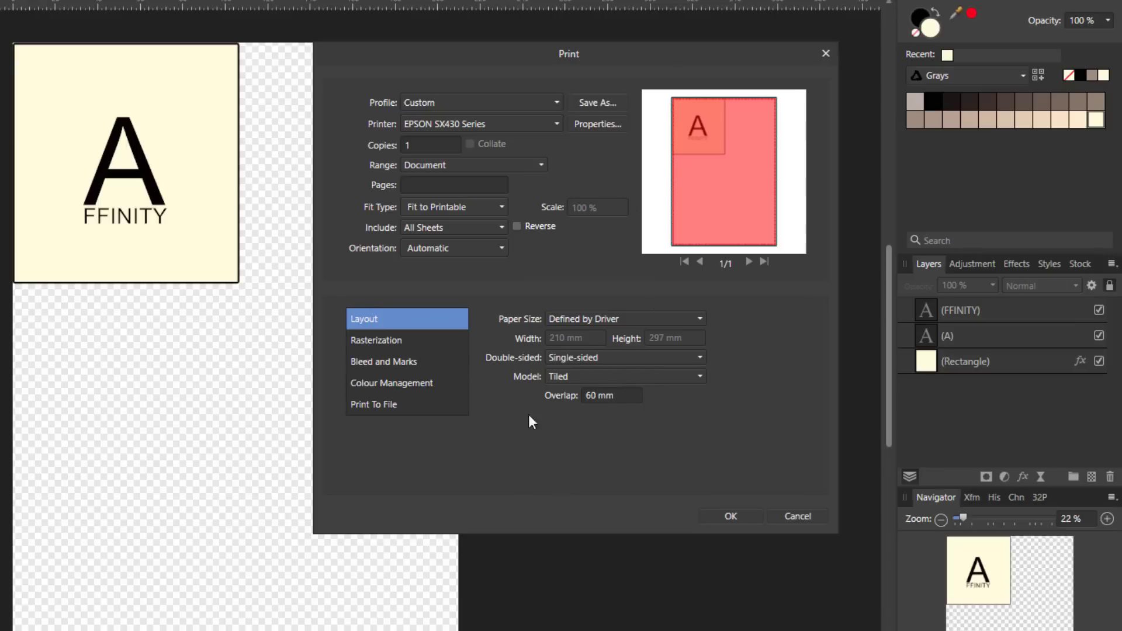
mouse_move(347, 603)
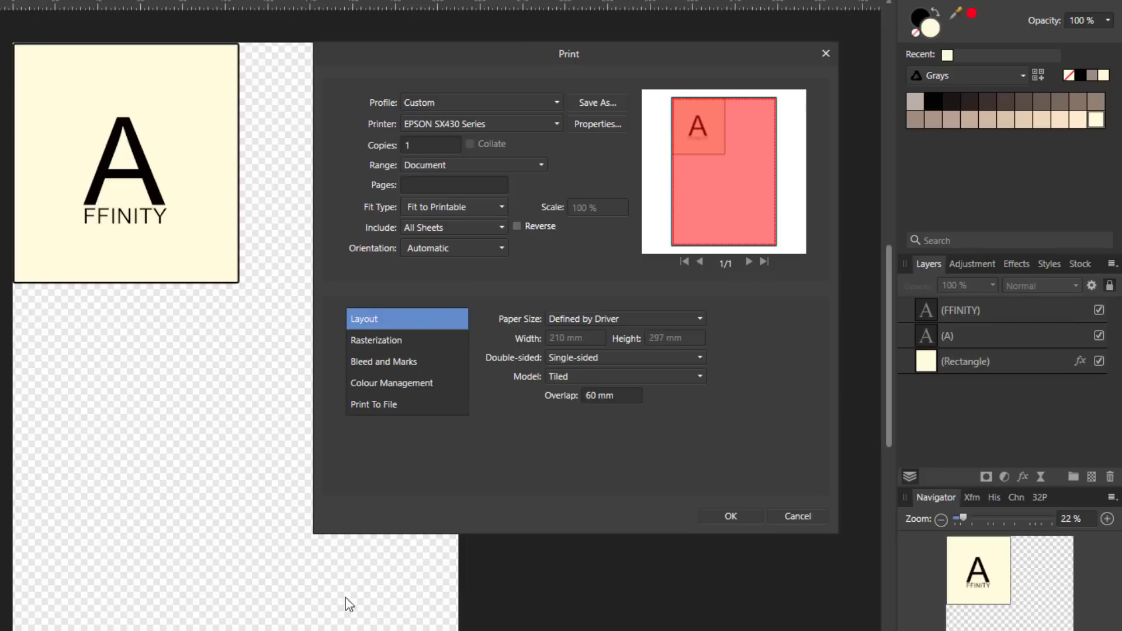
mouse_move(583, 483)
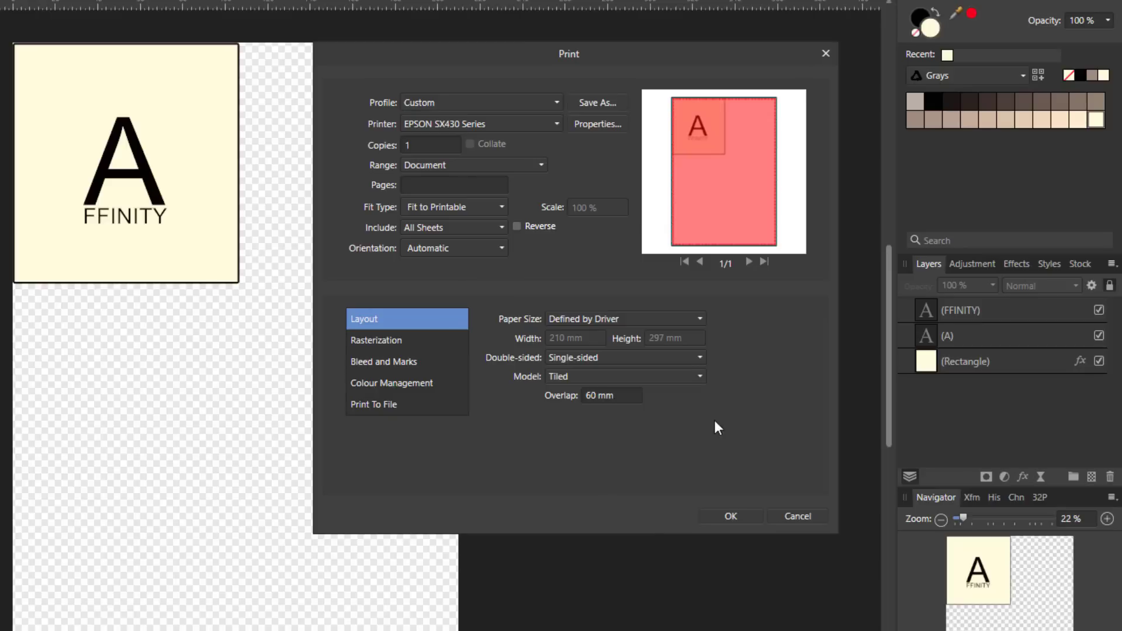
mouse_move(590, 375)
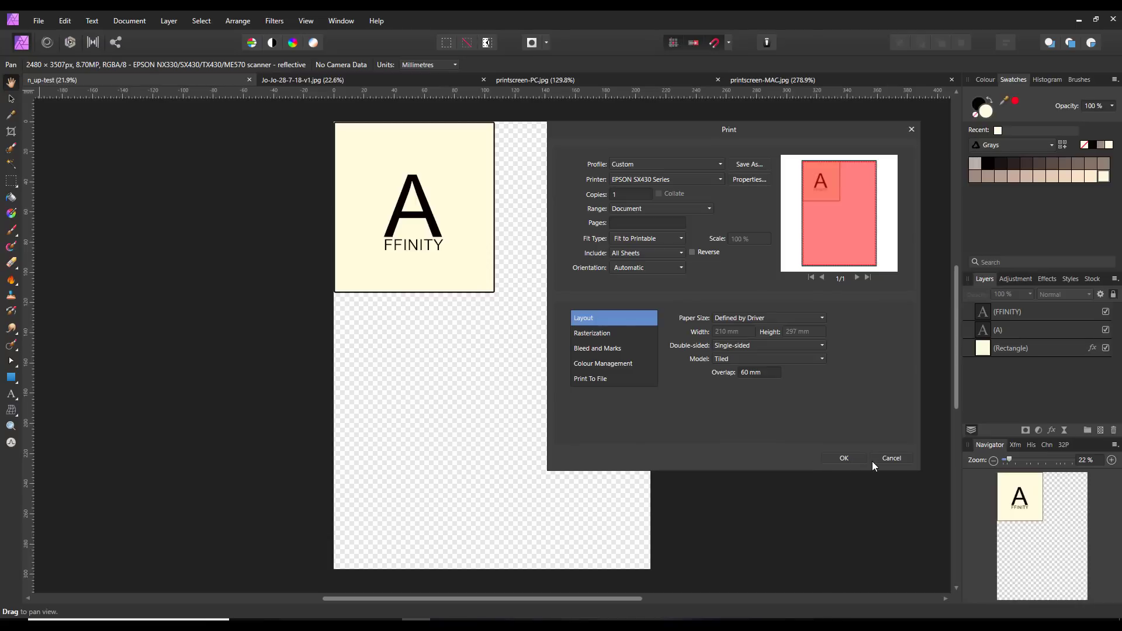
left_click(889, 458)
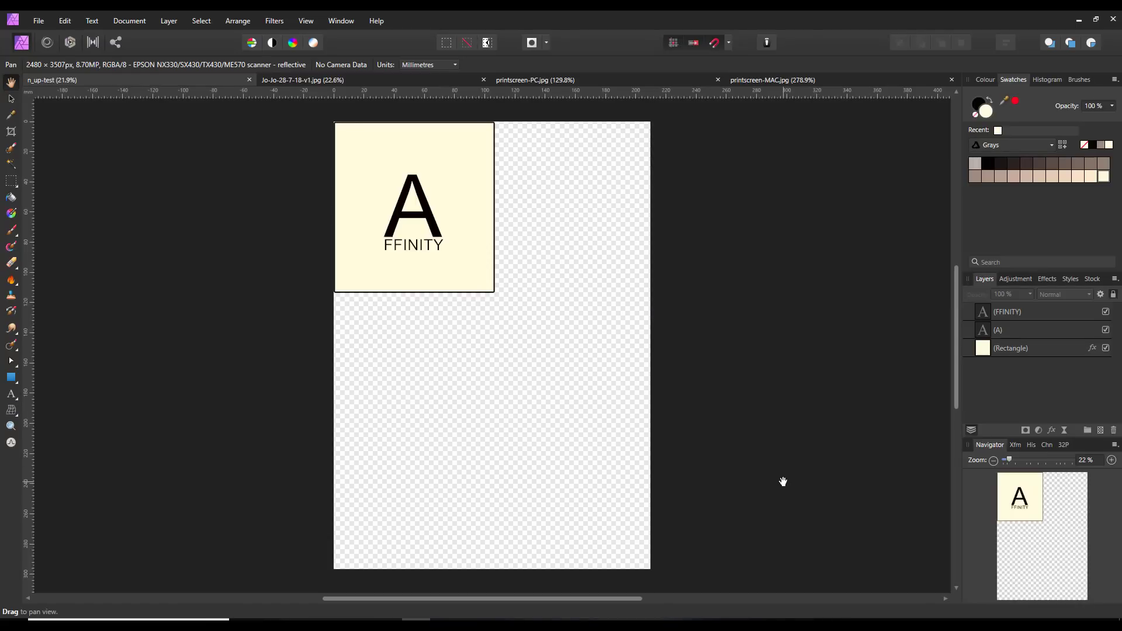